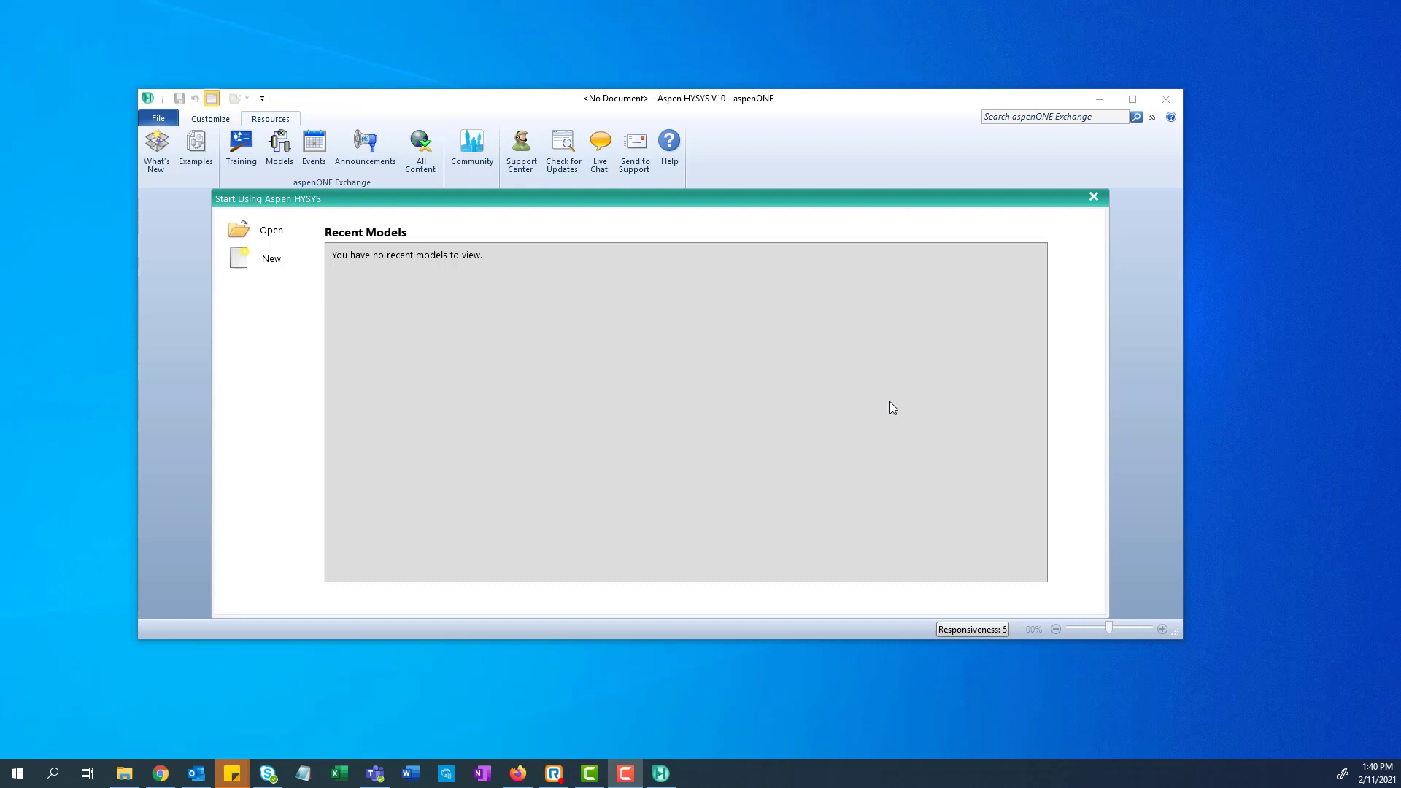
{"action": "mouse_move", "coordinate": [809, 385]}
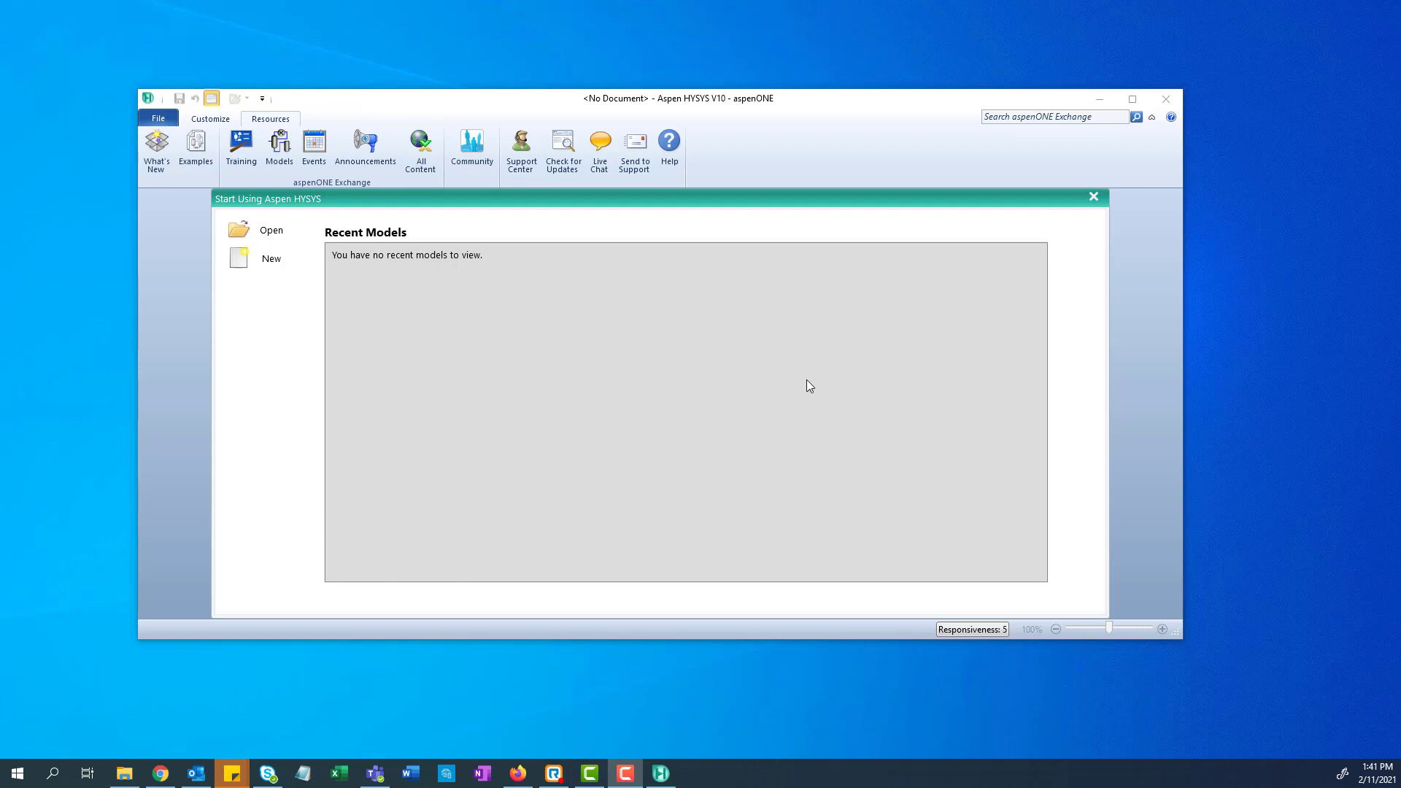
{"action": "mouse_move", "coordinate": [803, 234]}
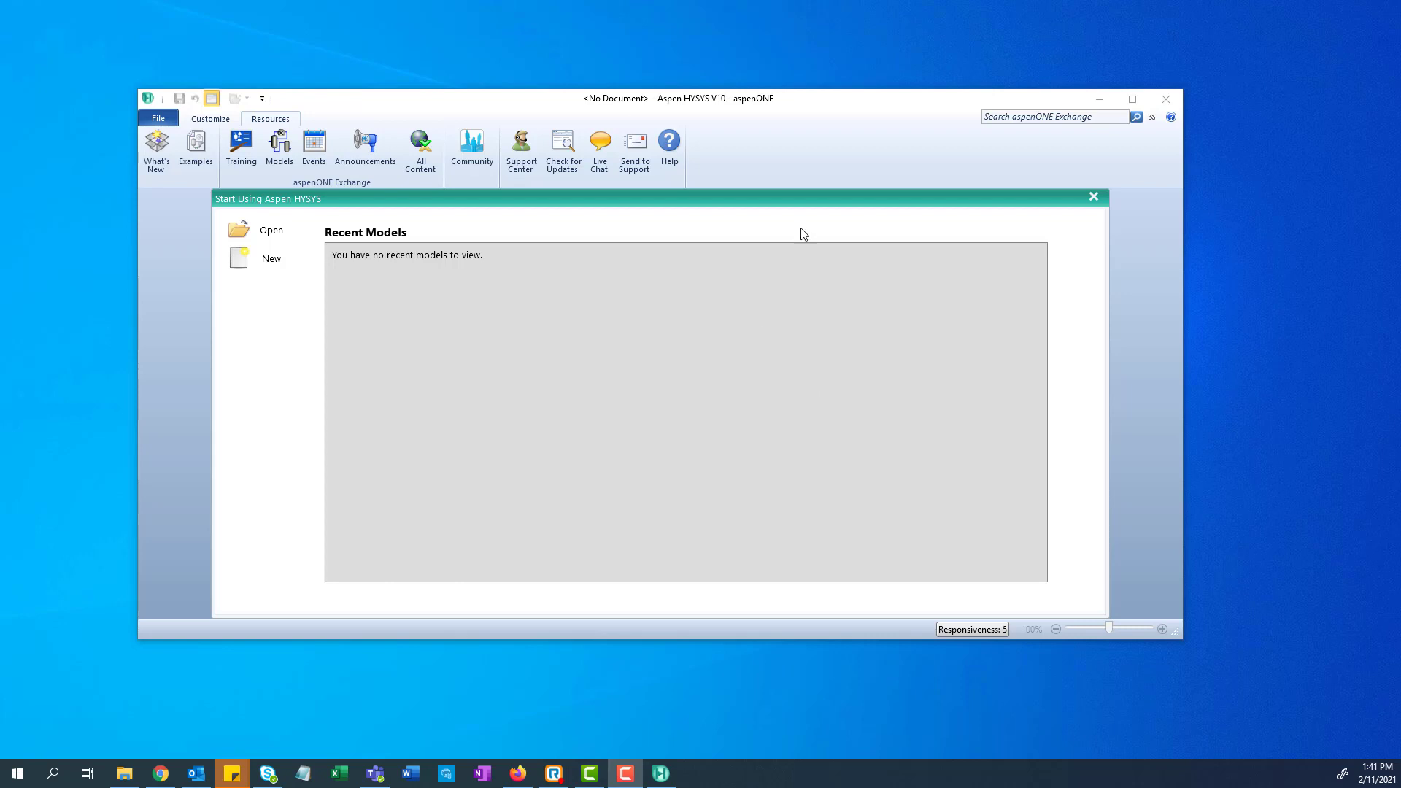
{"action": "mouse_move", "coordinate": [815, 171]}
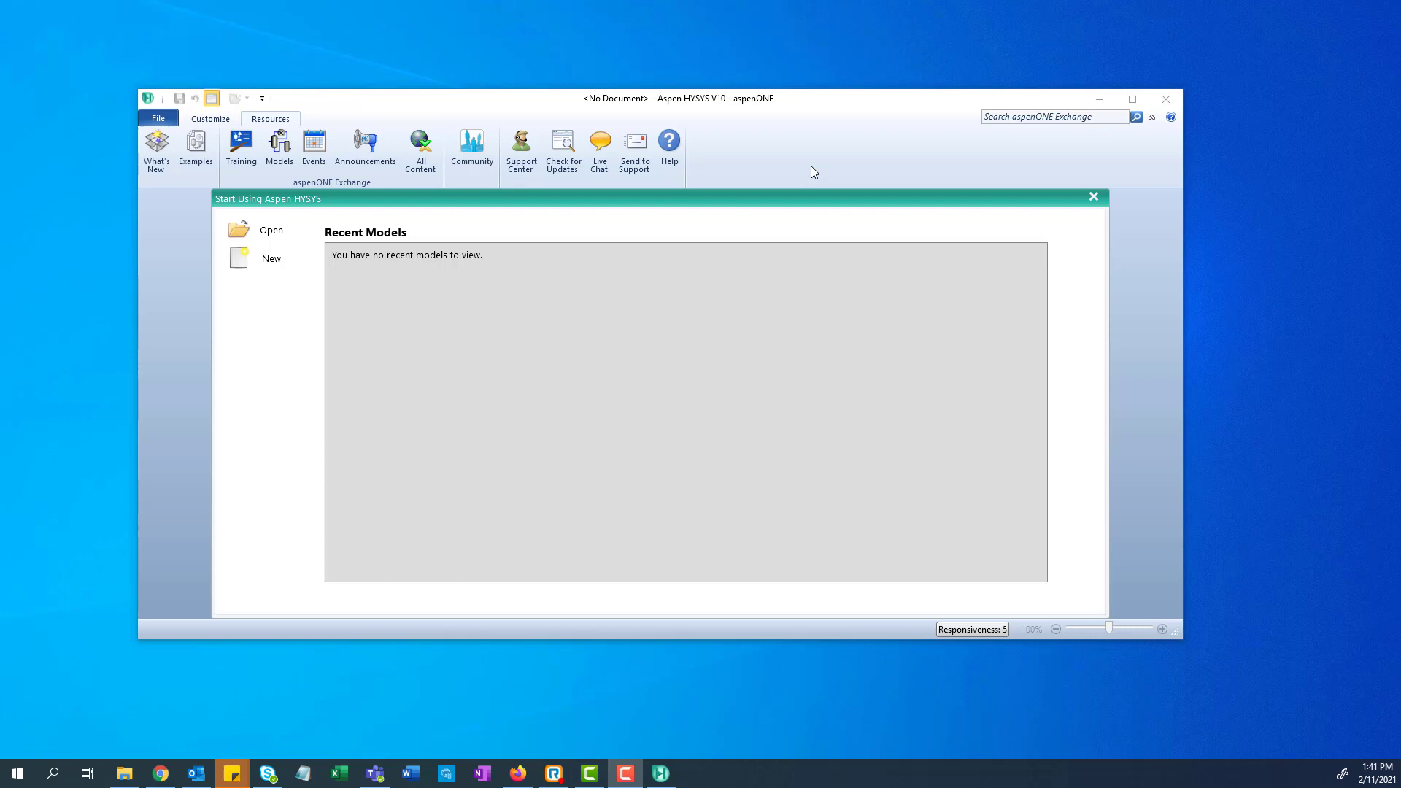
{"action": "mouse_move", "coordinate": [759, 366]}
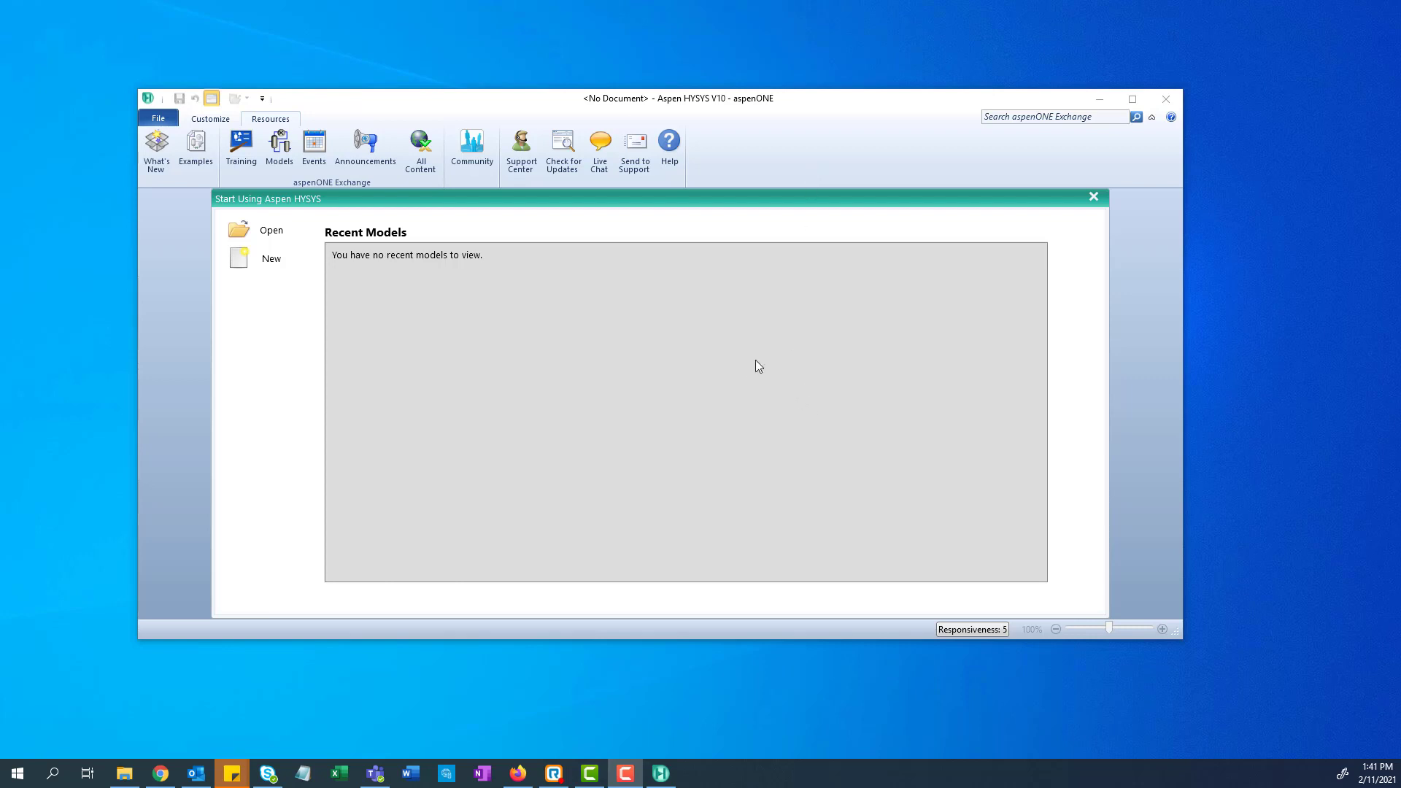
{"action": "mouse_move", "coordinate": [775, 368]}
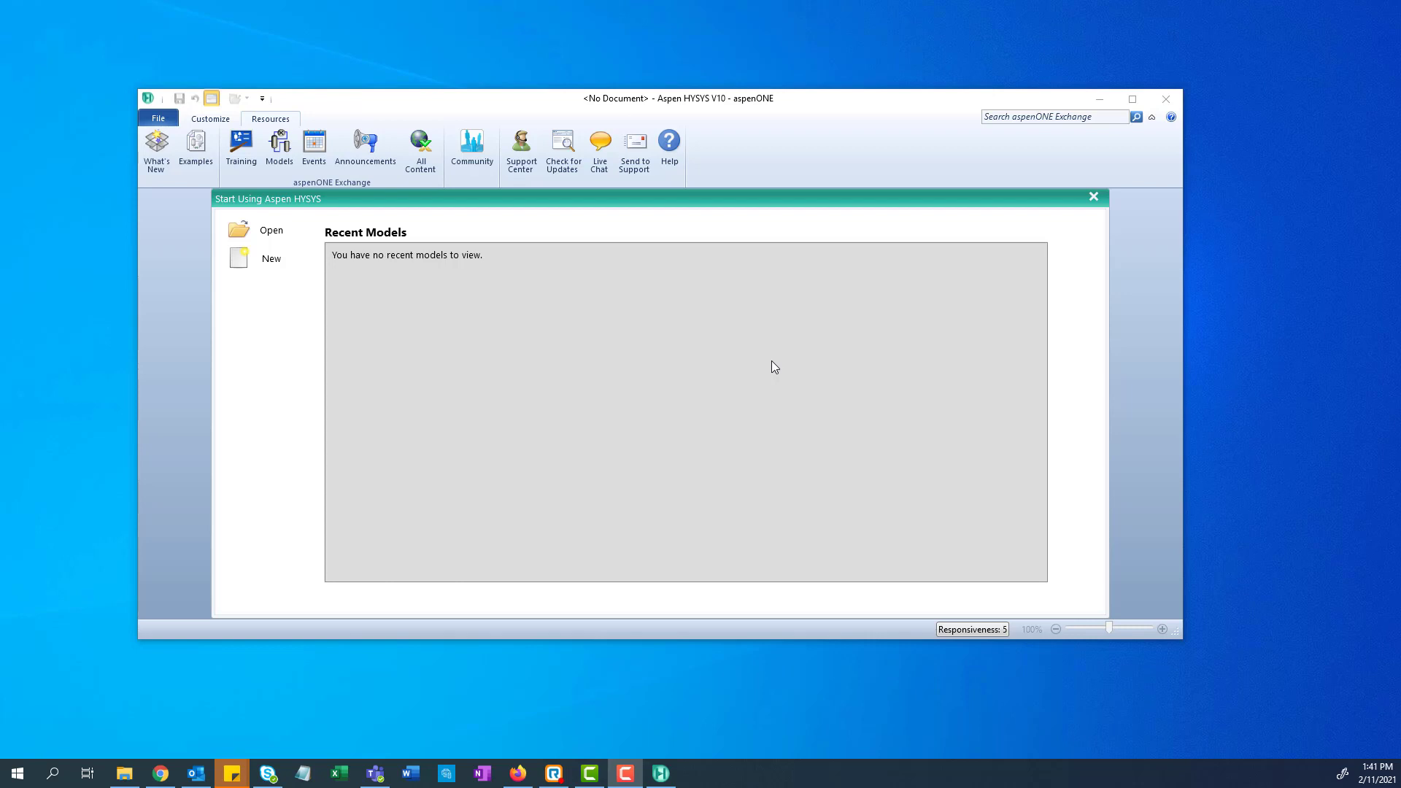
{"action": "mouse_move", "coordinate": [667, 334]}
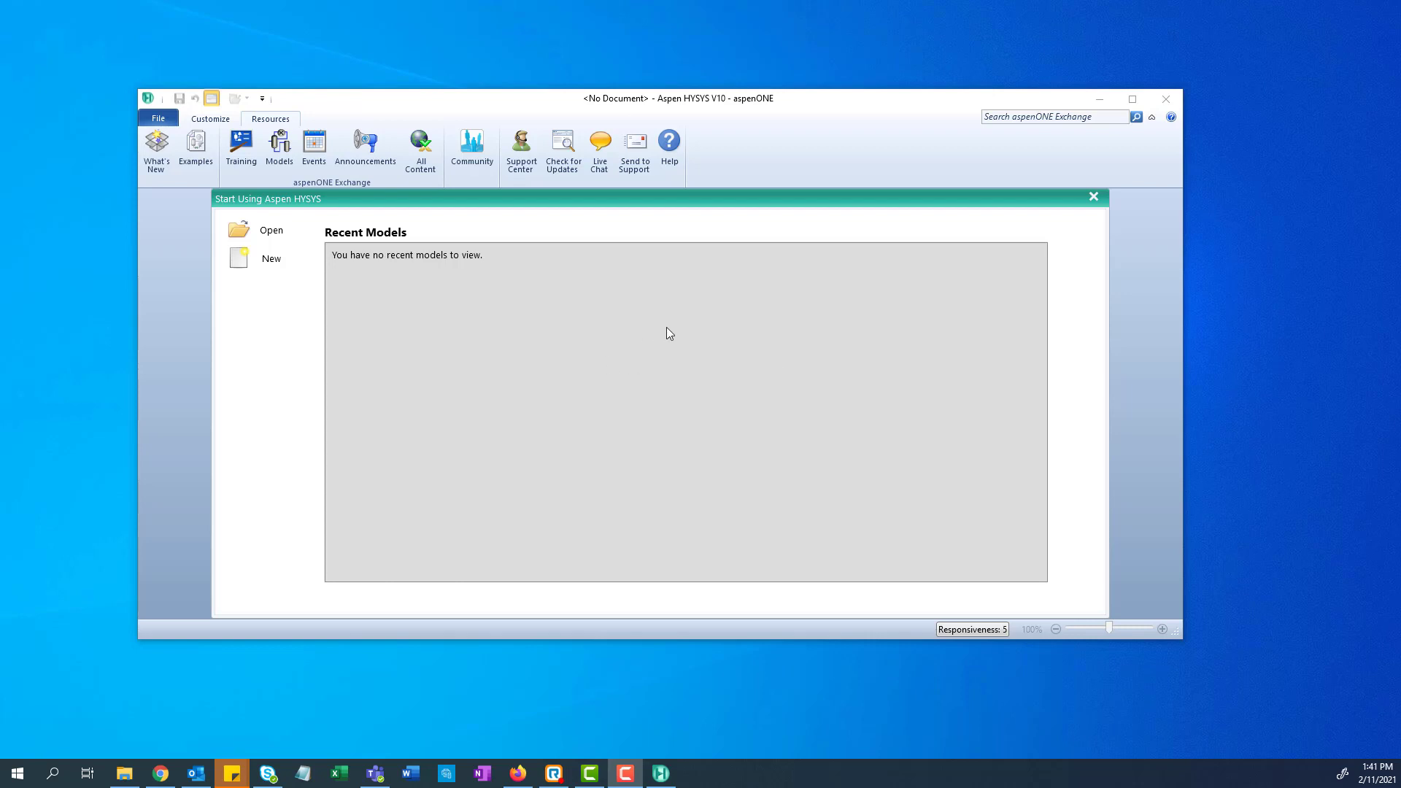
{"action": "mouse_move", "coordinate": [276, 269]}
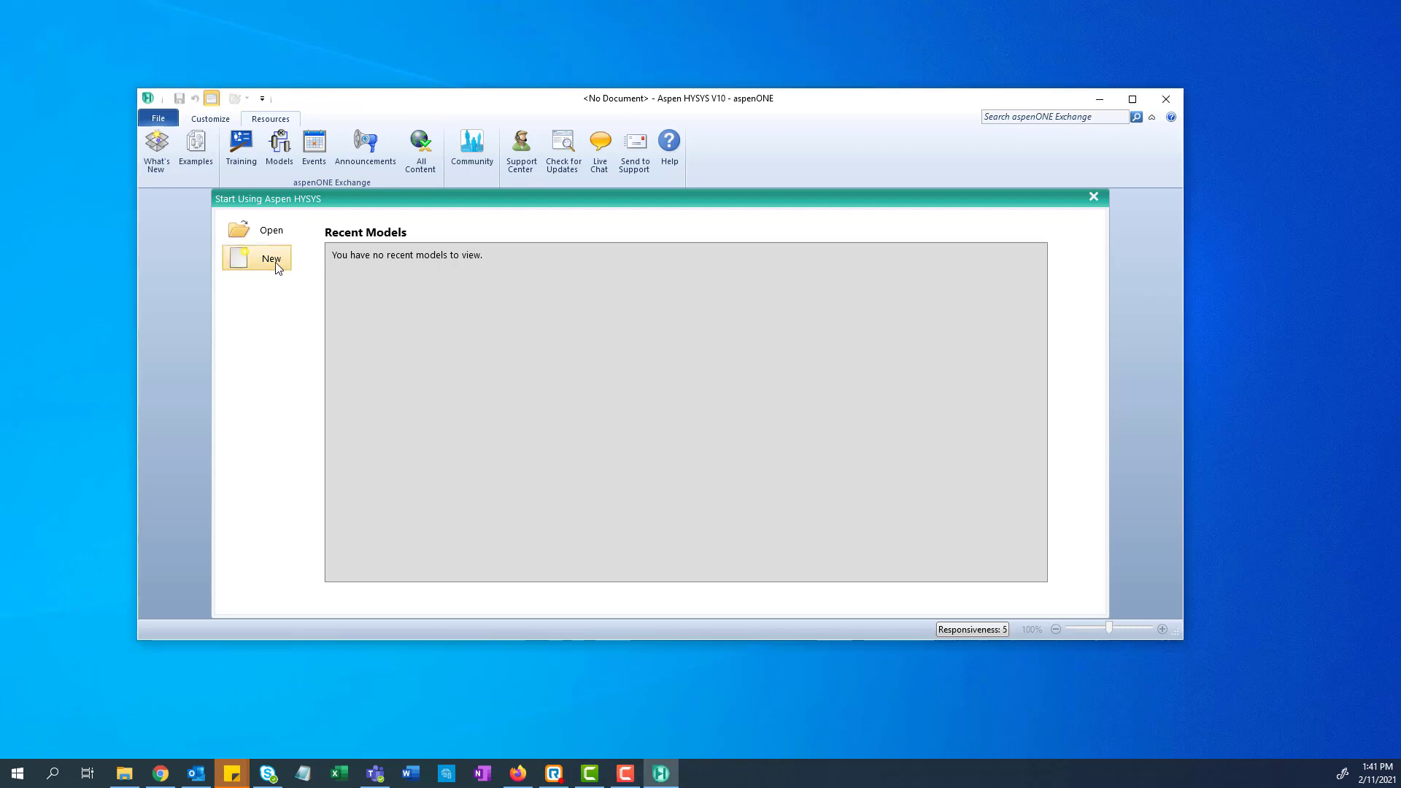
Start a new case and add fluid package Basis-1 using the OLI_Electrolyte property package.
{"action": "left_click", "coordinate": [272, 258]}
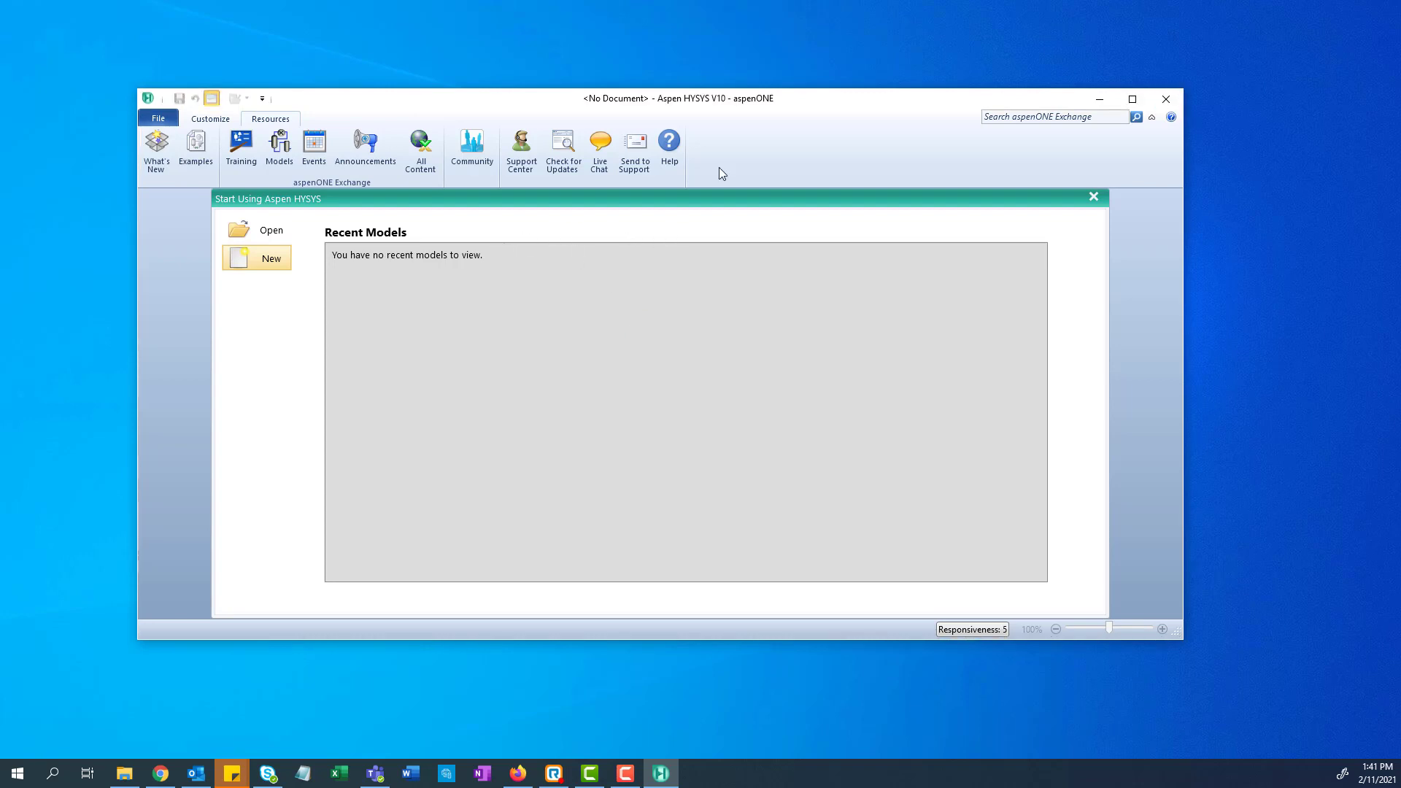
{"action": "left_click", "coordinate": [257, 257]}
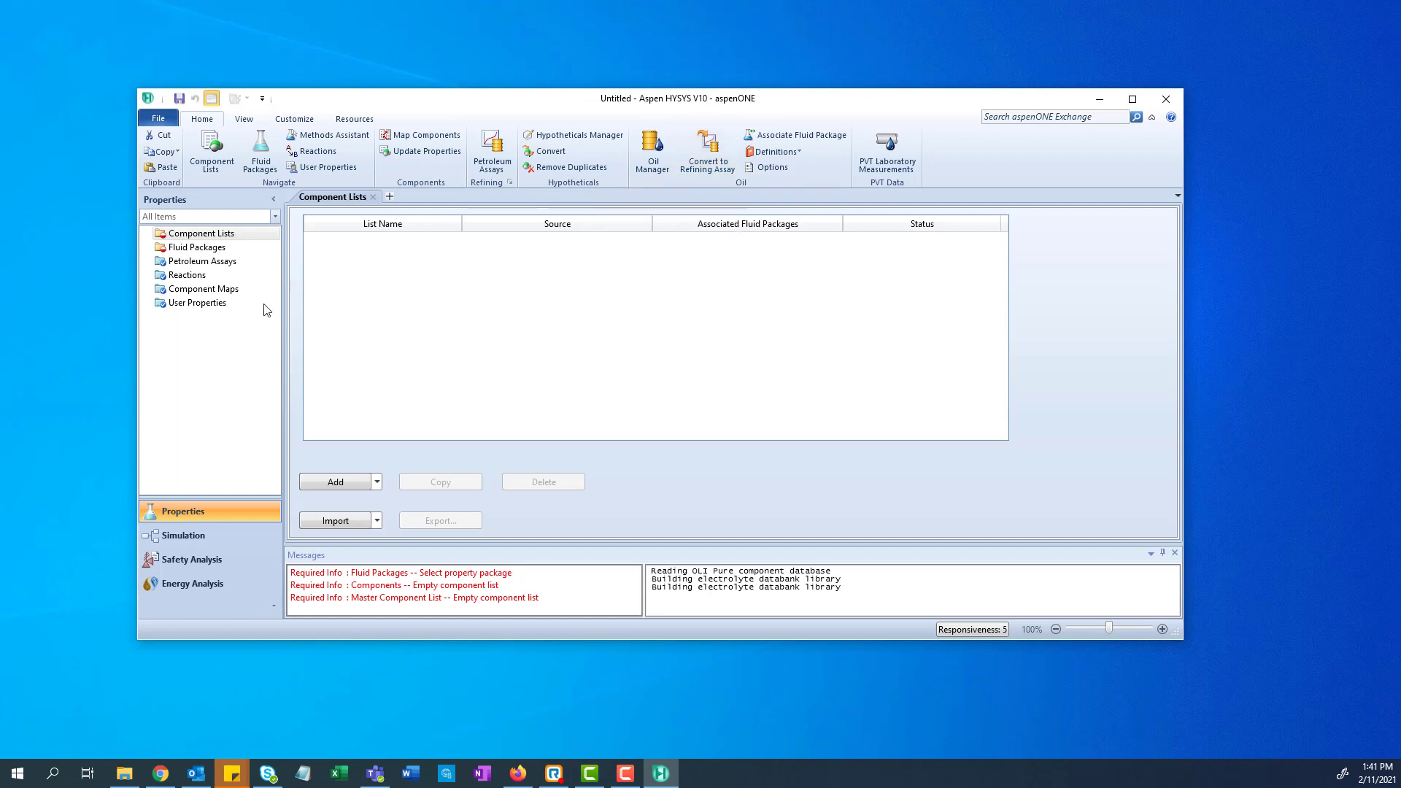
{"action": "left_click", "coordinate": [197, 247]}
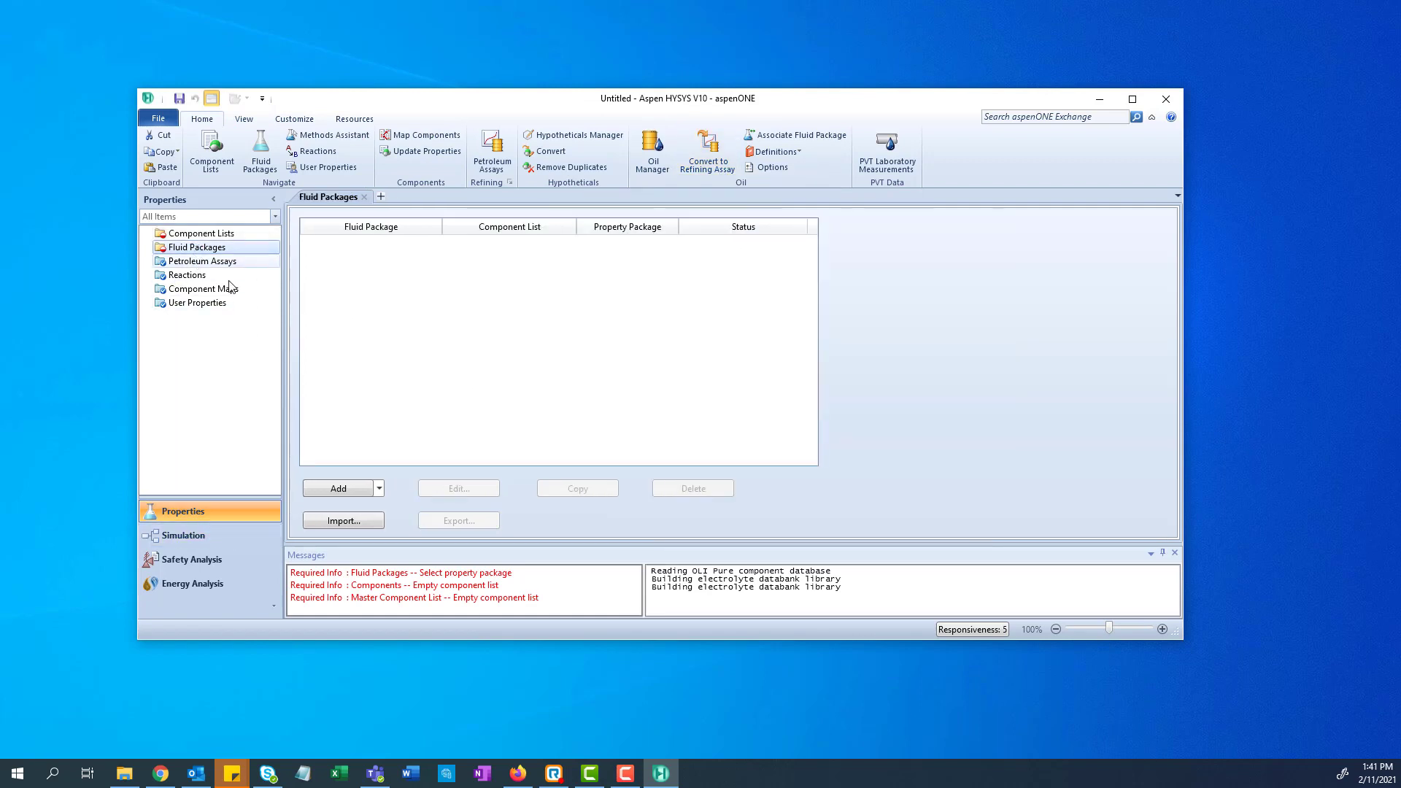
{"action": "left_click", "coordinate": [339, 488]}
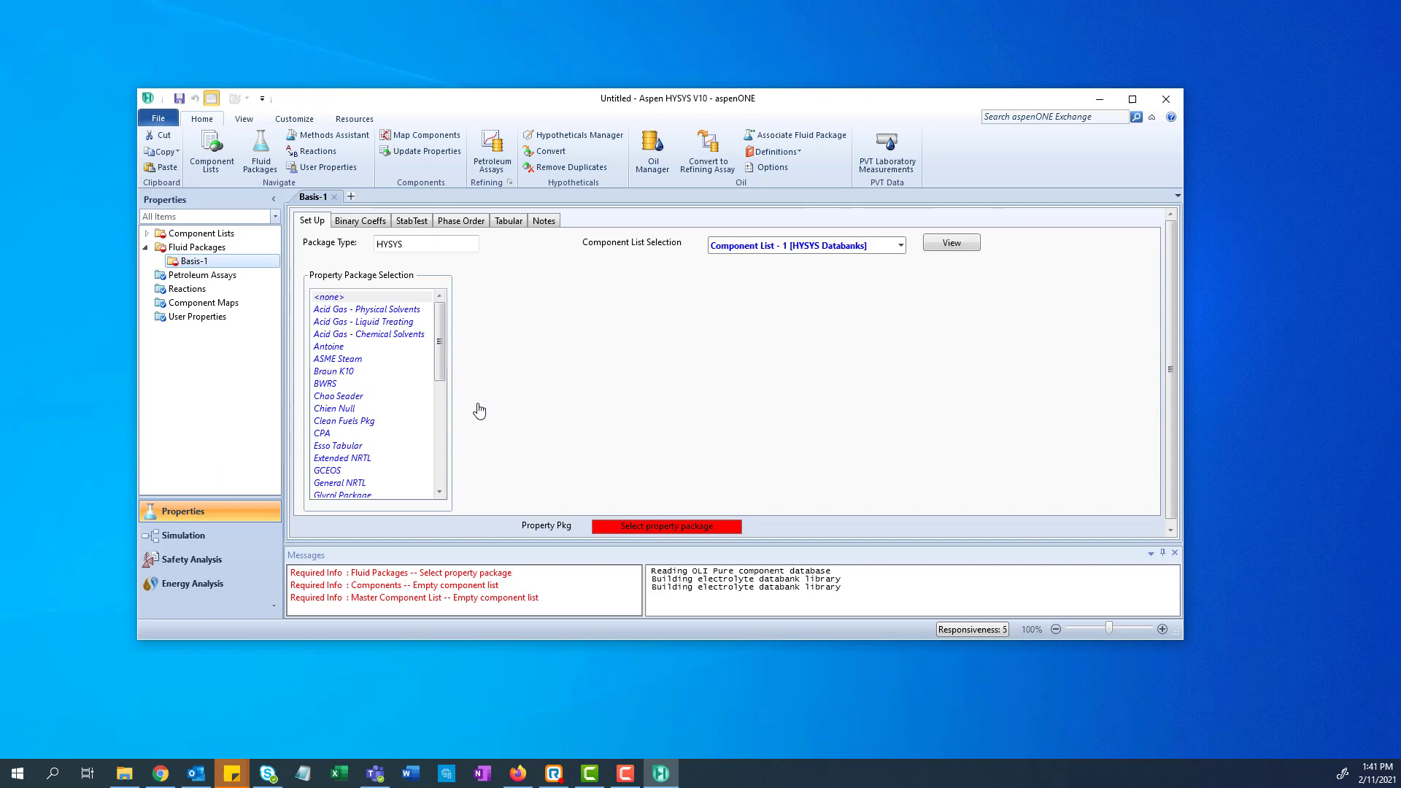
{"action": "scroll", "scroll_direction": "down", "scroll_amount": 3}
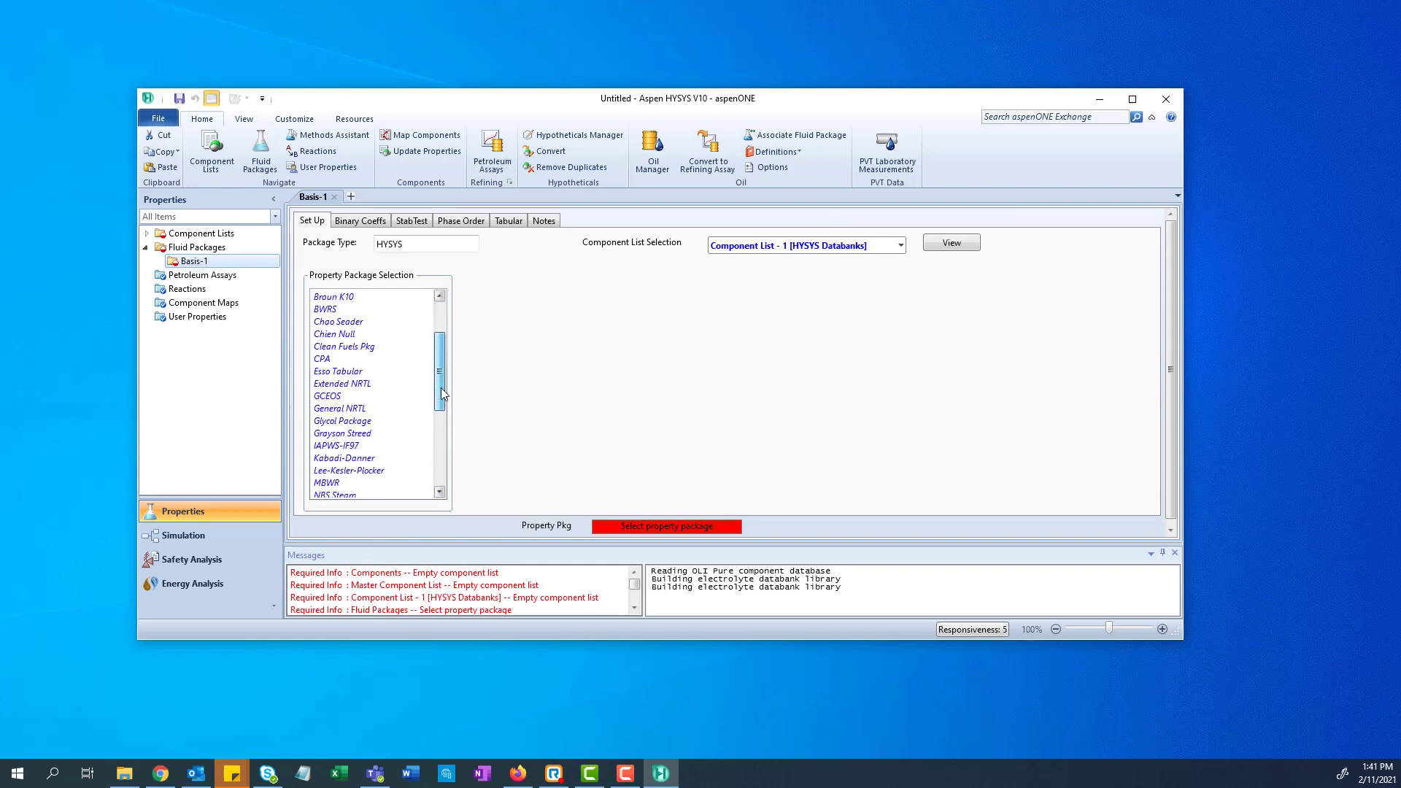
{"action": "scroll", "scroll_direction": "down", "scroll_amount": 3}
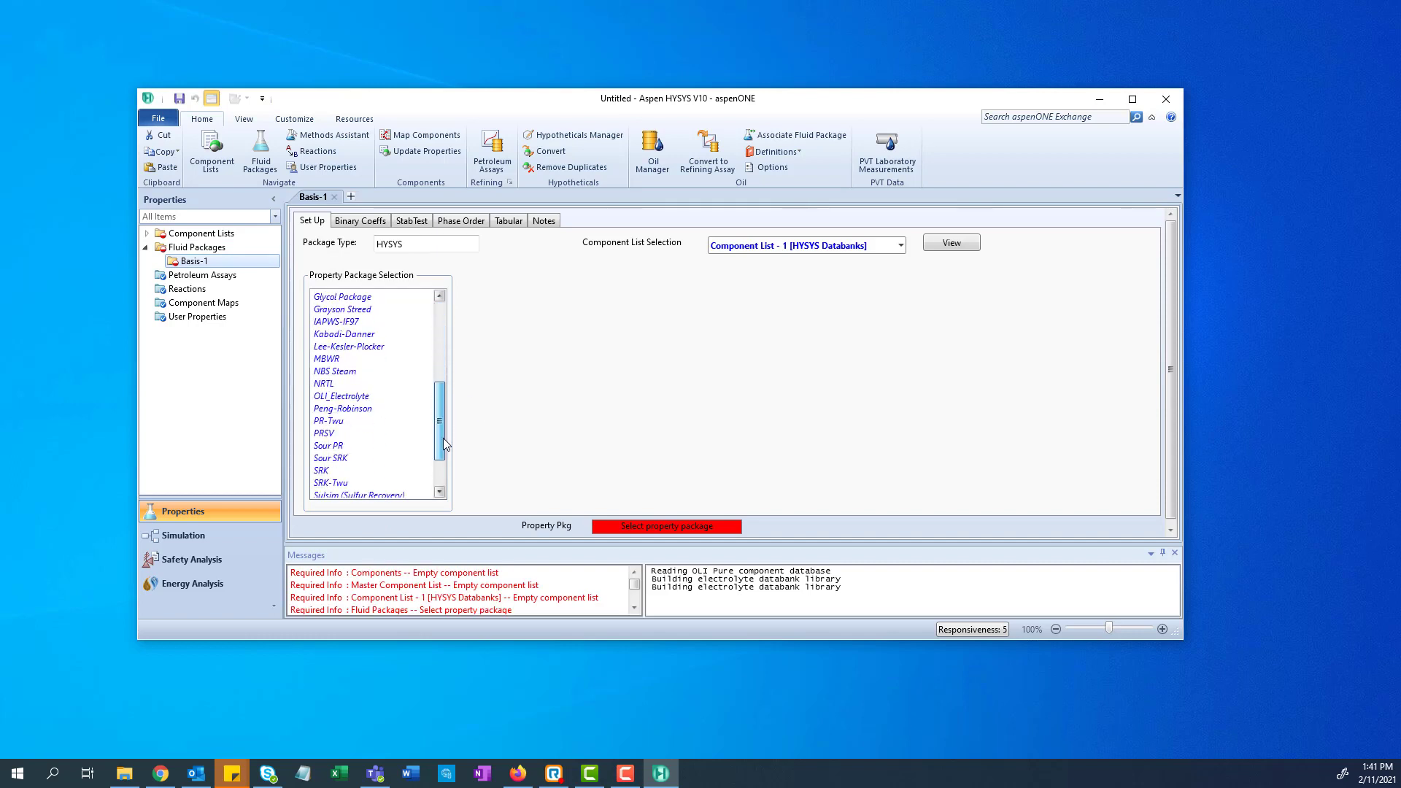
{"action": "left_click", "coordinate": [341, 396]}
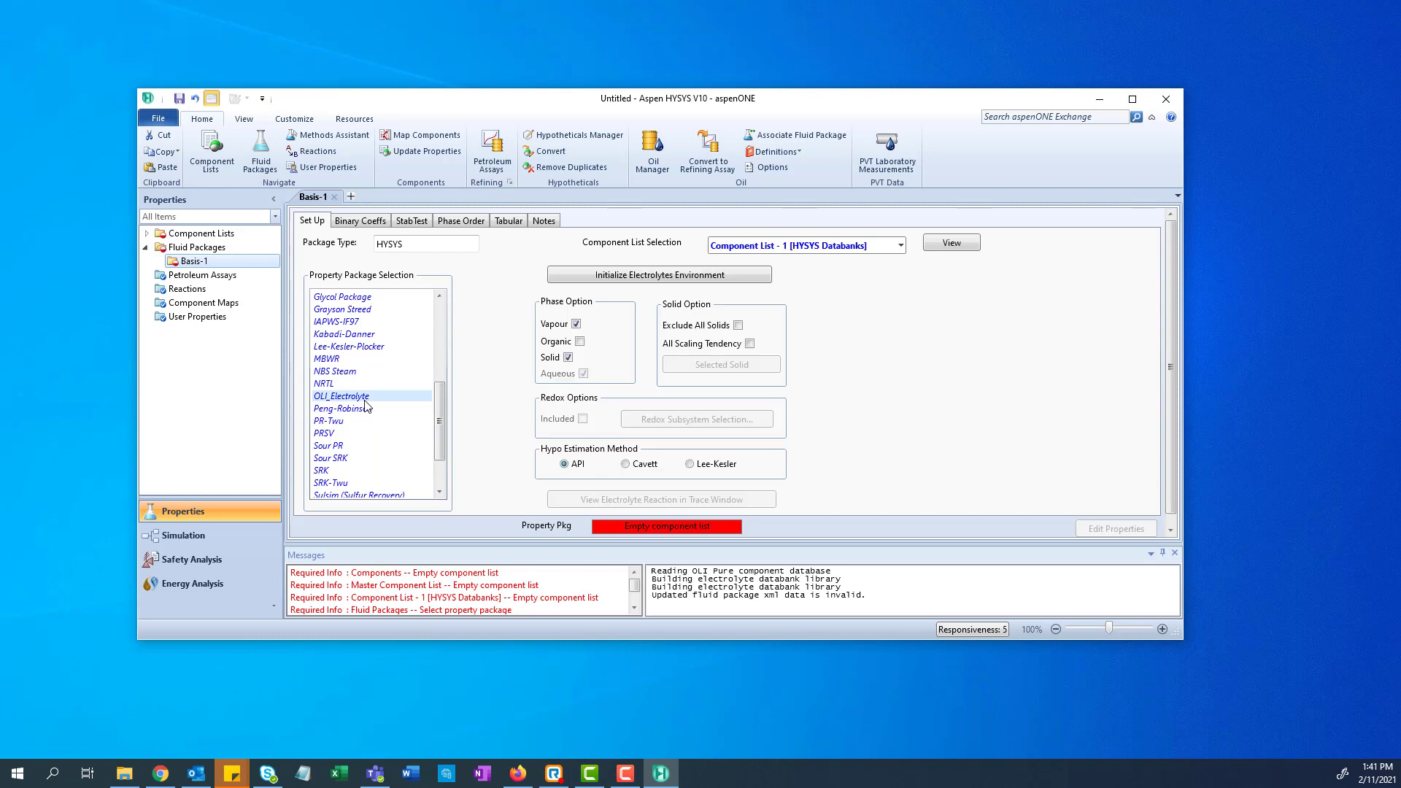
{"action": "mouse_move", "coordinate": [298, 298]}
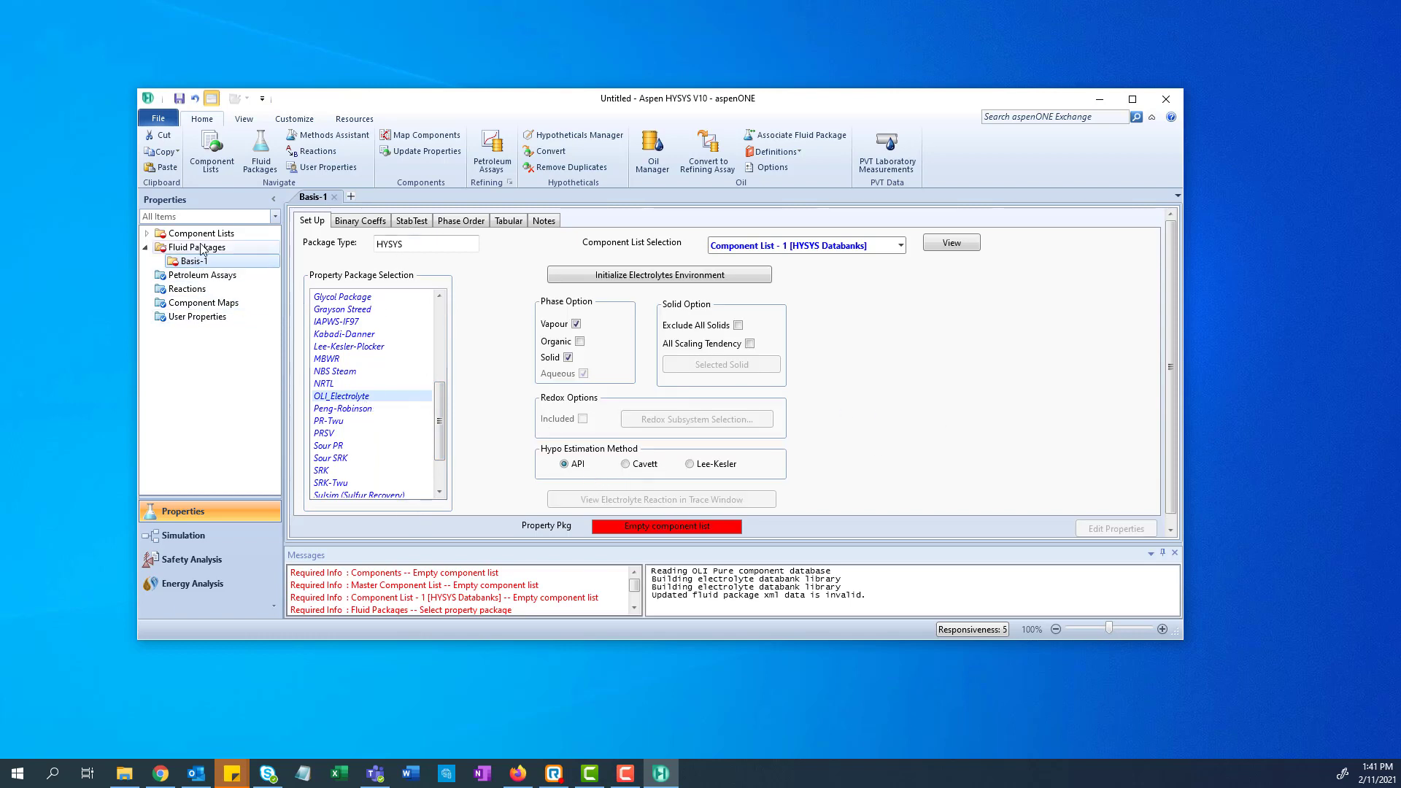
{"action": "left_click", "coordinate": [201, 232]}
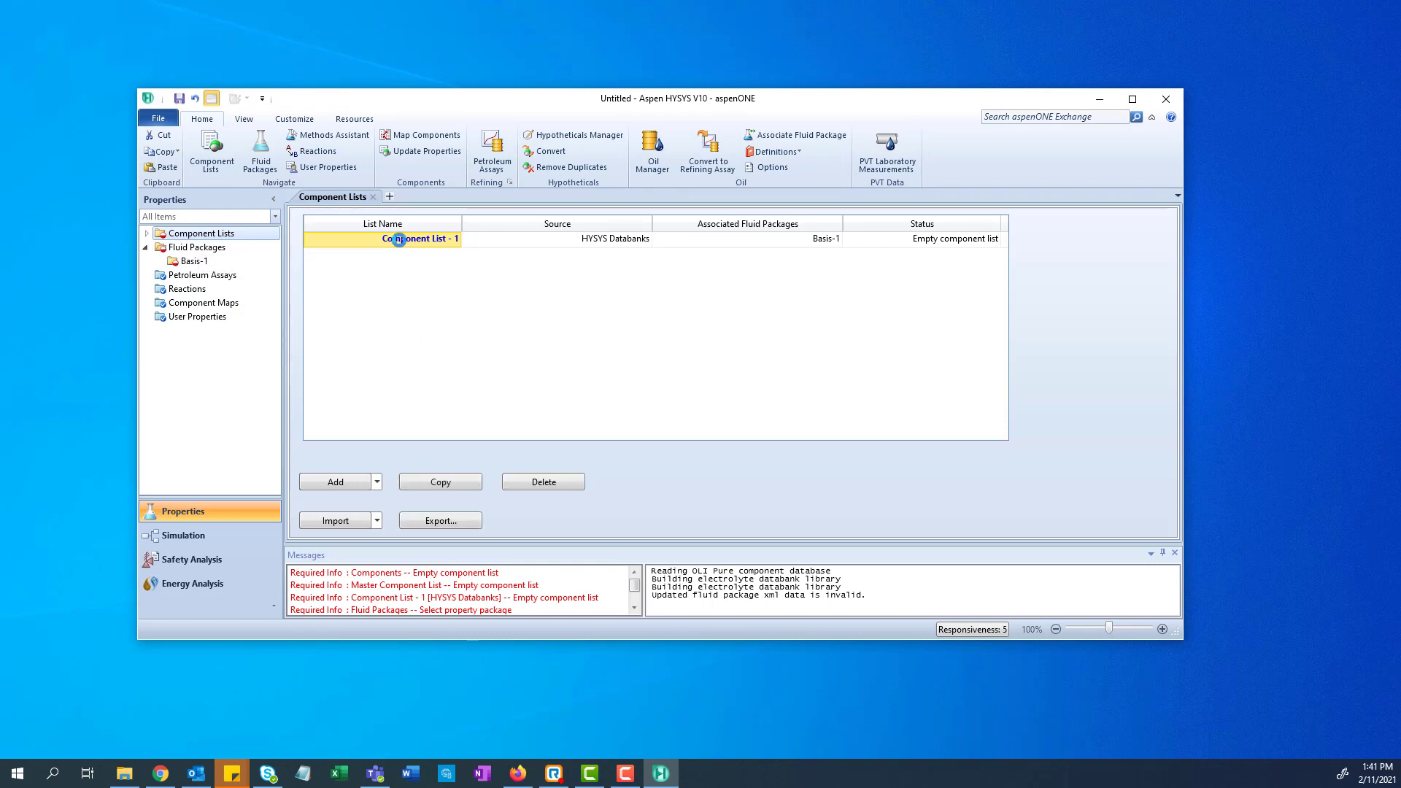
Set Component List - 1 to the OLI (MSE) source and call up the Additional Database dialog.
{"action": "double_click", "coordinate": [399, 240]}
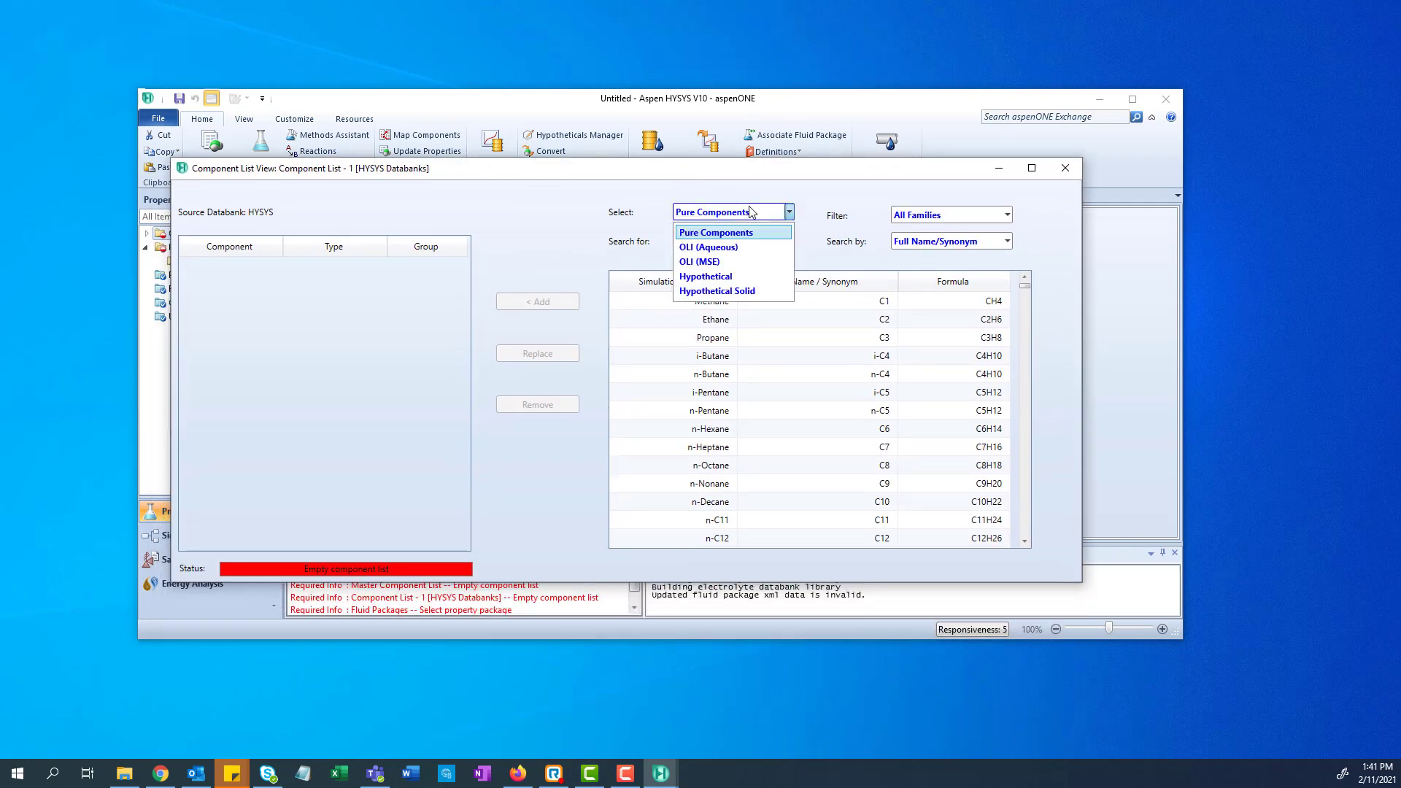
{"action": "left_click", "coordinate": [705, 261]}
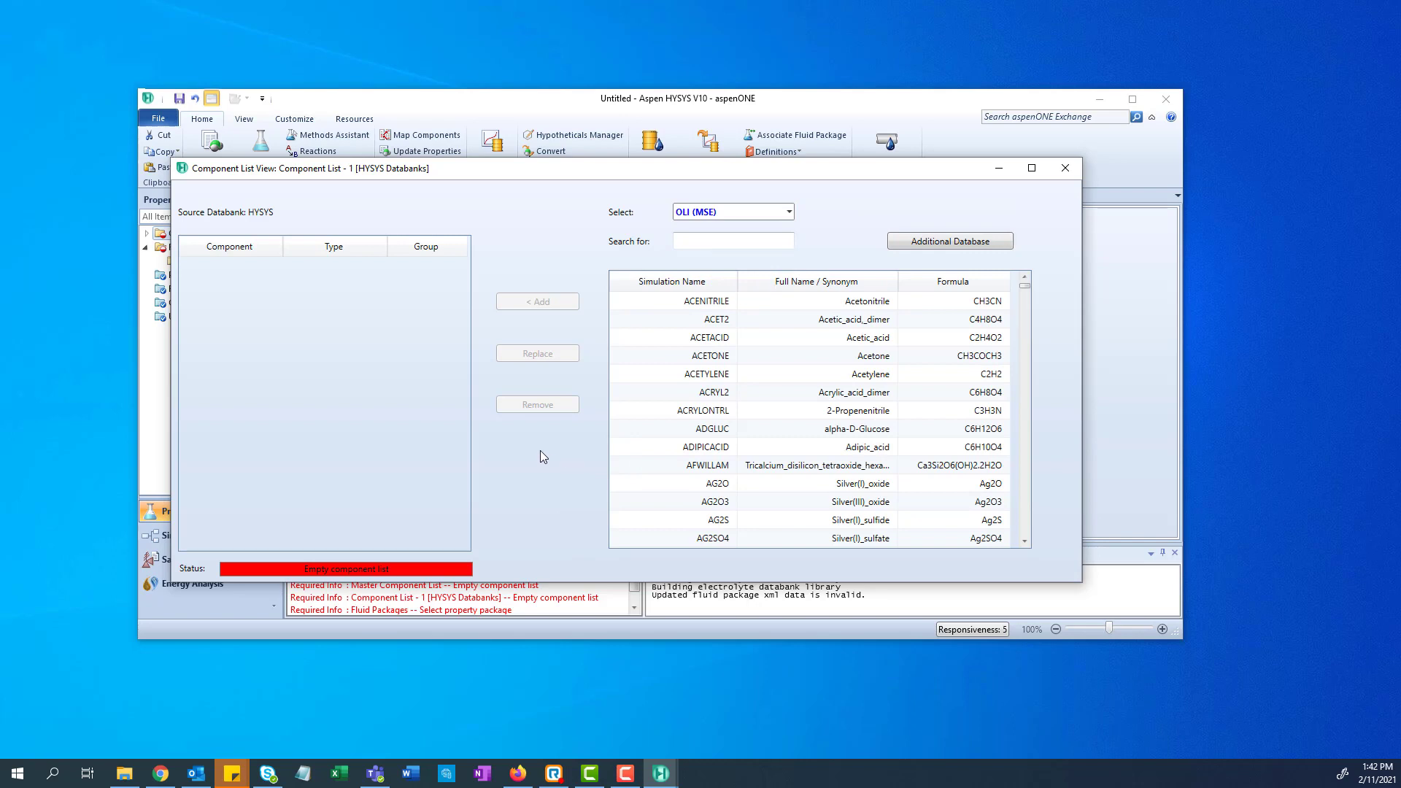
{"action": "mouse_move", "coordinate": [533, 449]}
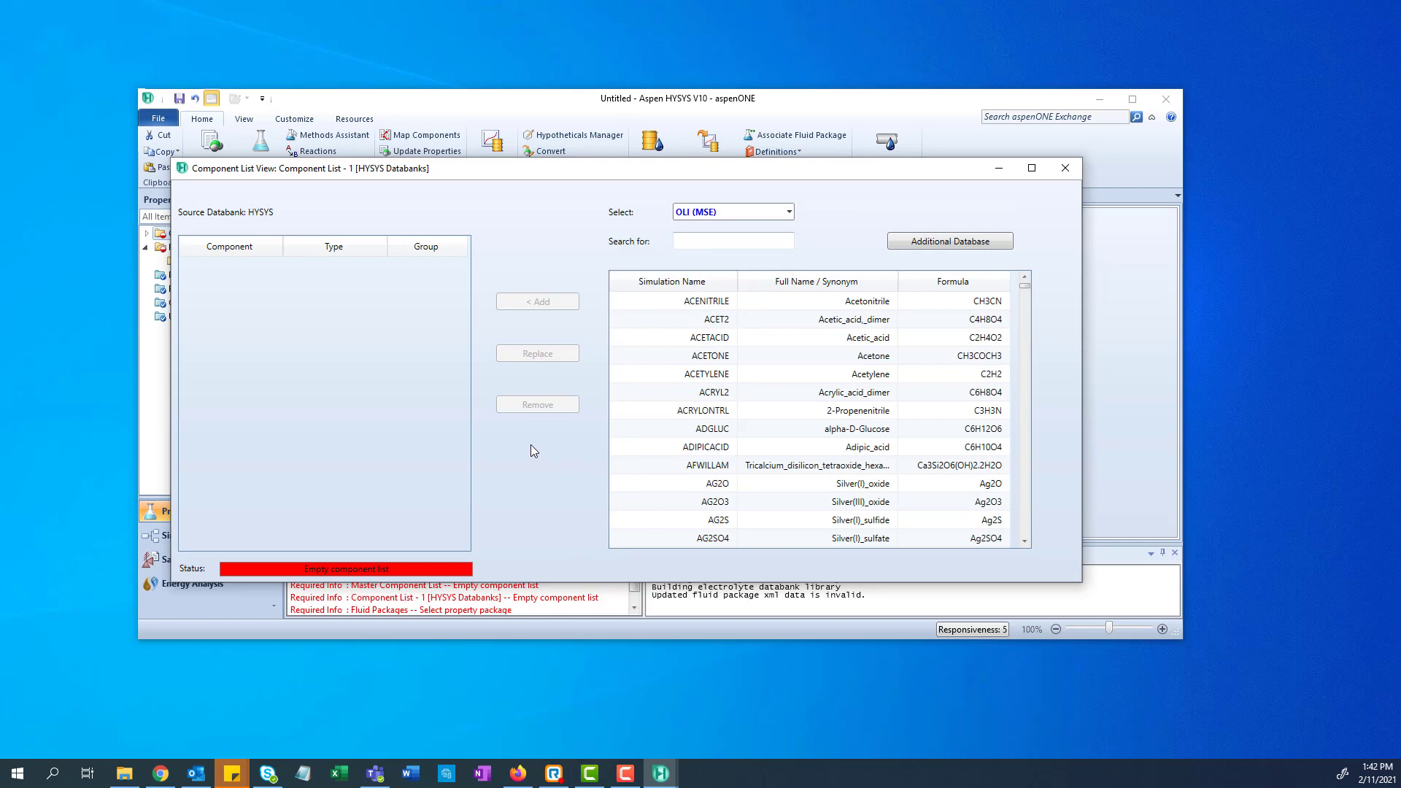
{"action": "mouse_move", "coordinate": [540, 451]}
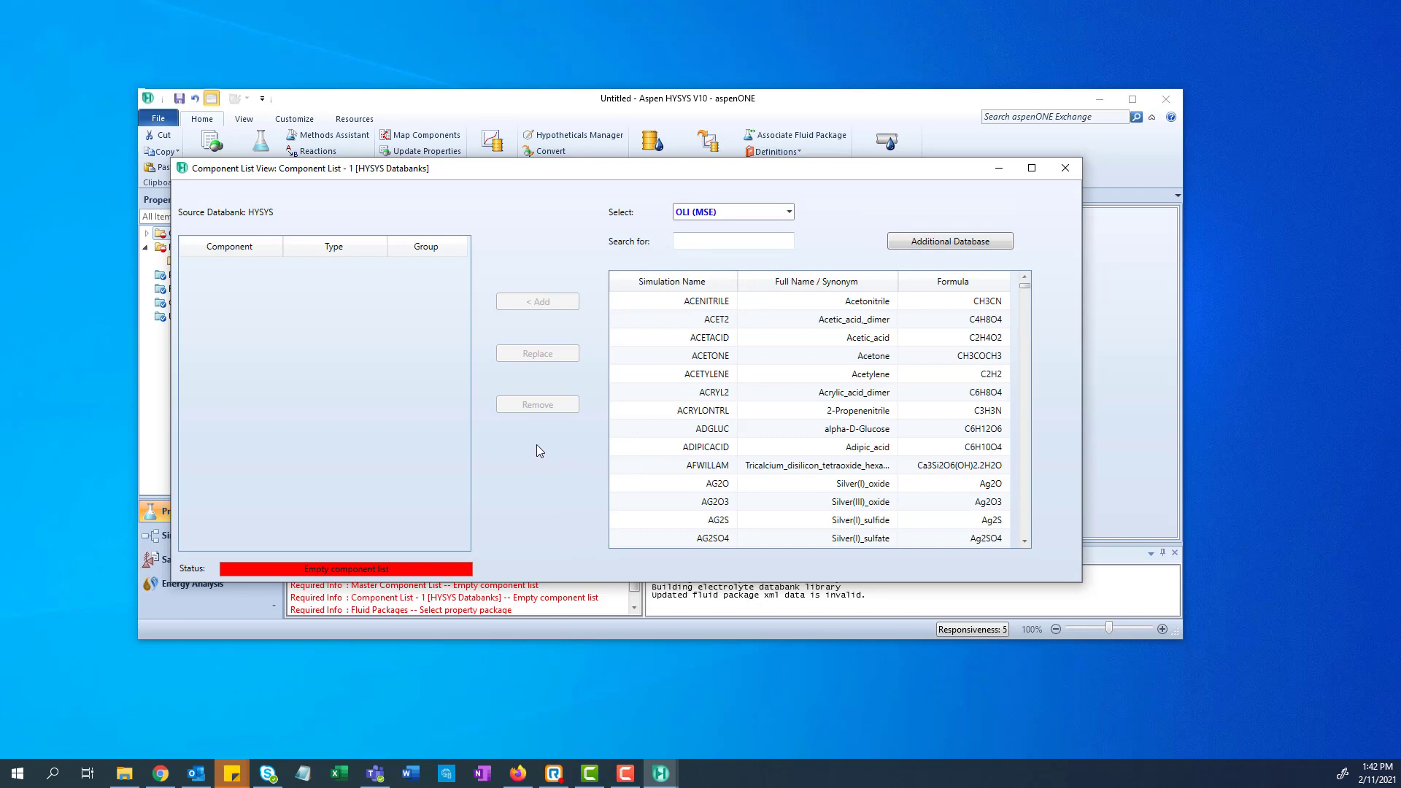
{"action": "mouse_move", "coordinate": [800, 274]}
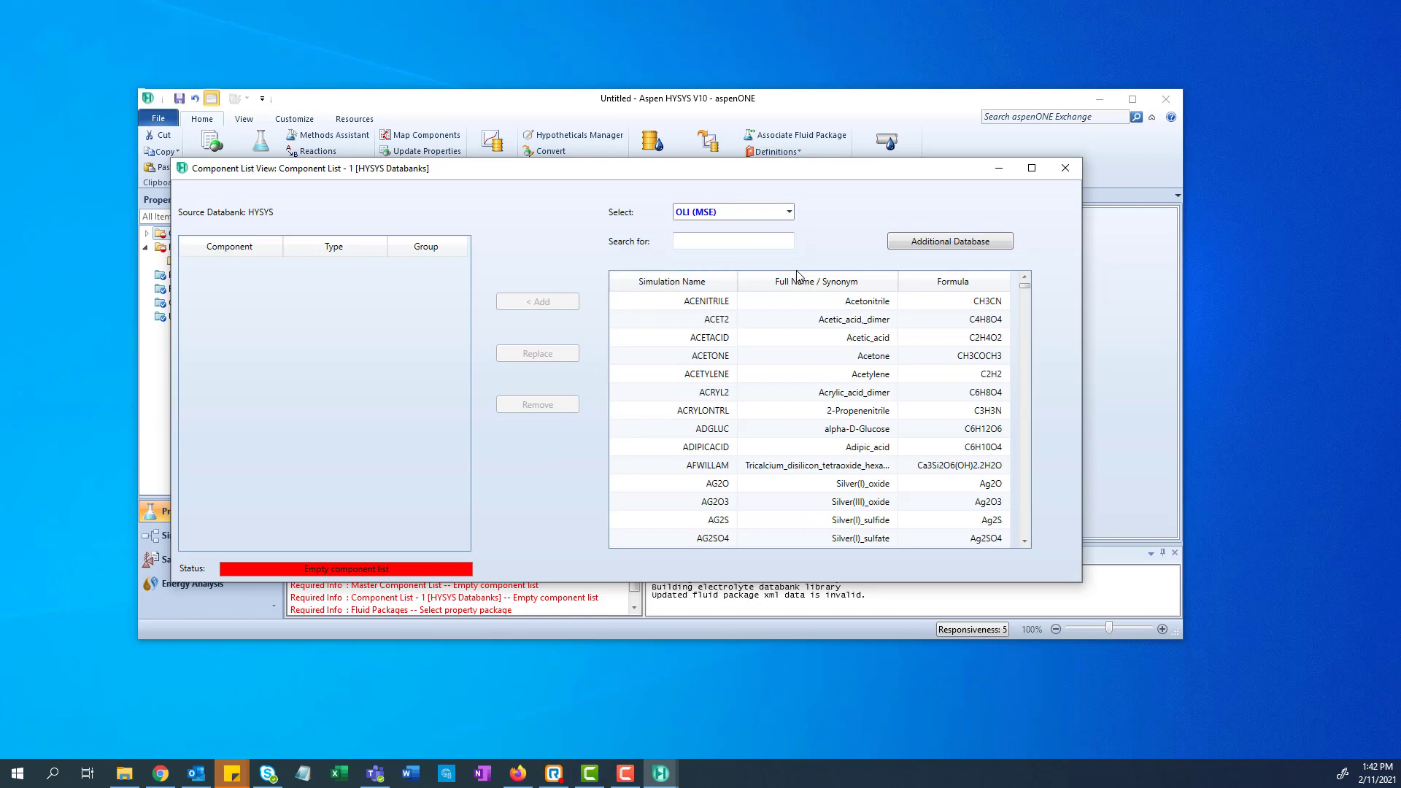
{"action": "mouse_move", "coordinate": [605, 180]}
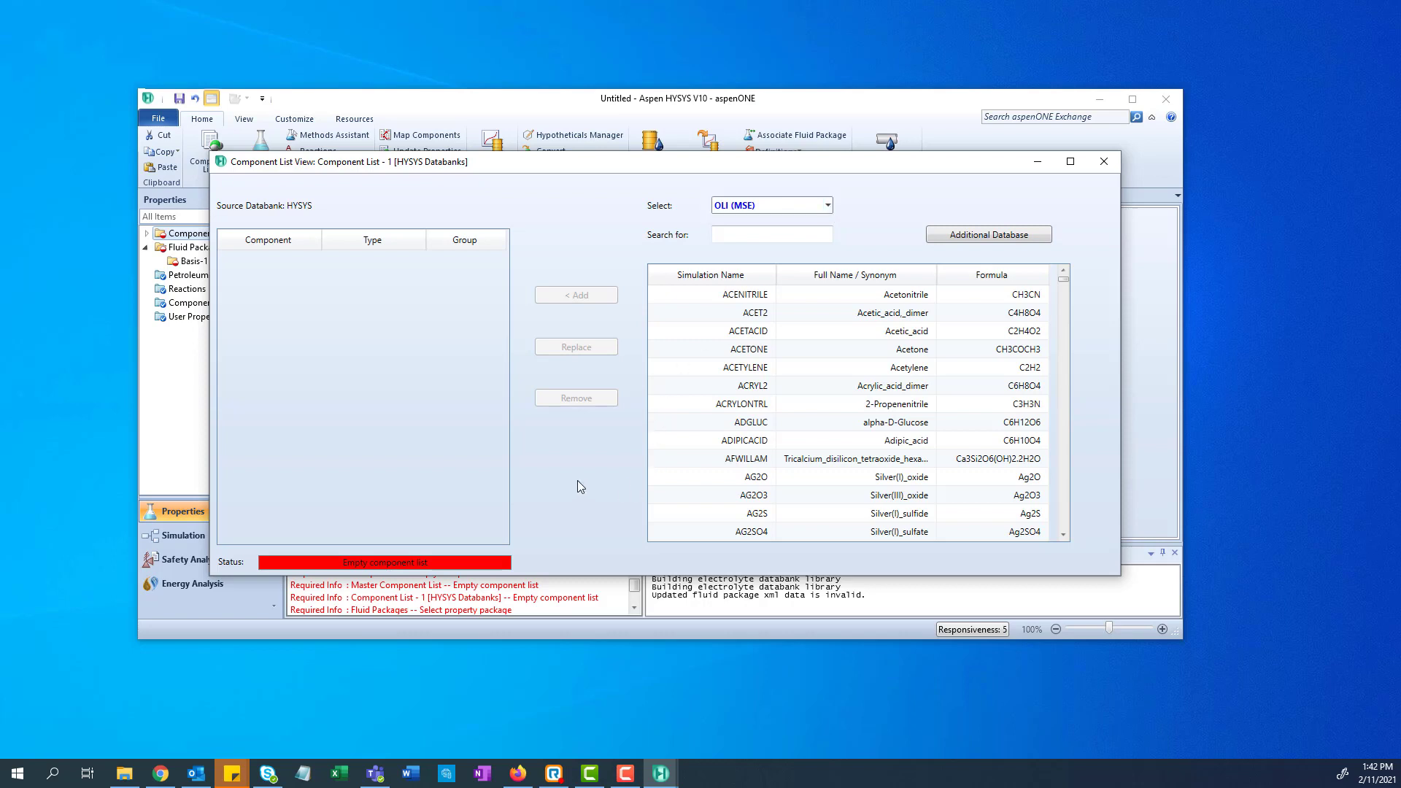
{"action": "mouse_move", "coordinate": [1043, 374]}
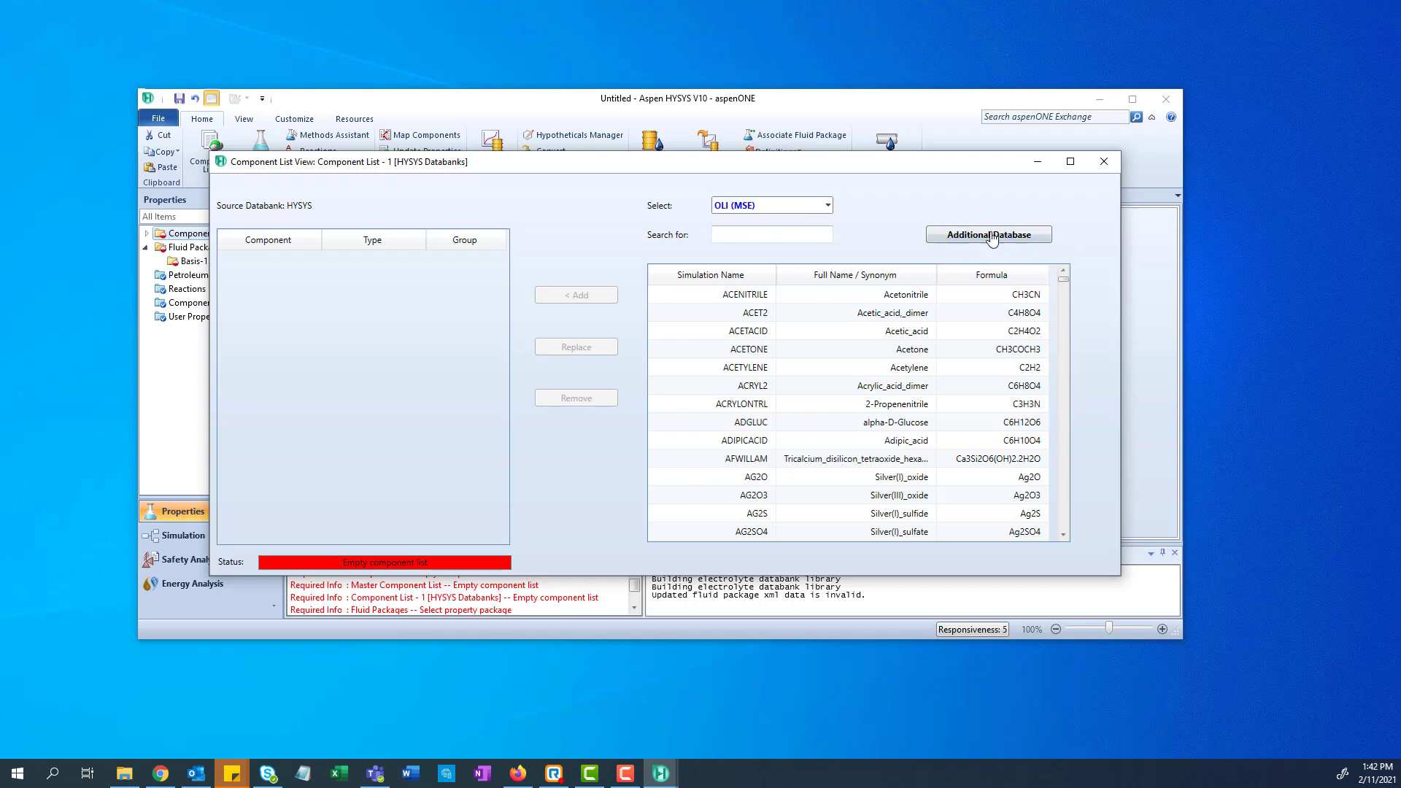
{"action": "left_click", "coordinate": [771, 234]}
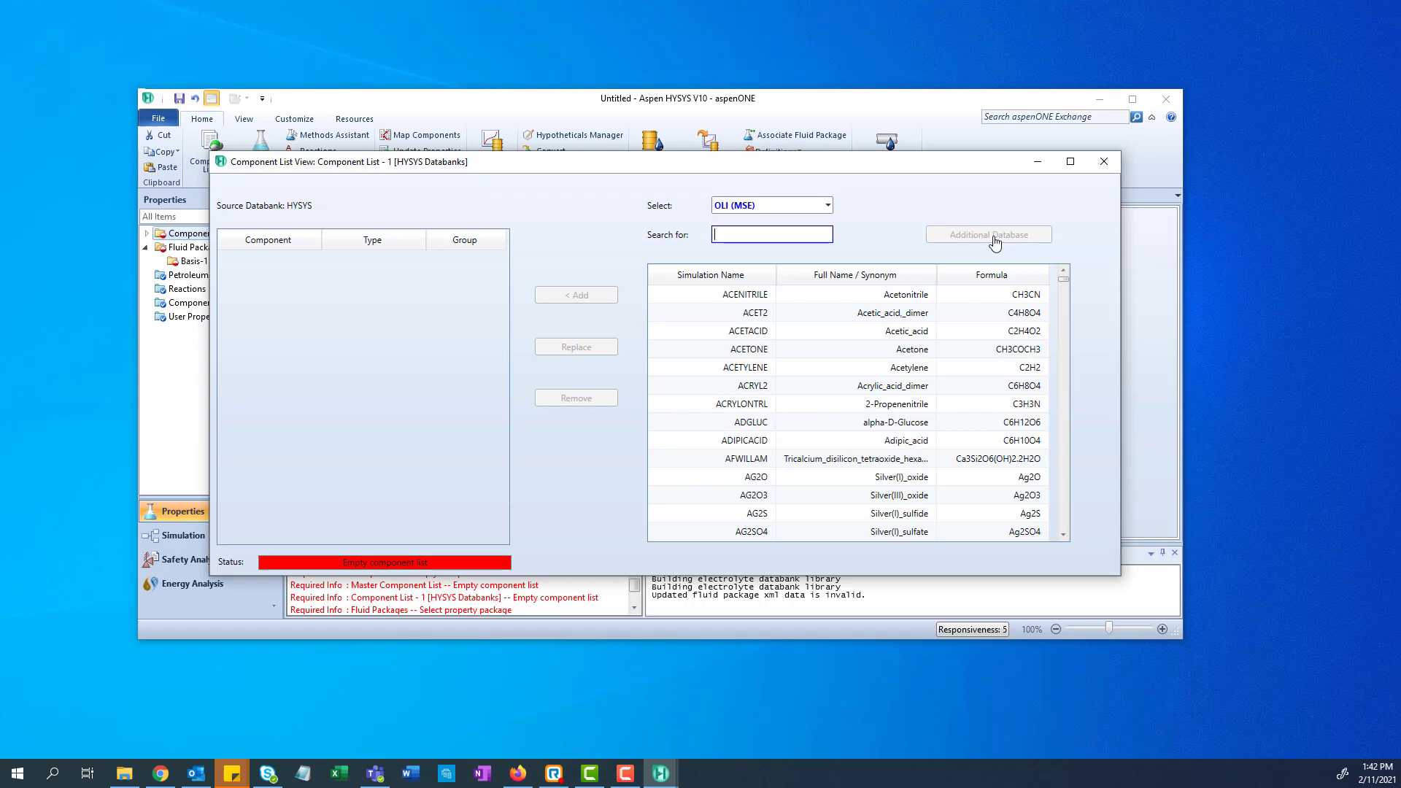
Browse to C:\ProgramData\OLI Systems\Databanks in File Explorer.
{"action": "left_click", "coordinate": [989, 233]}
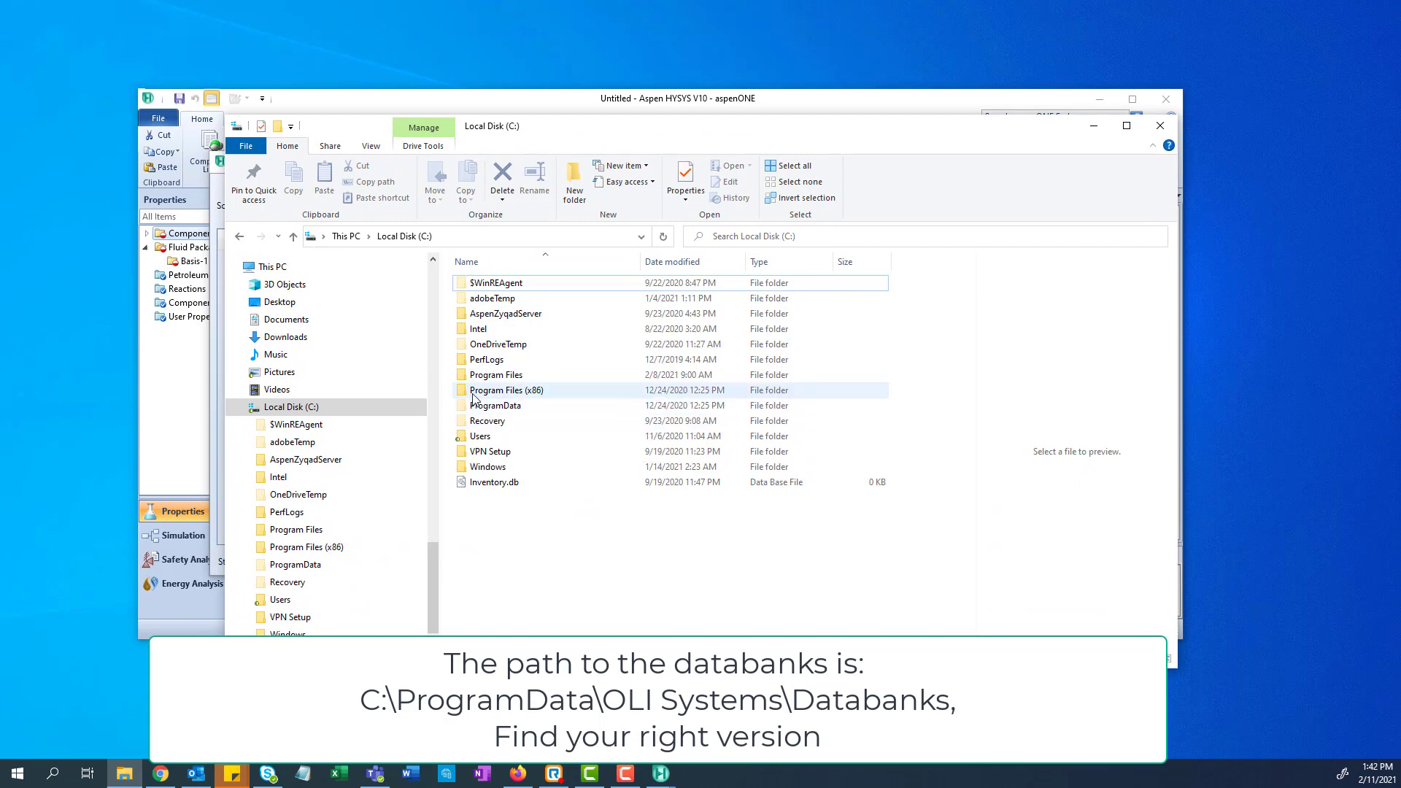
{"action": "left_click", "coordinate": [496, 406]}
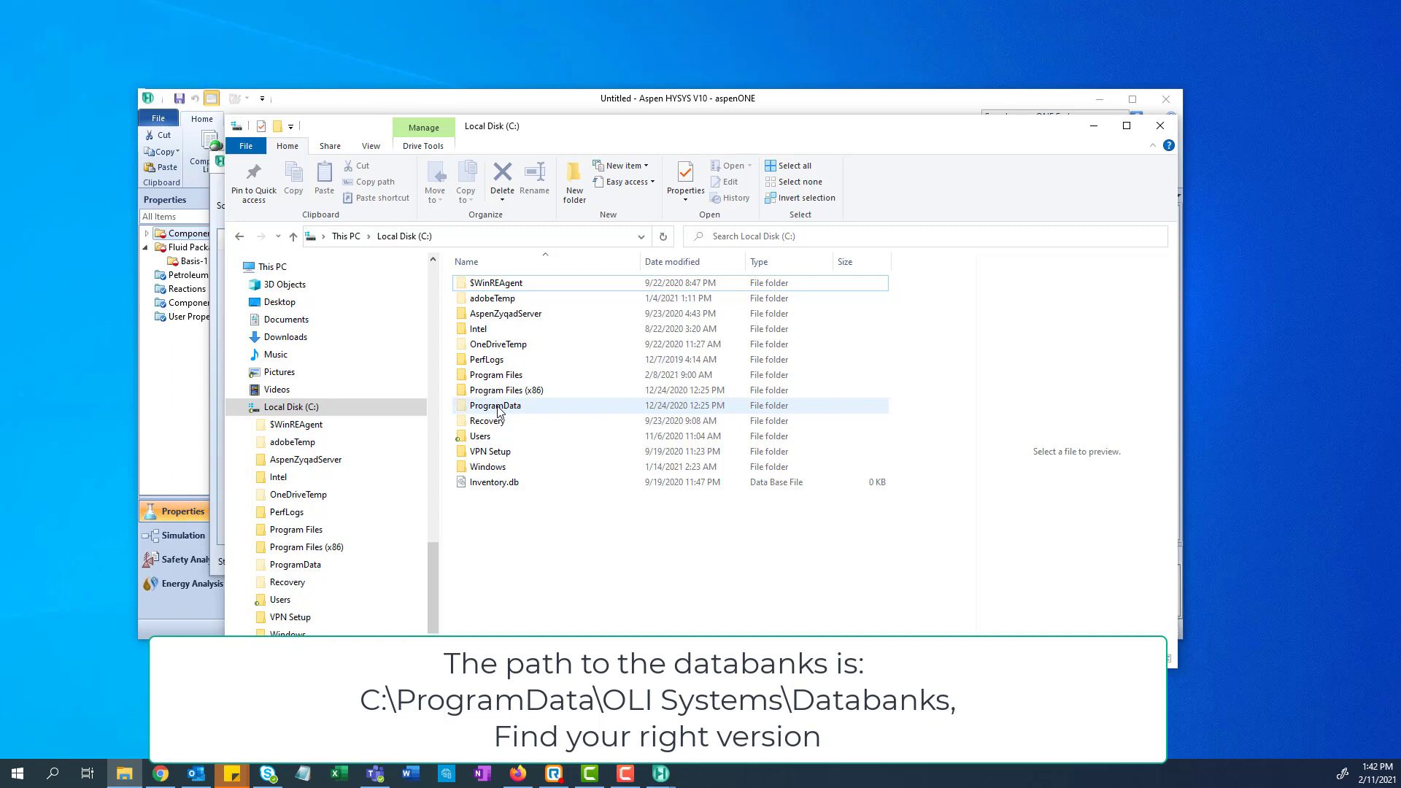
{"action": "mouse_move", "coordinate": [497, 406]}
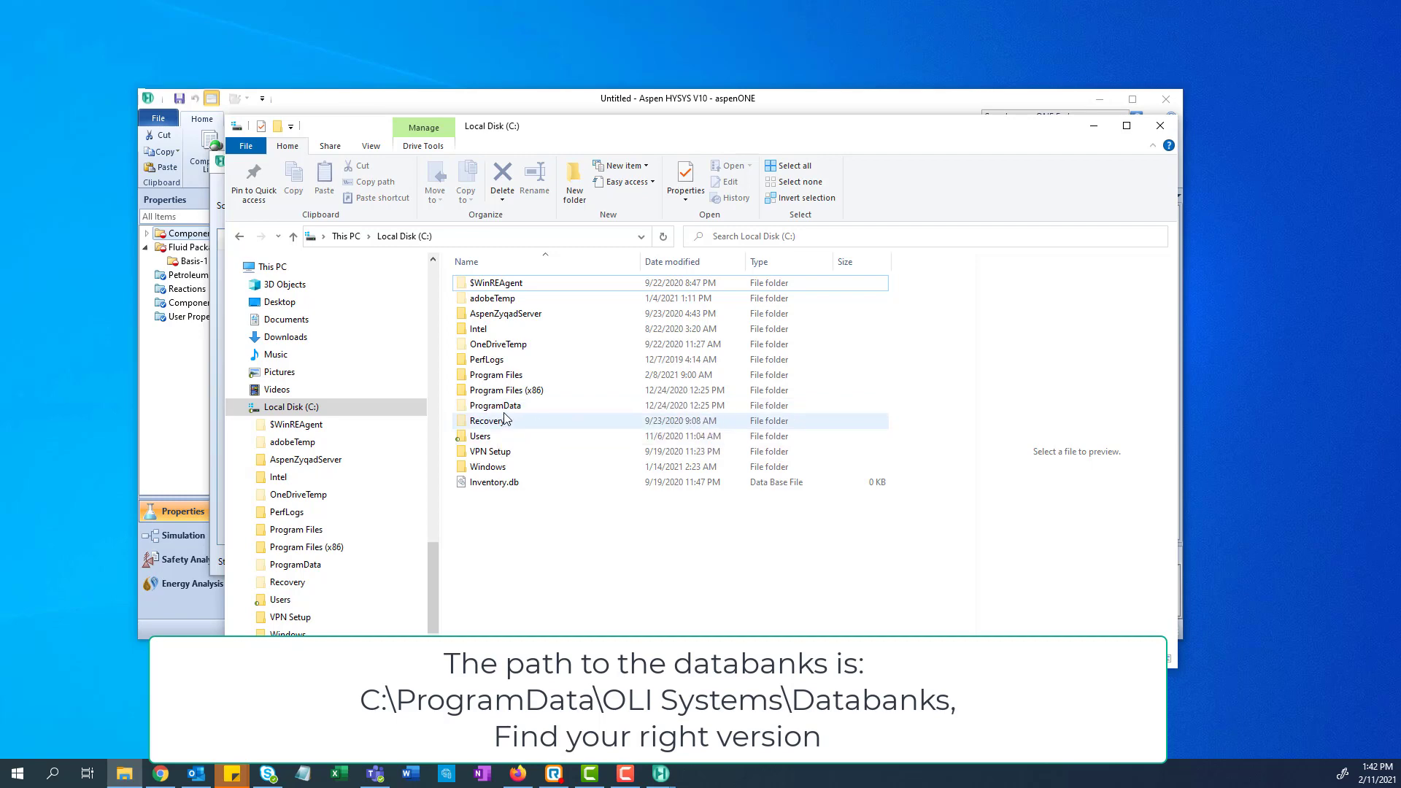
{"action": "double_click", "coordinate": [496, 406]}
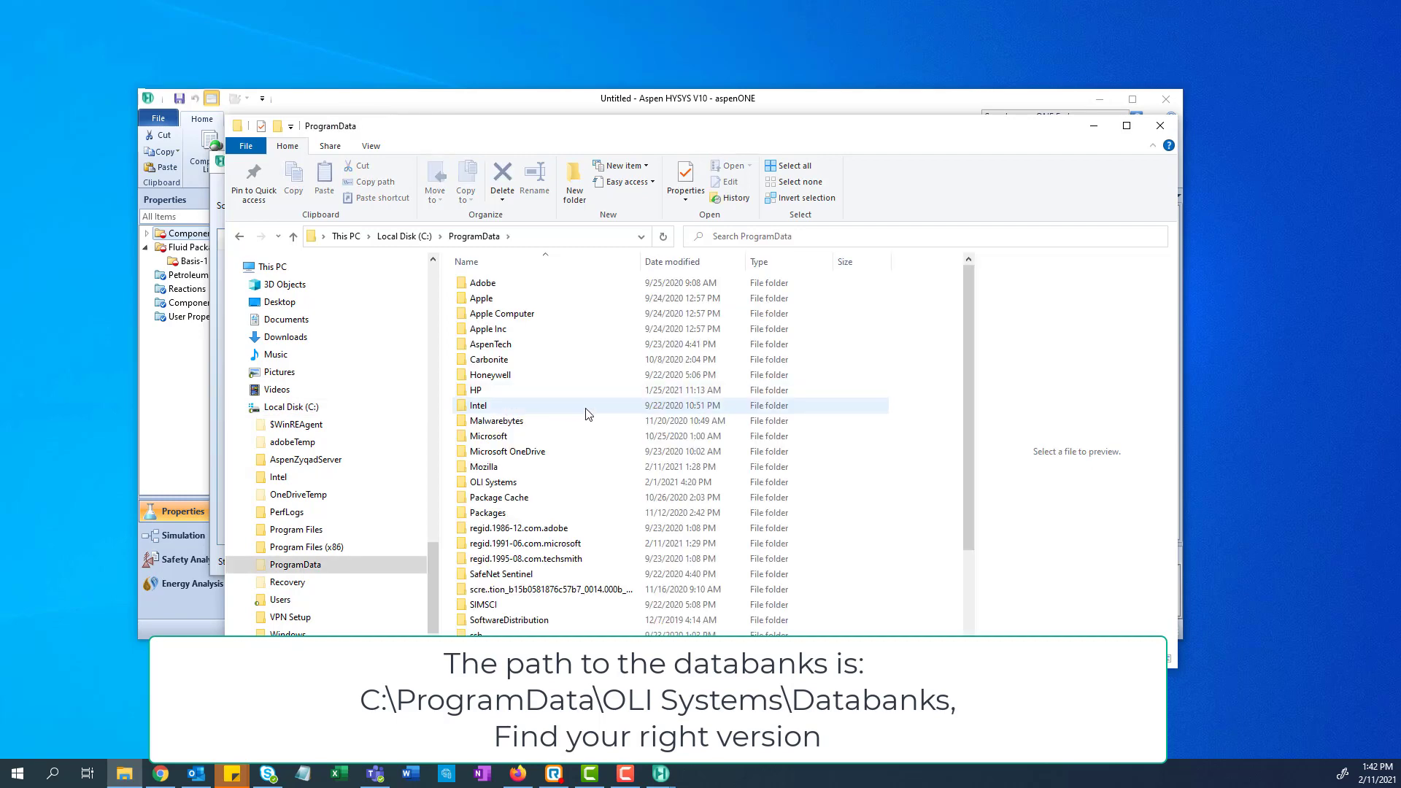
{"action": "double_click", "coordinate": [494, 481]}
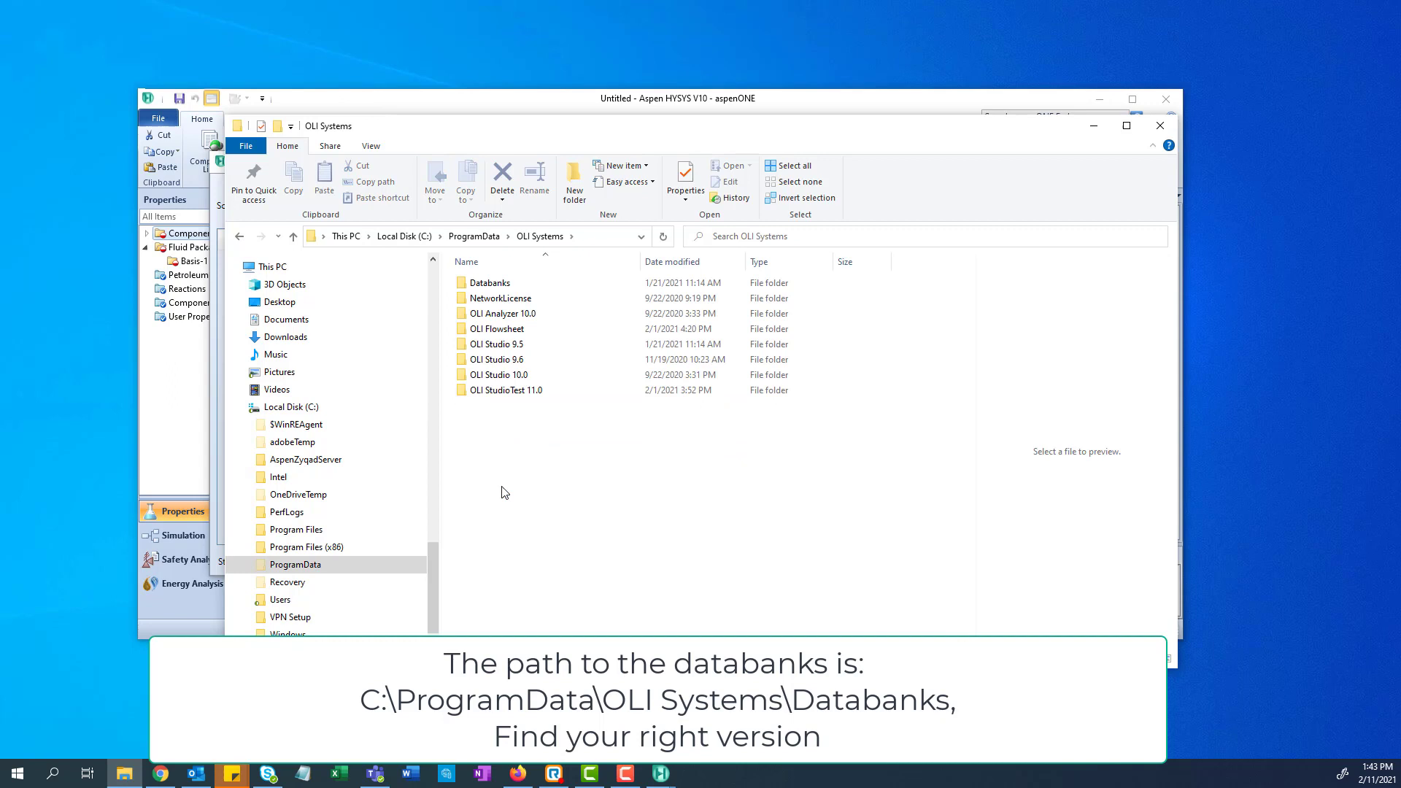
{"action": "double_click", "coordinate": [491, 284]}
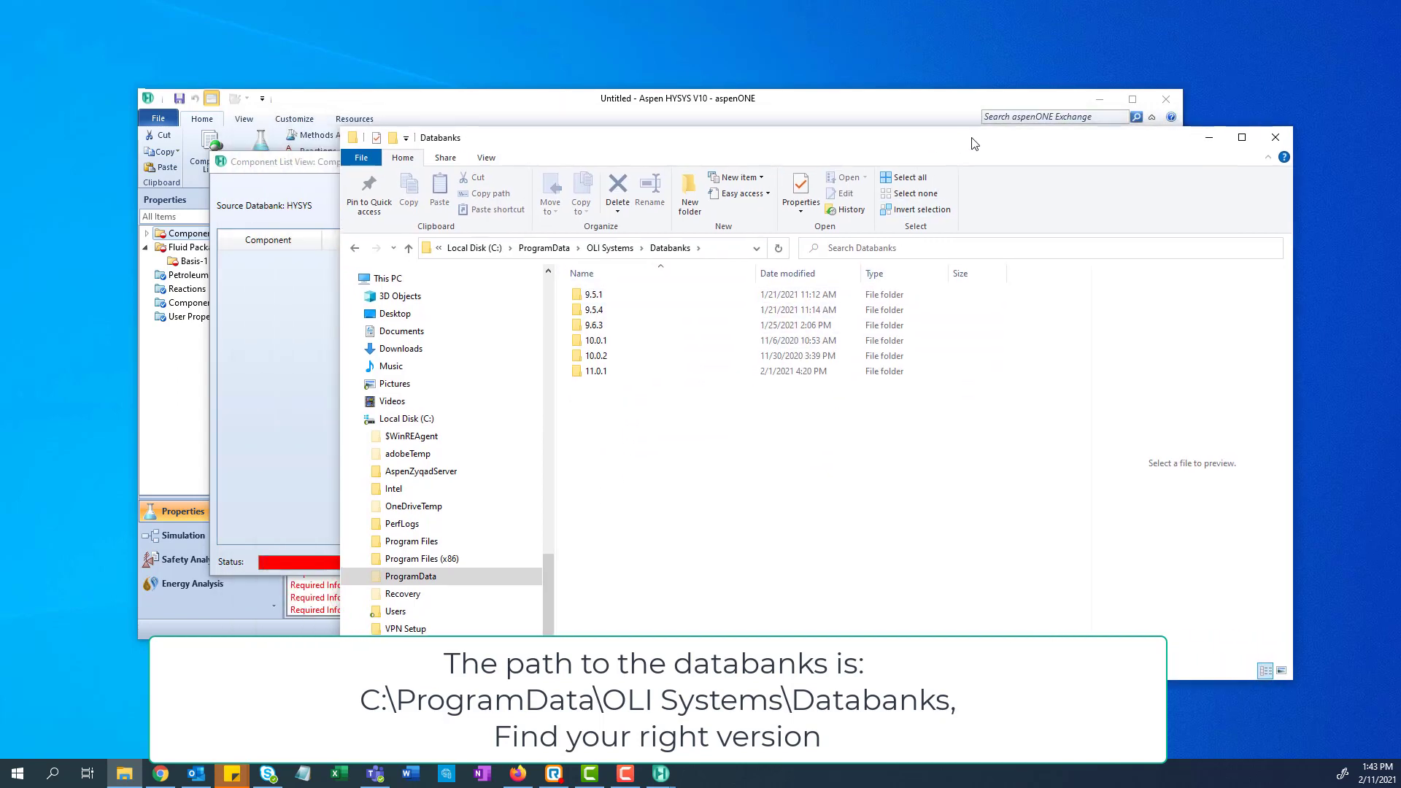
{"action": "mouse_move", "coordinate": [622, 355]}
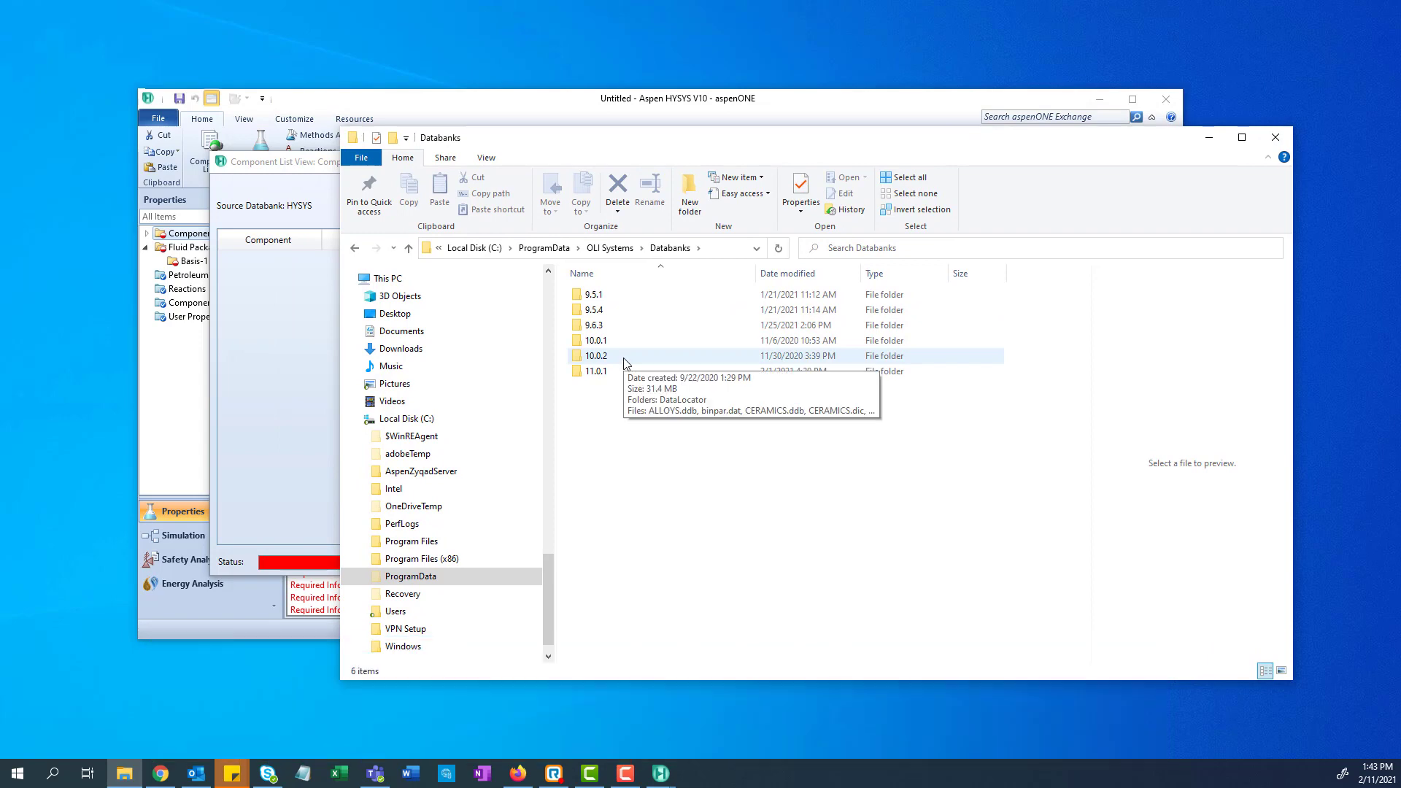
Locate SRKMSE.ddb in the 10.0.2 folder and copy its full path.
{"action": "double_click", "coordinate": [599, 355]}
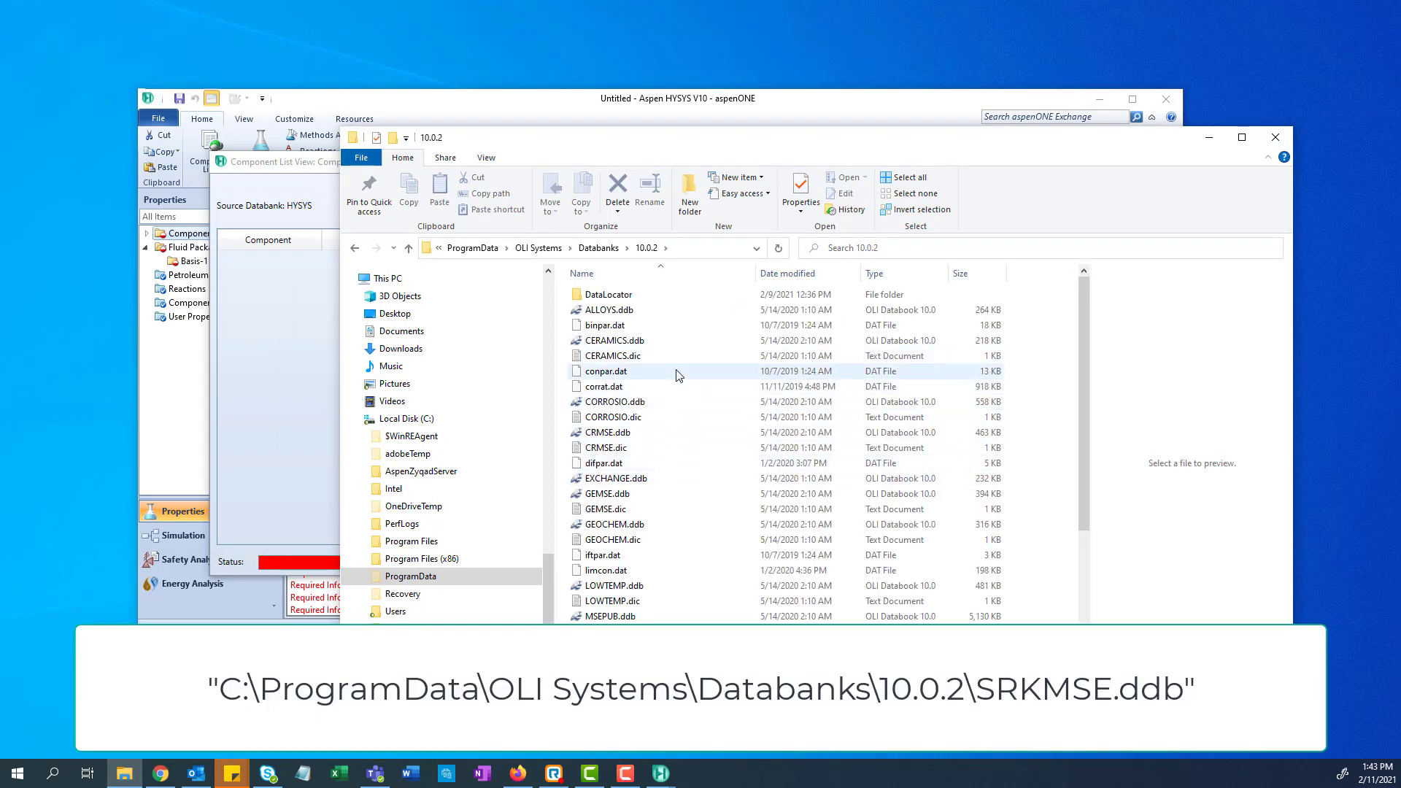
{"action": "scroll", "scroll_direction": "down", "scroll_amount": 3}
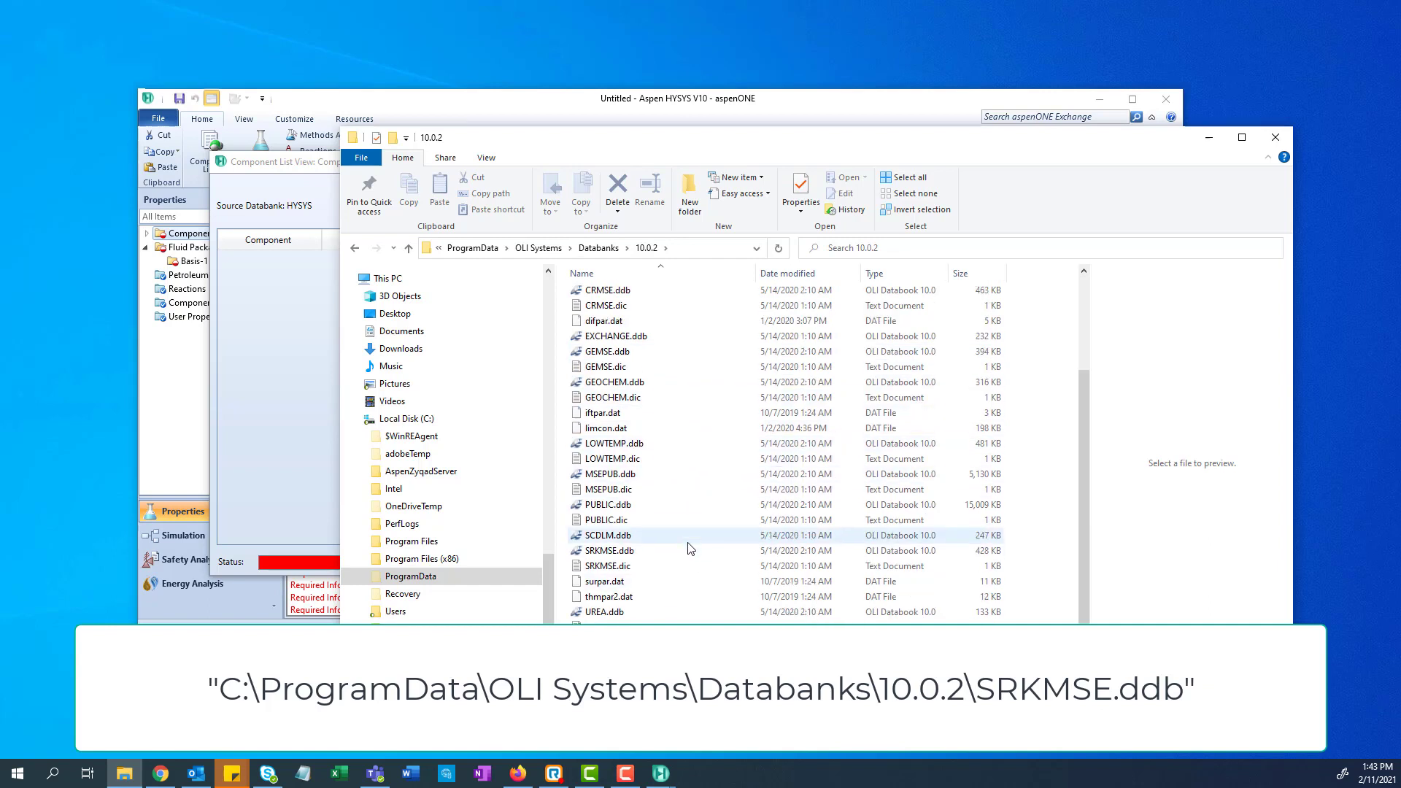
{"action": "left_click", "coordinate": [610, 550]}
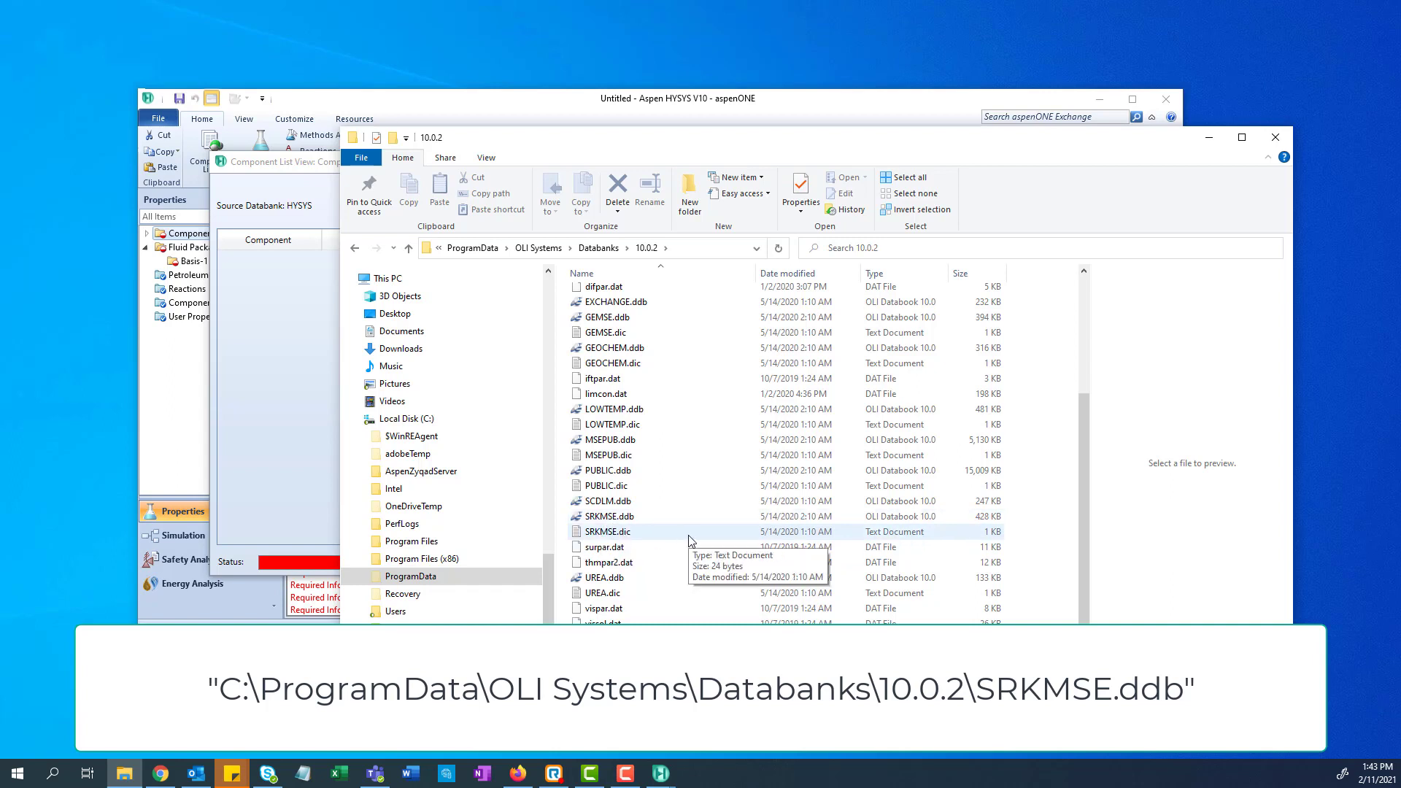
{"action": "mouse_move", "coordinate": [628, 531]}
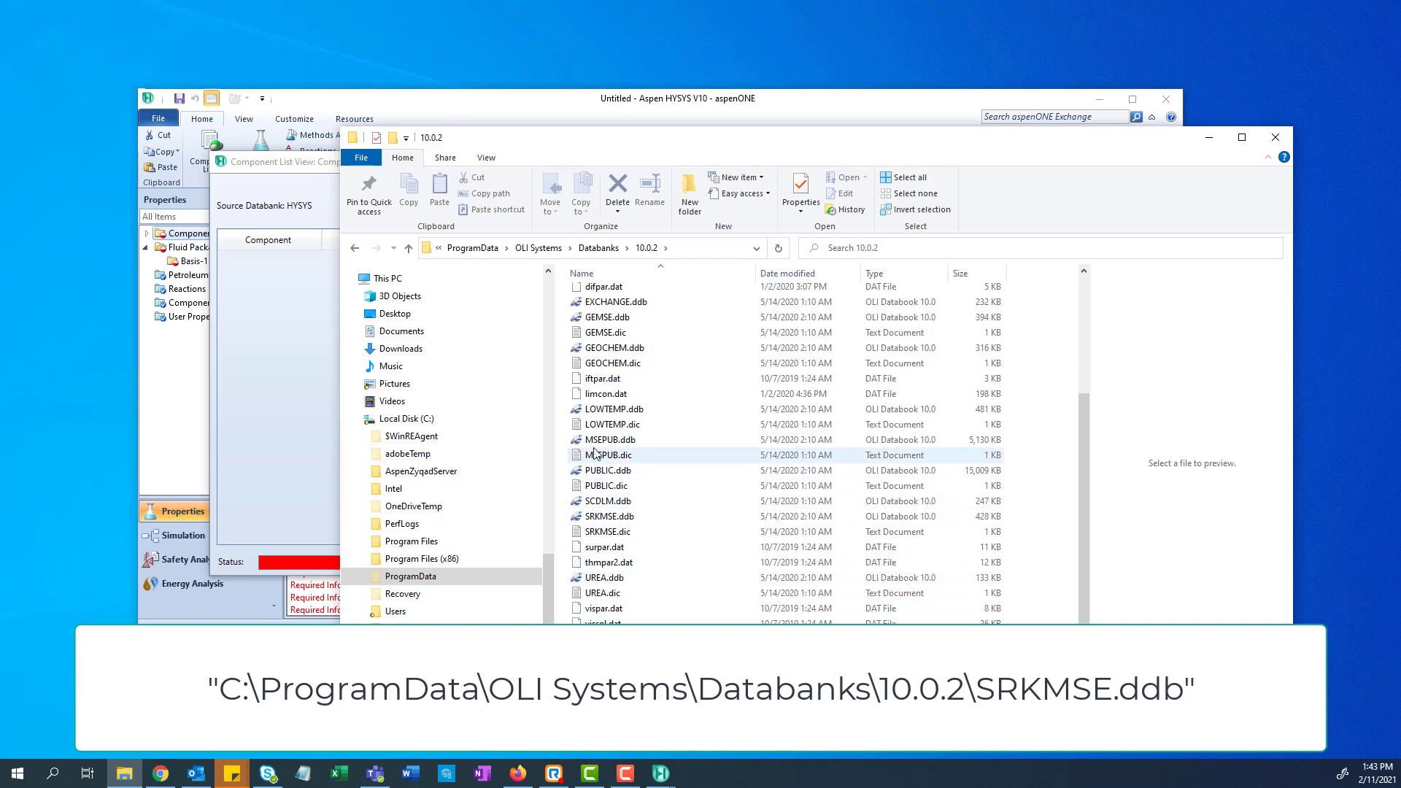
{"action": "left_click", "coordinate": [609, 516]}
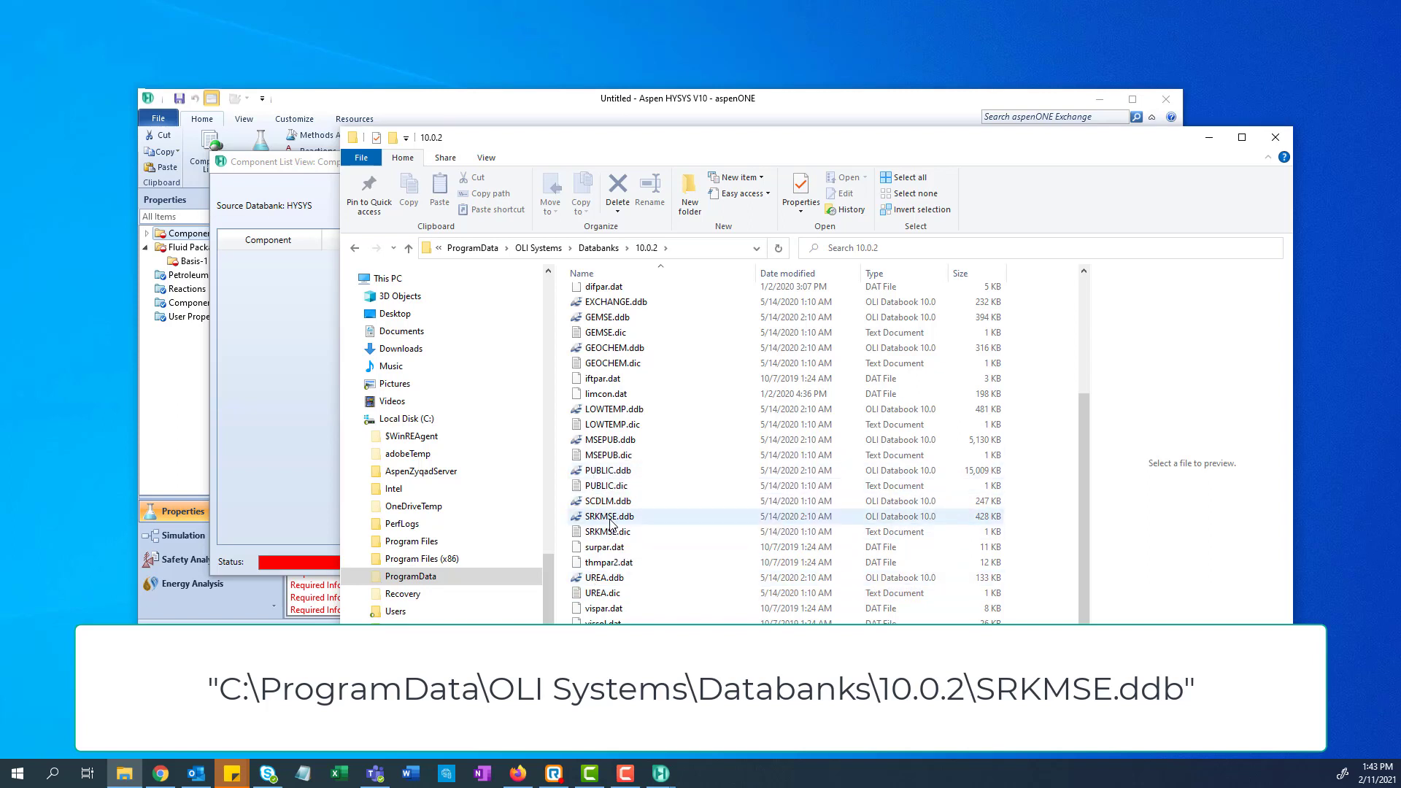
{"action": "mouse_move", "coordinate": [612, 520]}
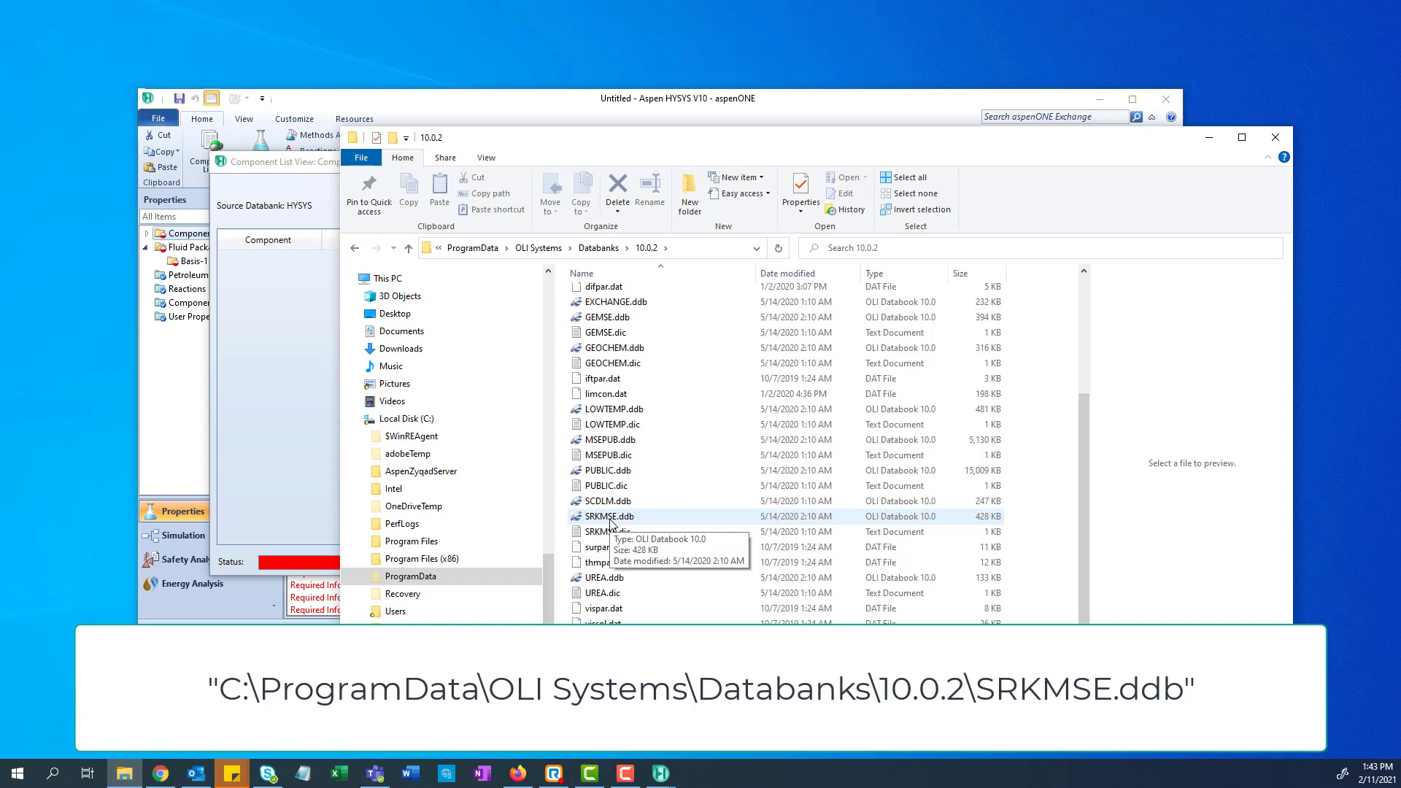
{"action": "right_click", "coordinate": [609, 517]}
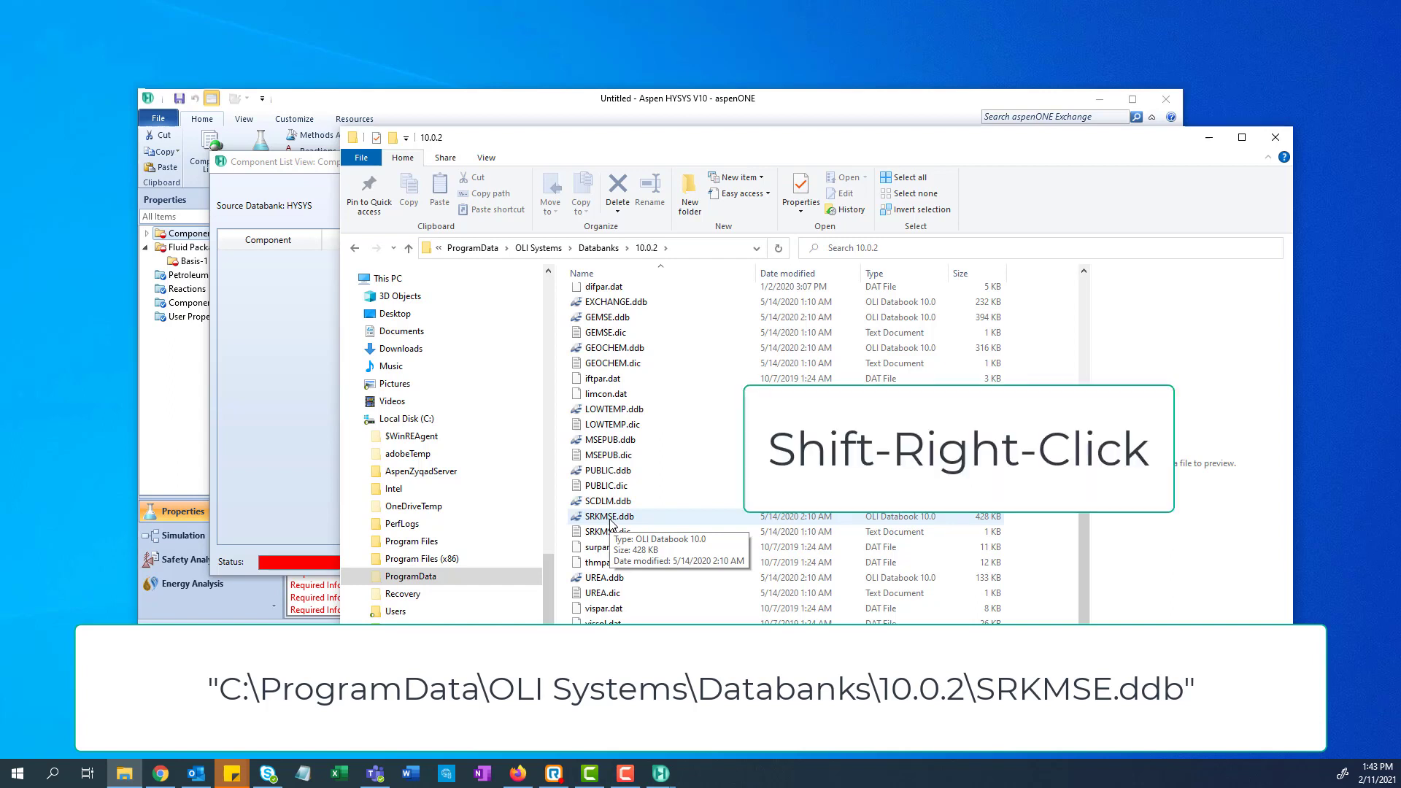
{"action": "right_click", "coordinate": [605, 516]}
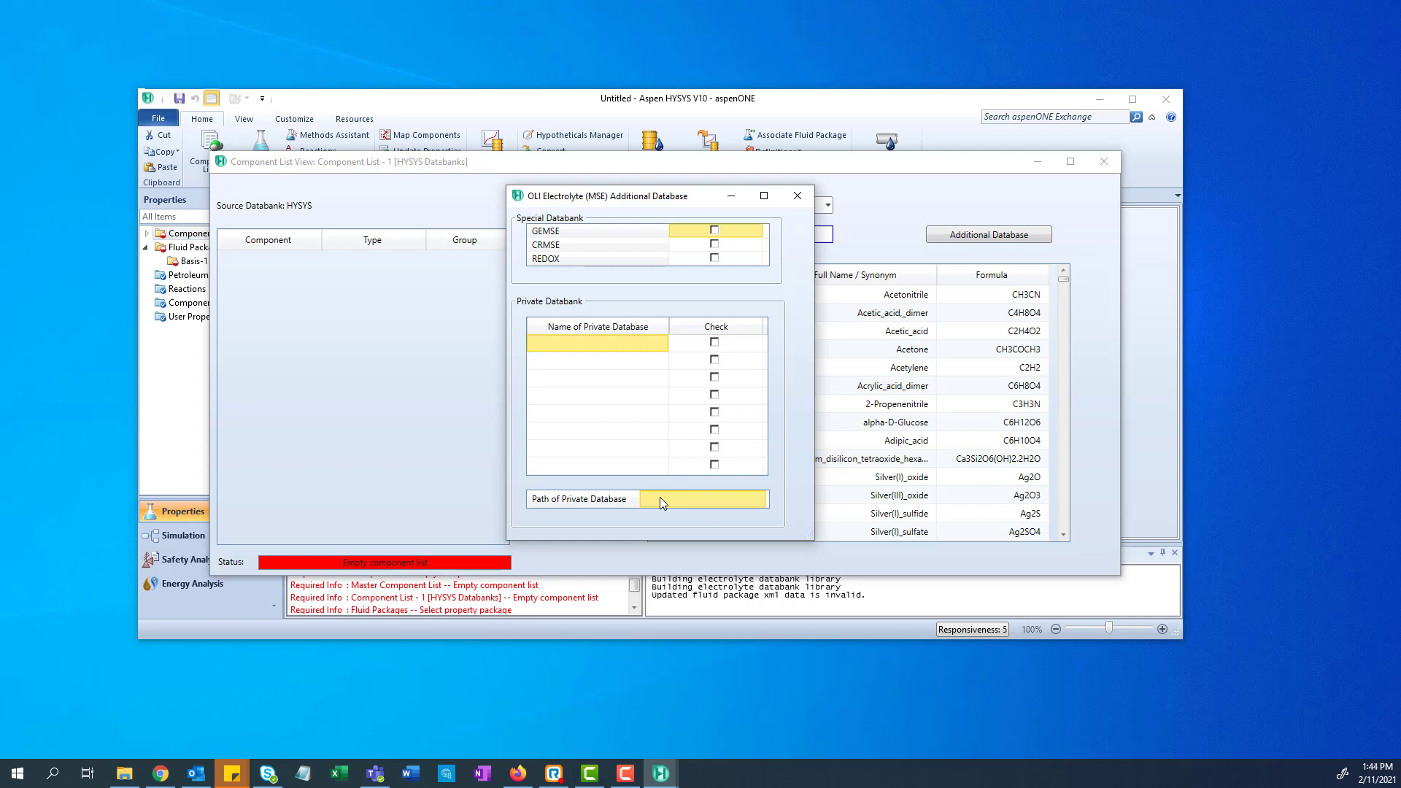
Enter the OLI Systems path and name SRKMSE as a checked private database.
{"action": "type", "text": "\"C:\\ProgramData\\OLI System\""}
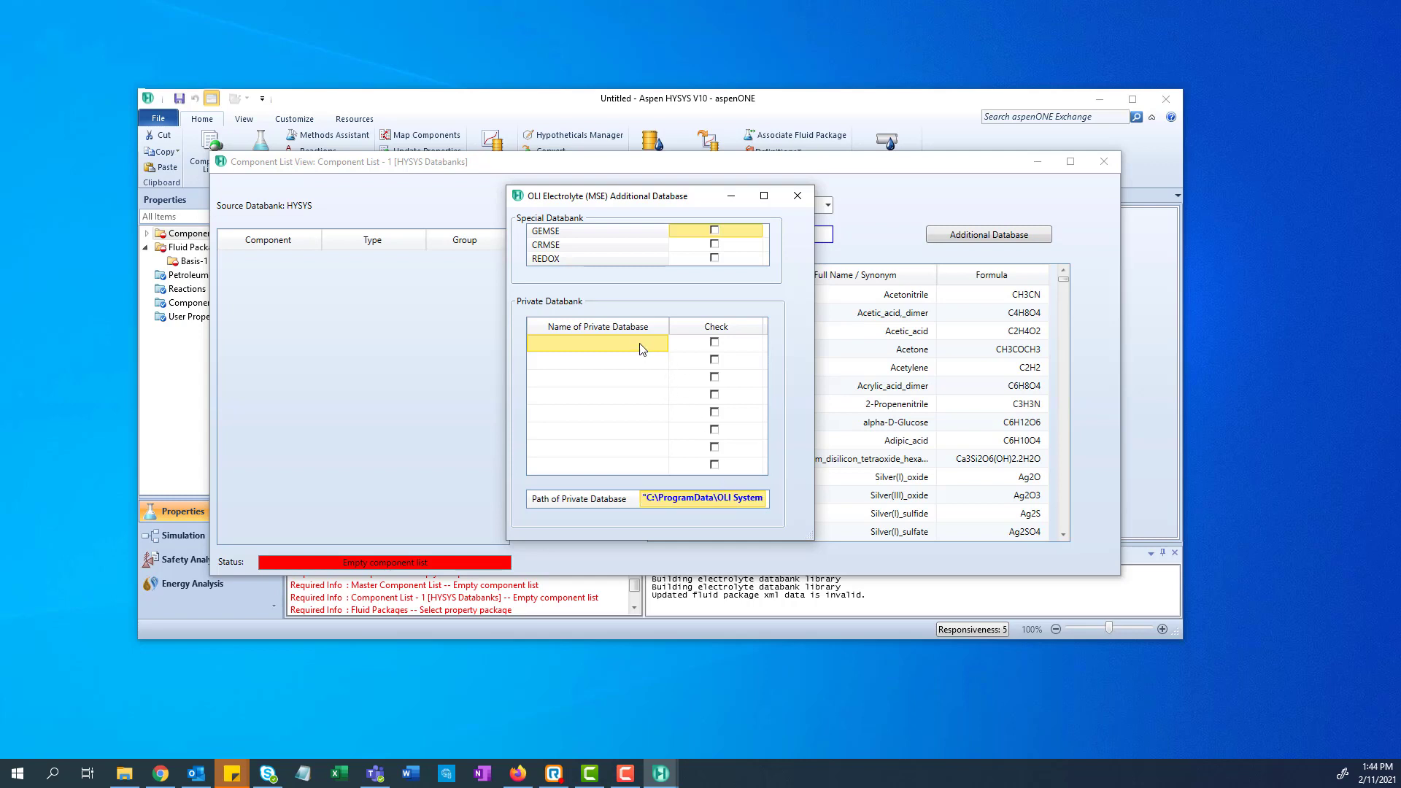
{"action": "type", "text": "SR"}
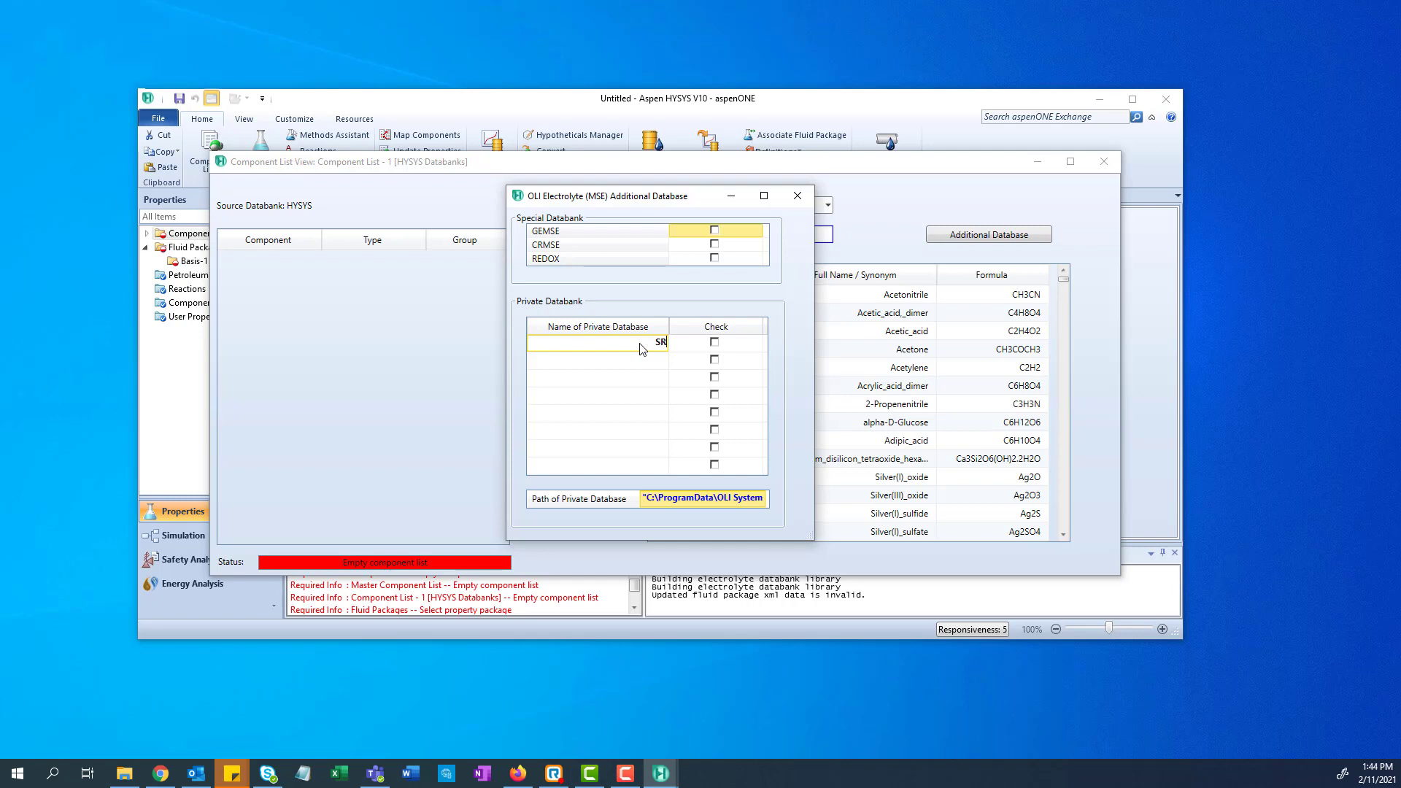
{"action": "type", "text": "K"}
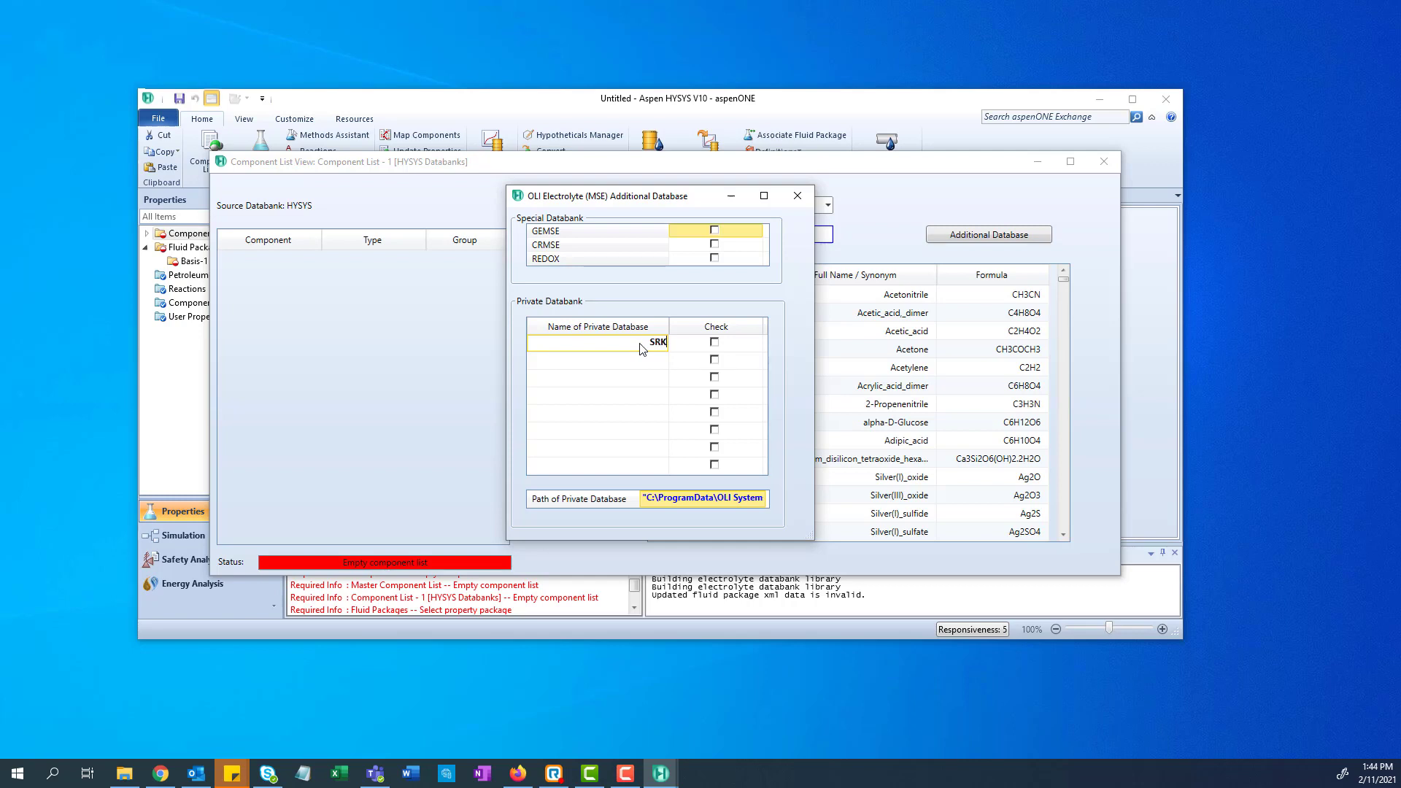
{"action": "type", "text": "MSE"}
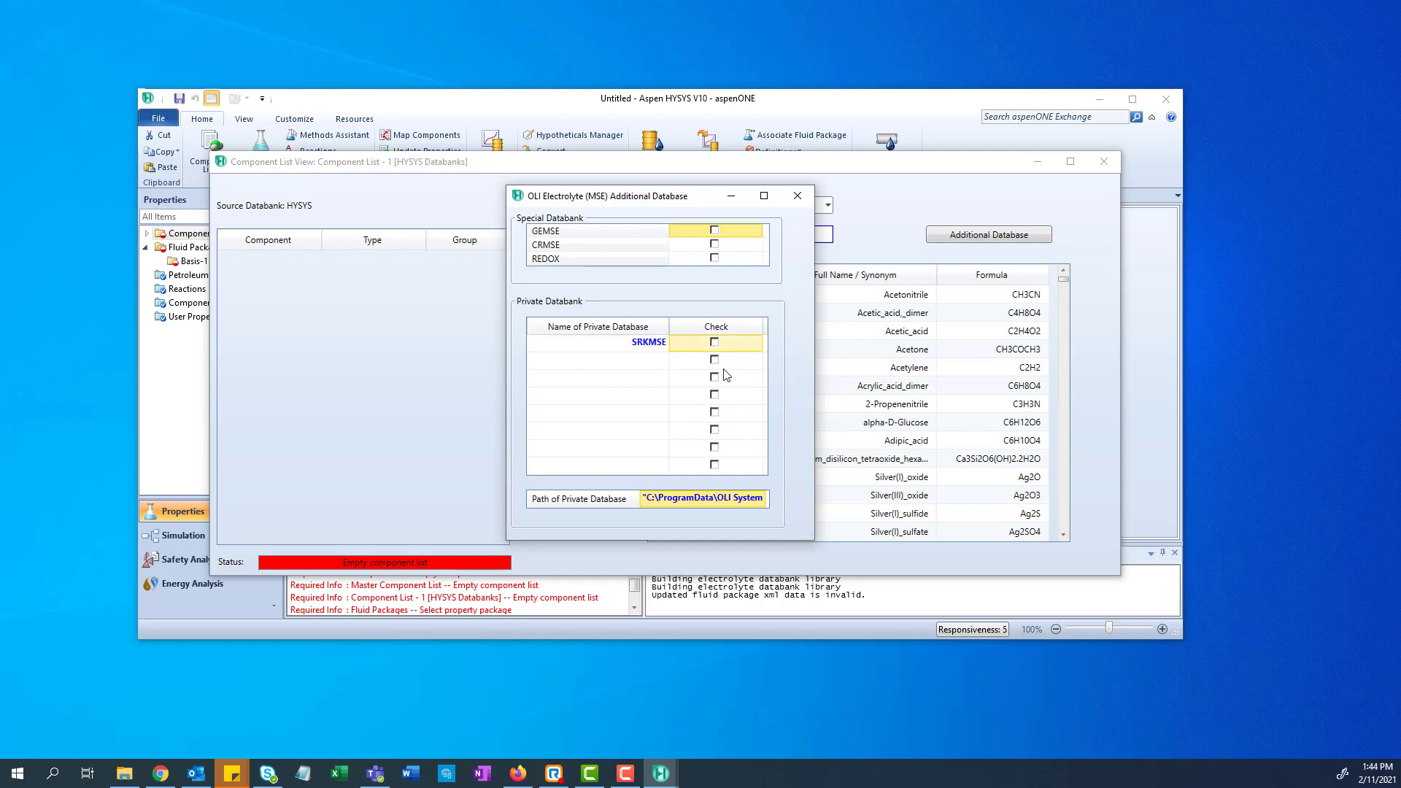
{"action": "left_click", "coordinate": [714, 342]}
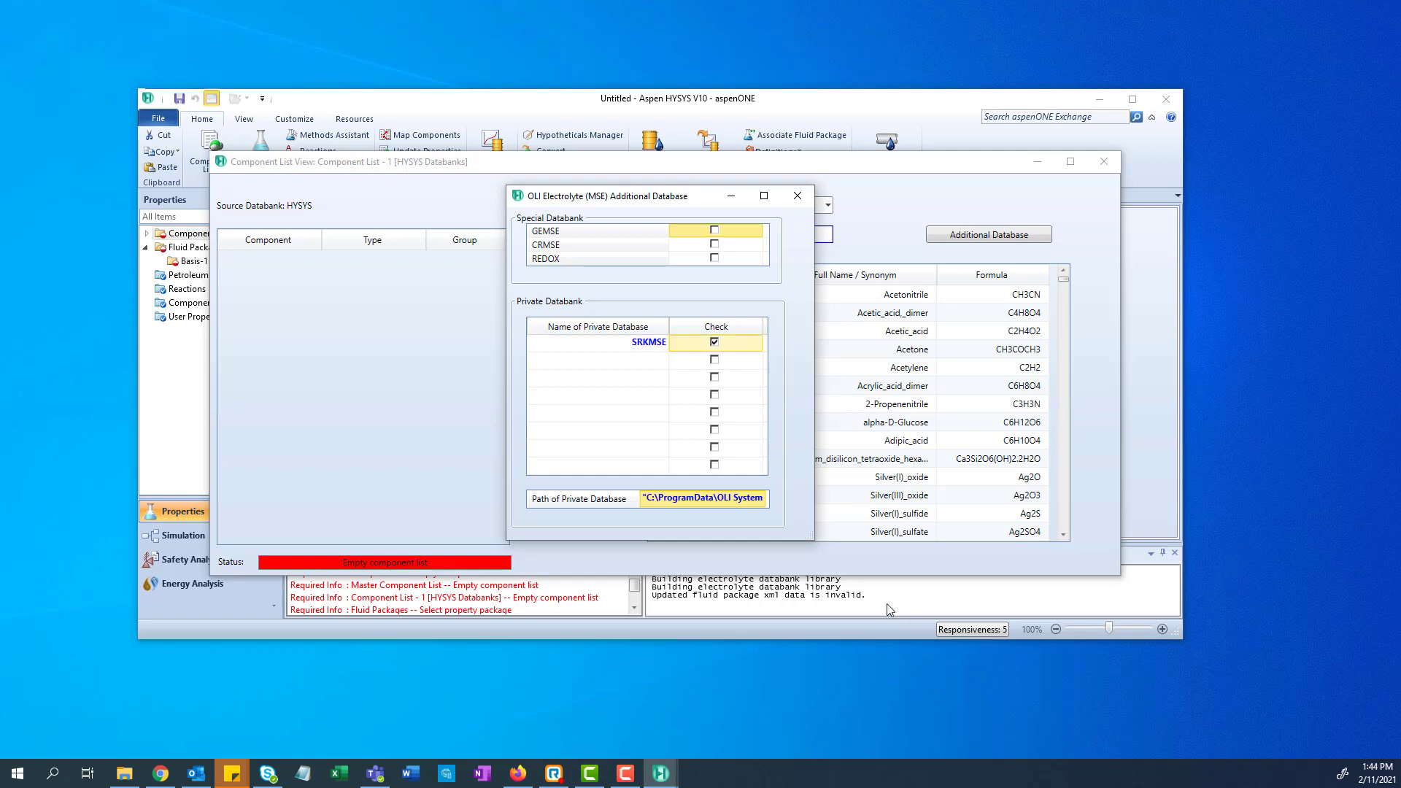
{"action": "mouse_move", "coordinate": [814, 223]}
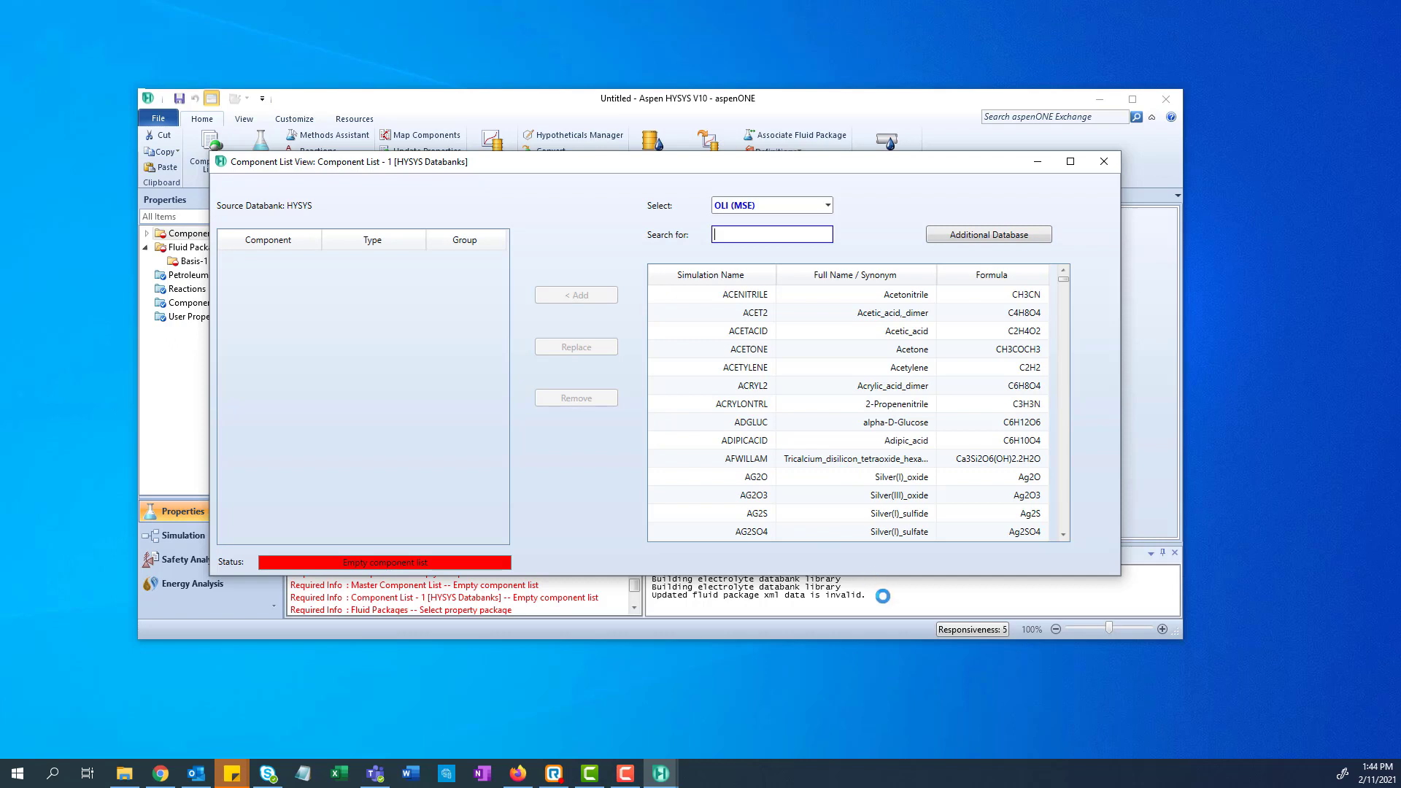
Reopen Component List - 1, revisit the Additional Database setting and return to the overview.
{"action": "left_click", "coordinate": [1104, 161]}
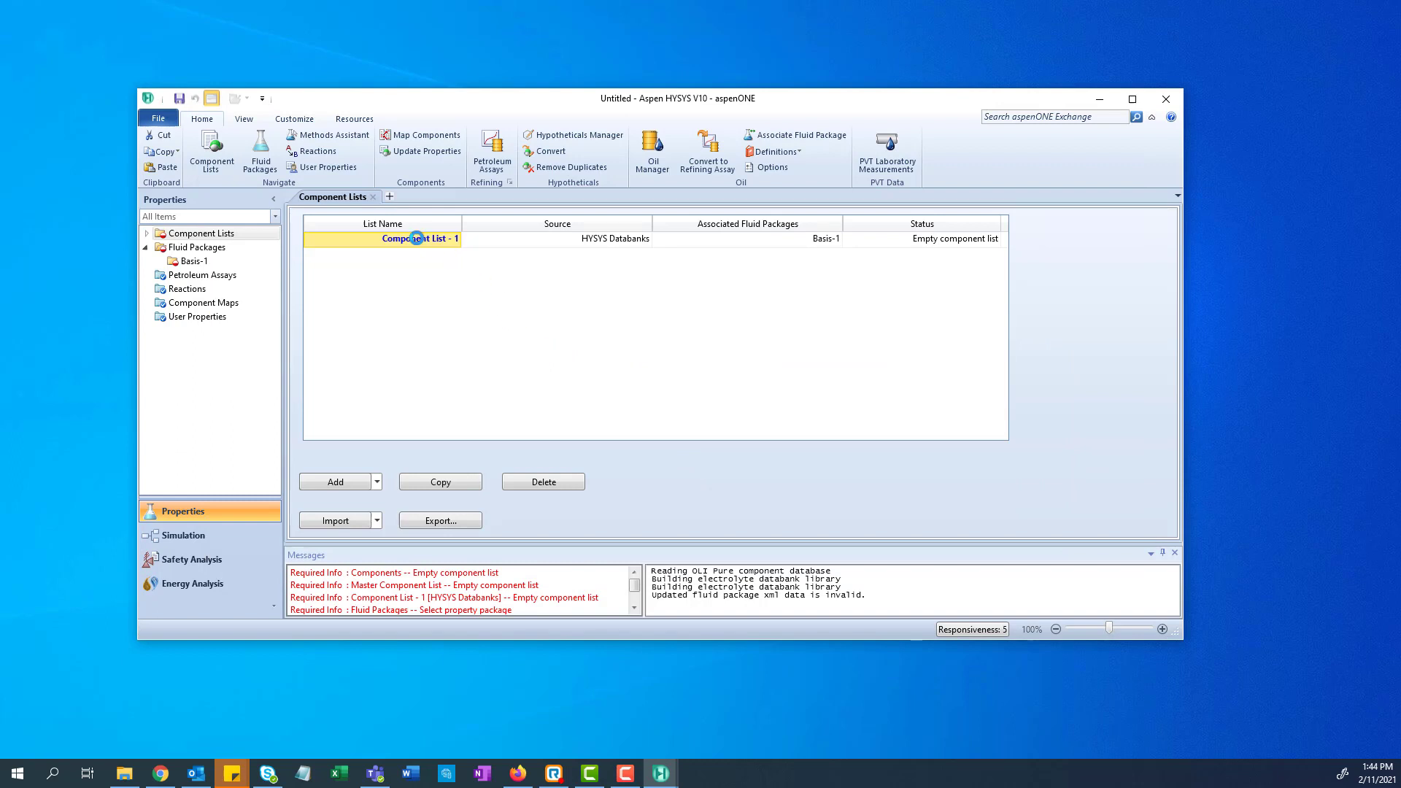
{"action": "double_click", "coordinate": [419, 238]}
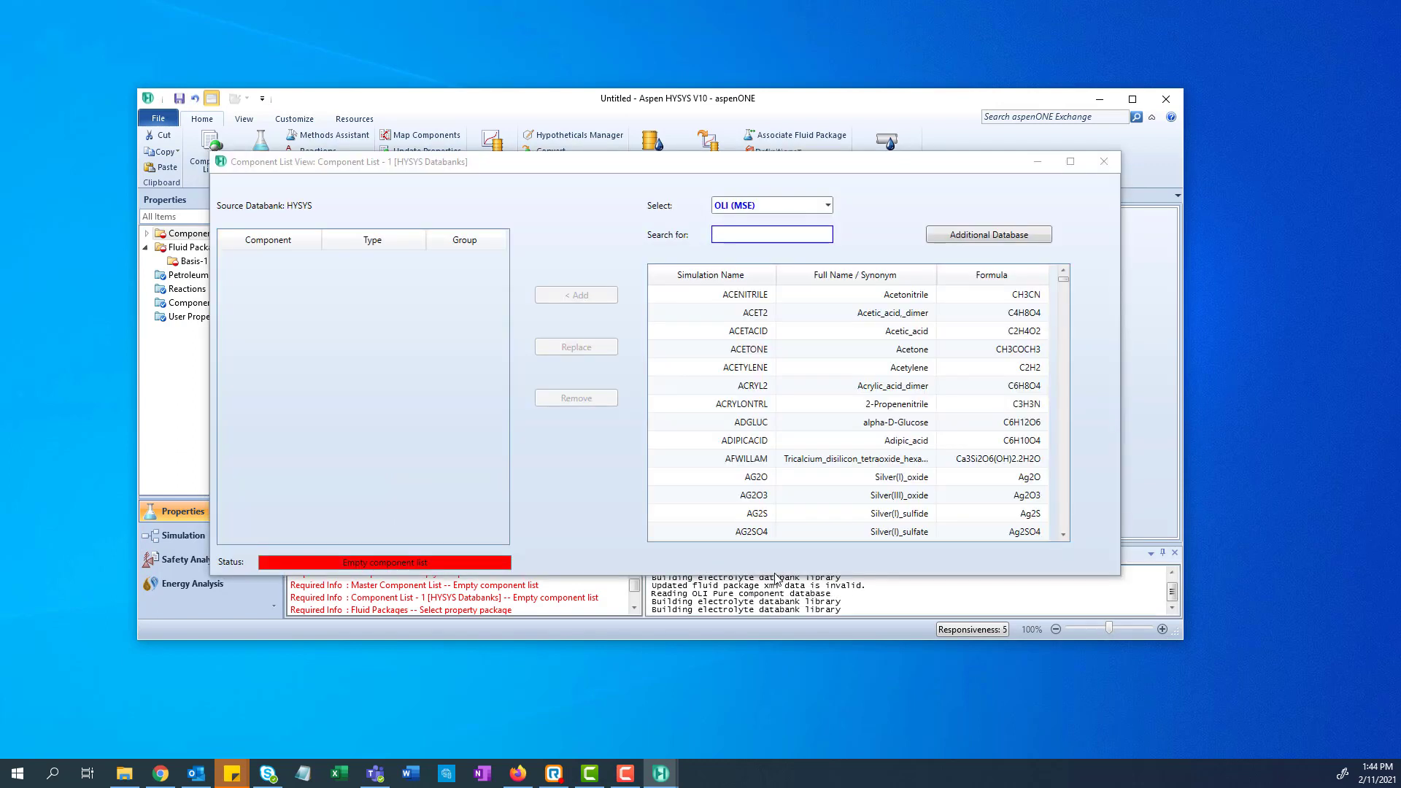
{"action": "mouse_move", "coordinate": [477, 333]}
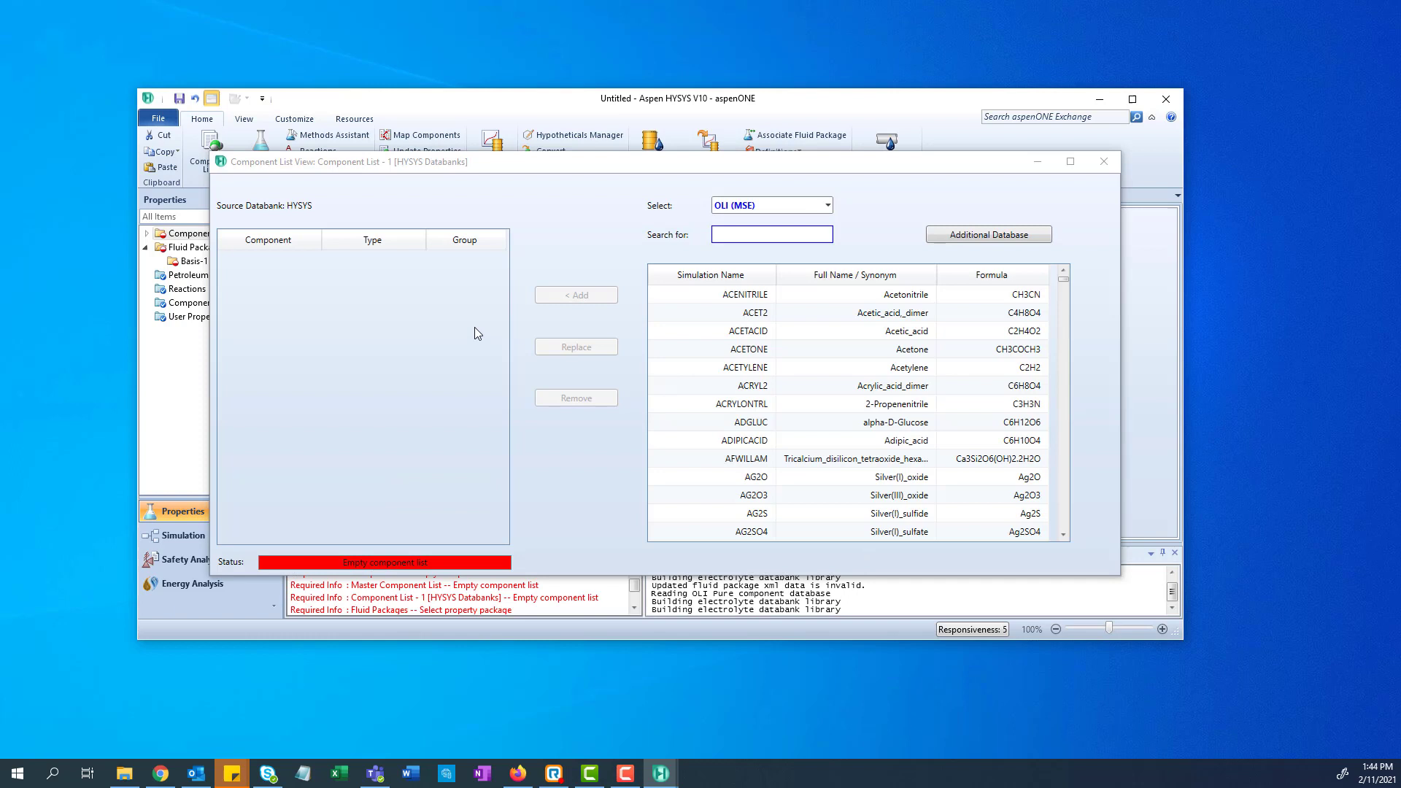
{"action": "left_click", "coordinate": [771, 234]}
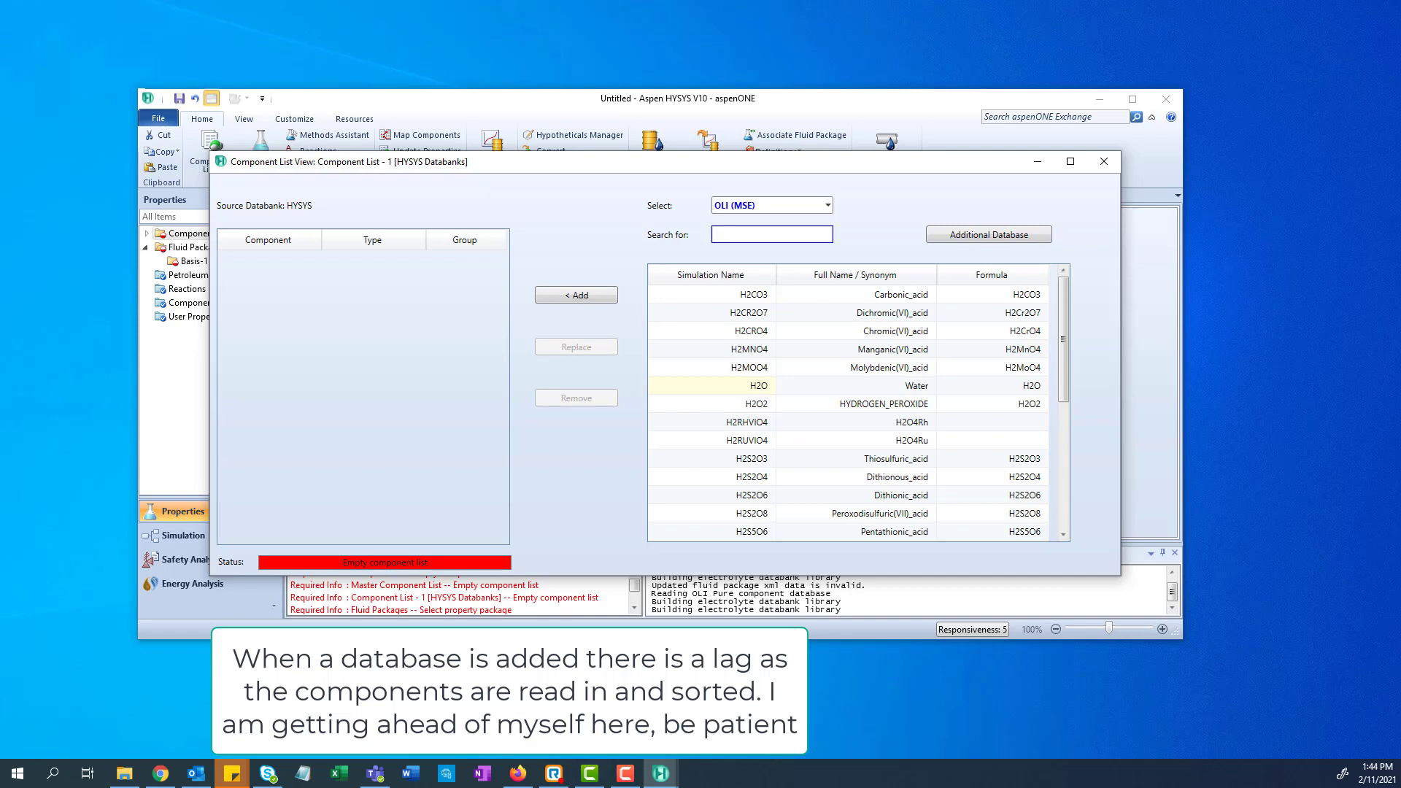
{"action": "left_click", "coordinate": [1104, 161]}
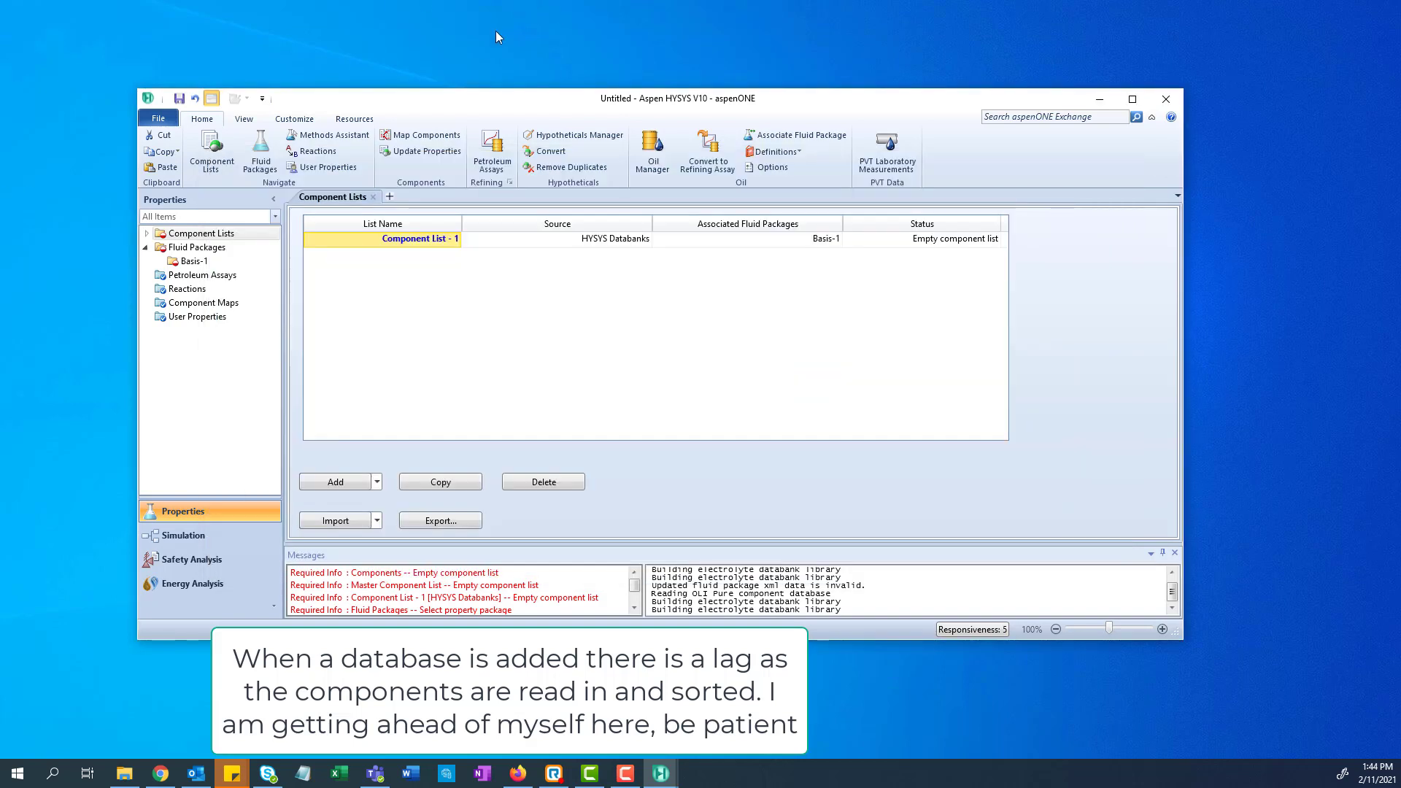
{"action": "mouse_move", "coordinate": [432, 16]}
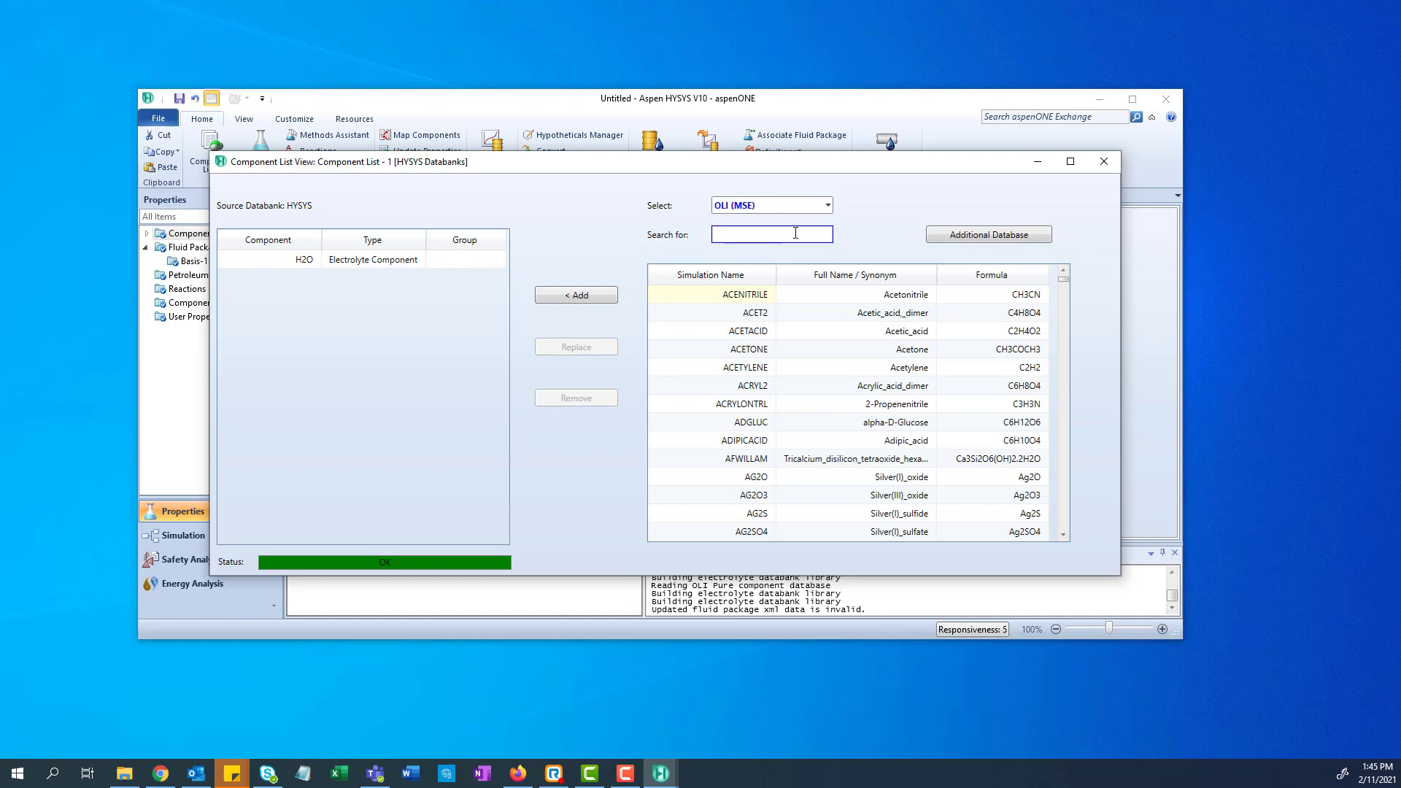
Search for CH4 and add methane to Component List - 1.
{"action": "type", "text": "CH3"}
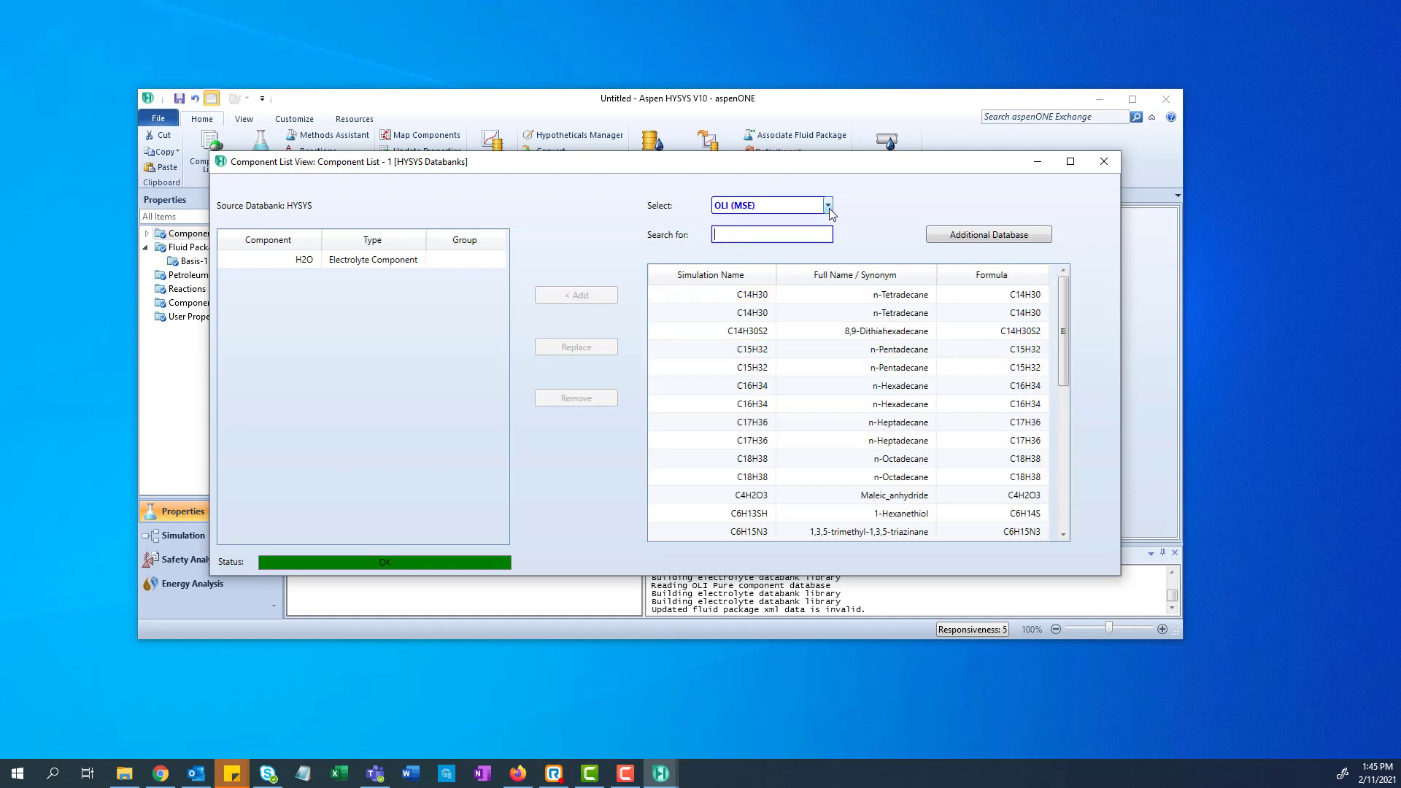
{"action": "type", "text": "methan"}
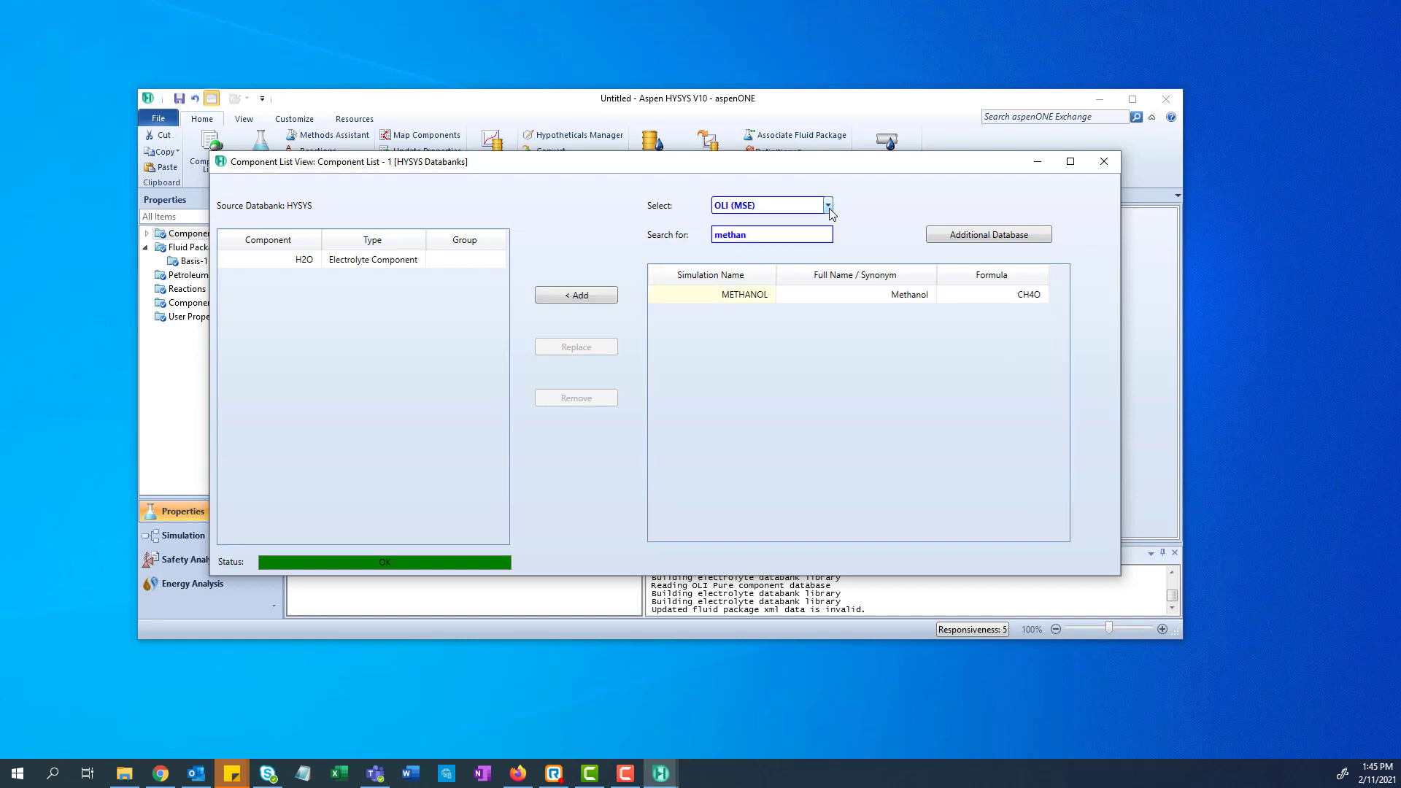
{"action": "key", "text": "BackSpace"}
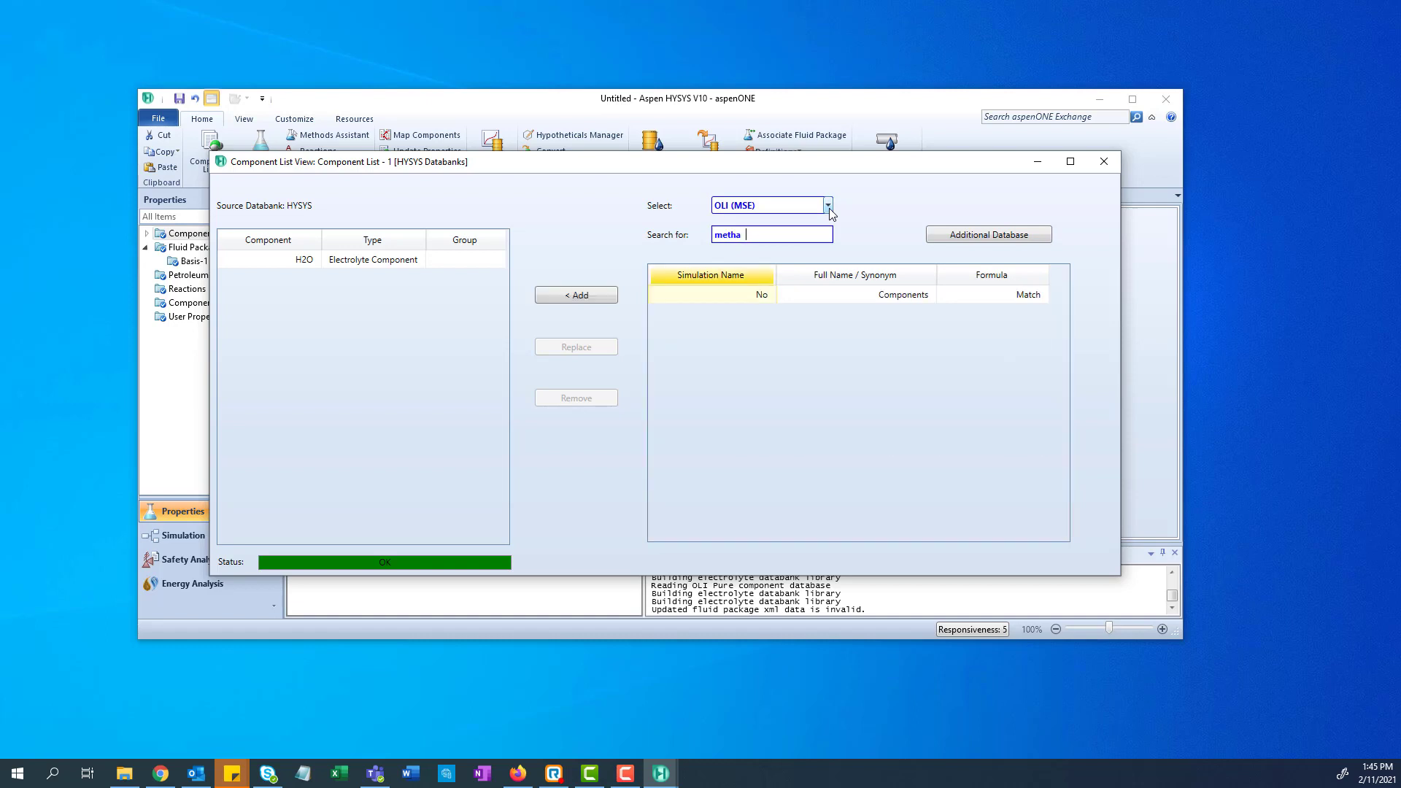
{"action": "type", "text": "c"}
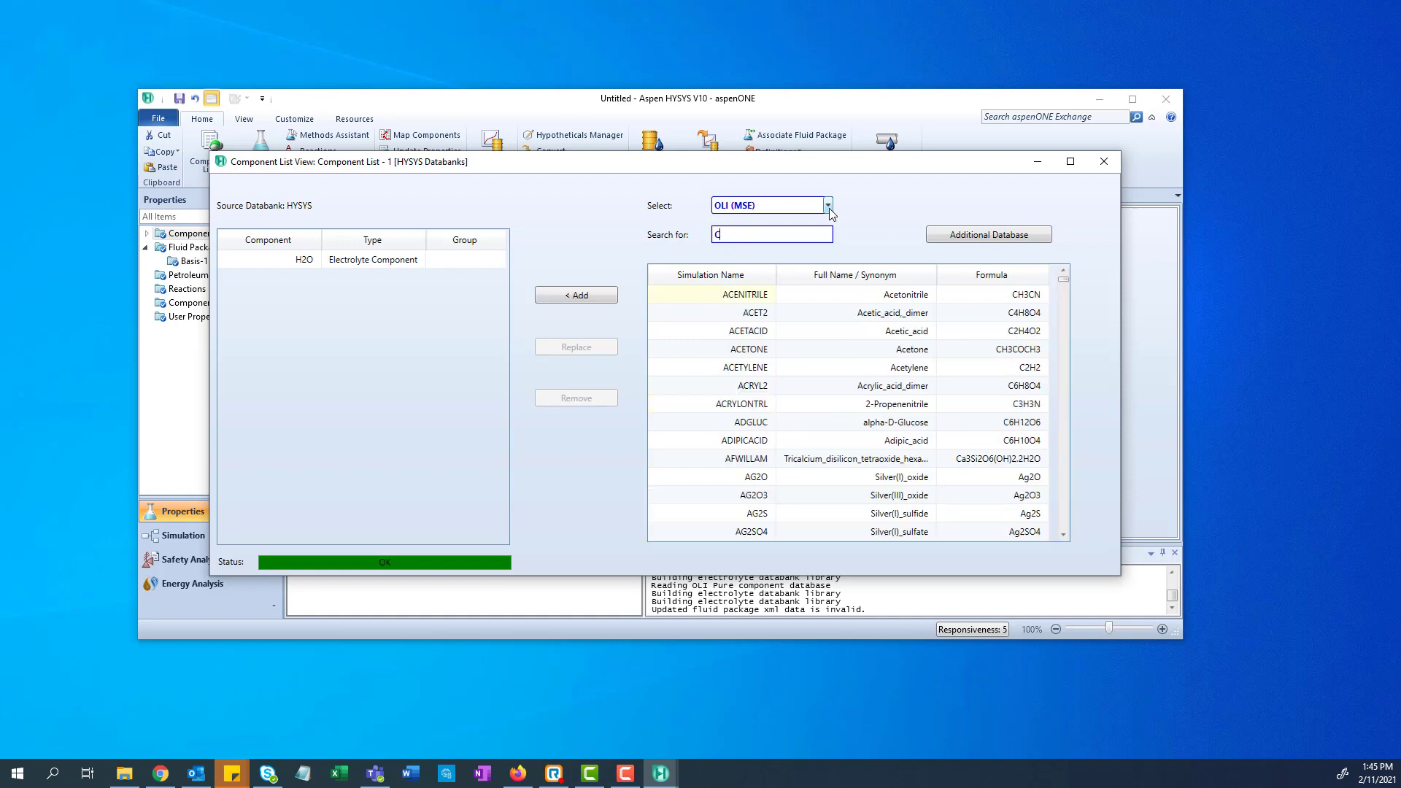
{"action": "type", "text": "H4"}
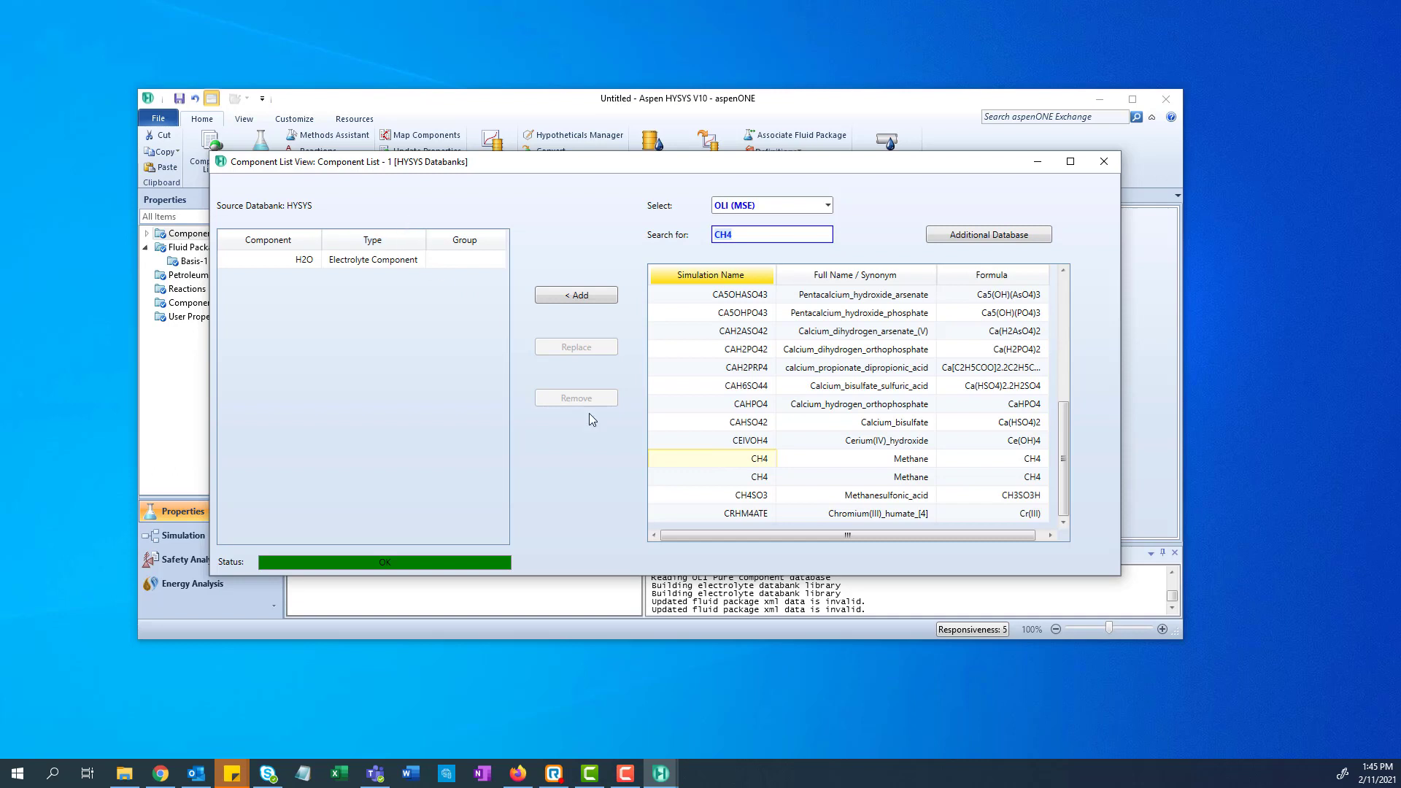
{"action": "mouse_move", "coordinate": [598, 303]}
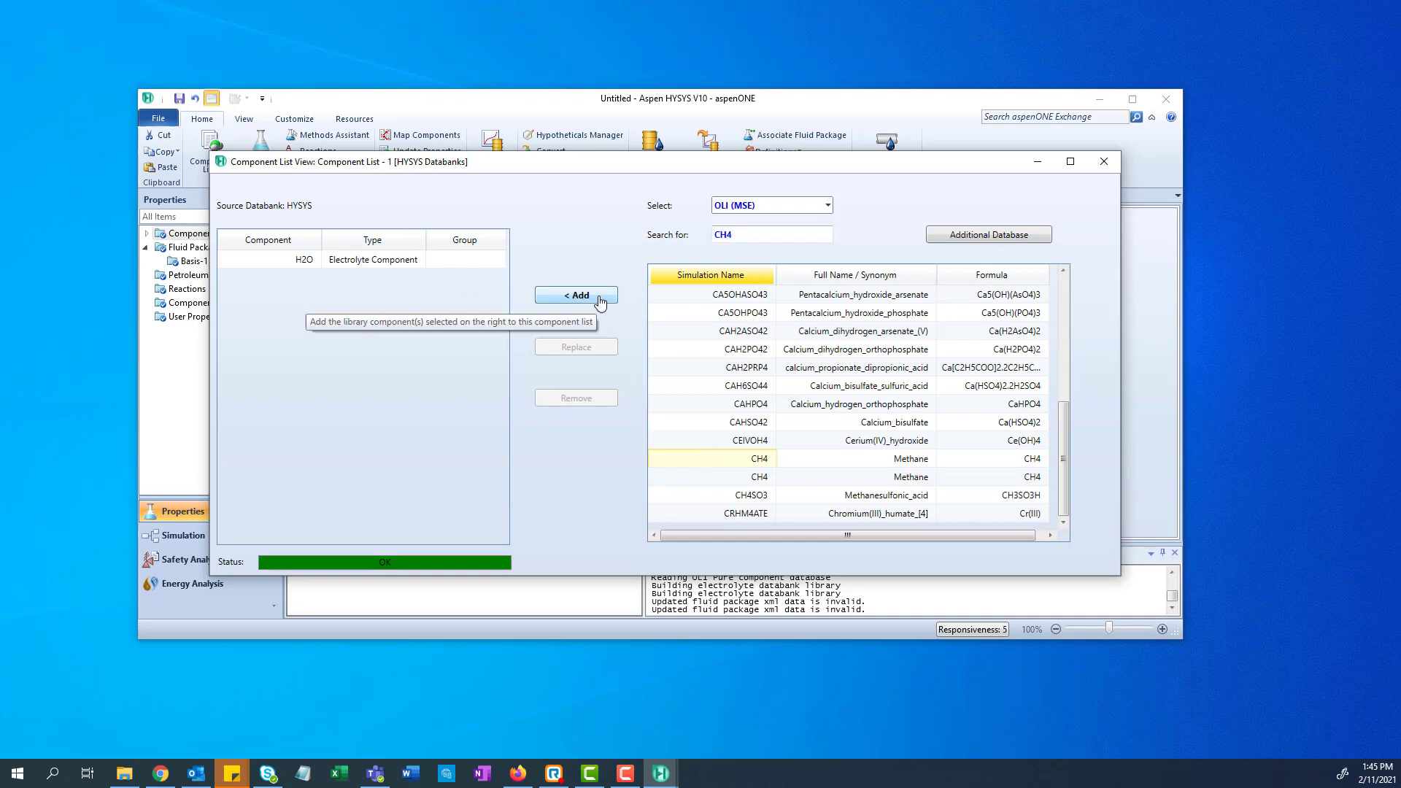
{"action": "left_click", "coordinate": [575, 295]}
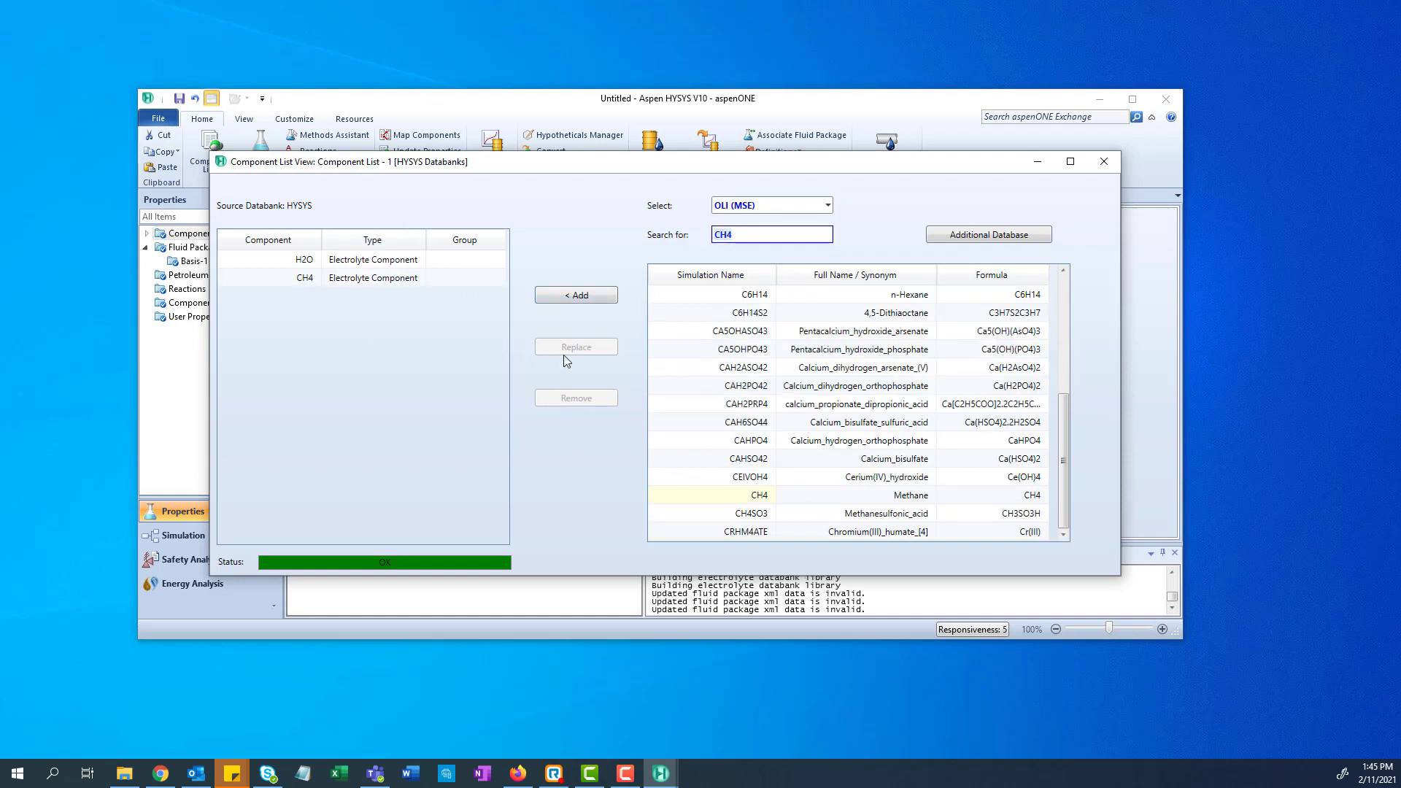
{"action": "mouse_move", "coordinate": [881, 435]}
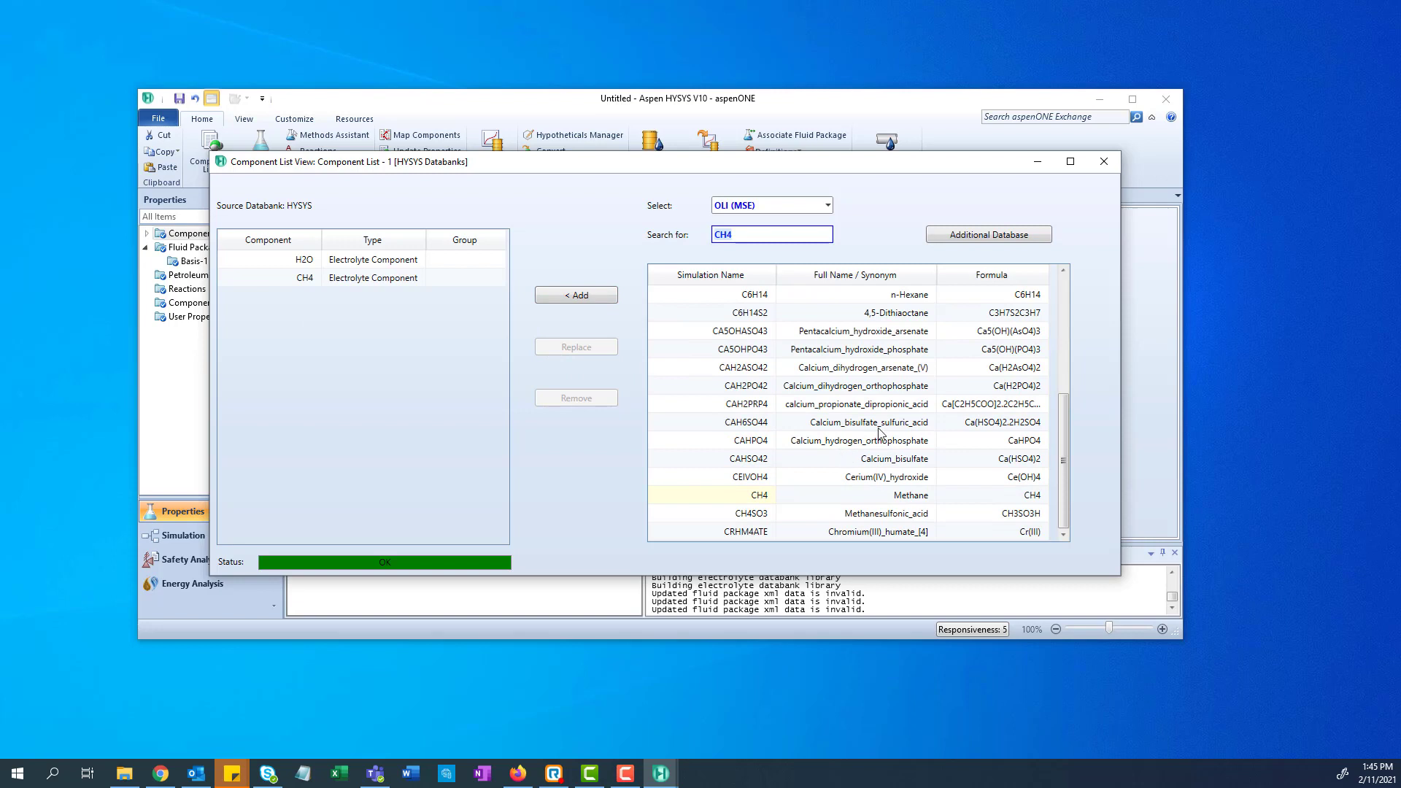
{"action": "mouse_move", "coordinate": [861, 429]}
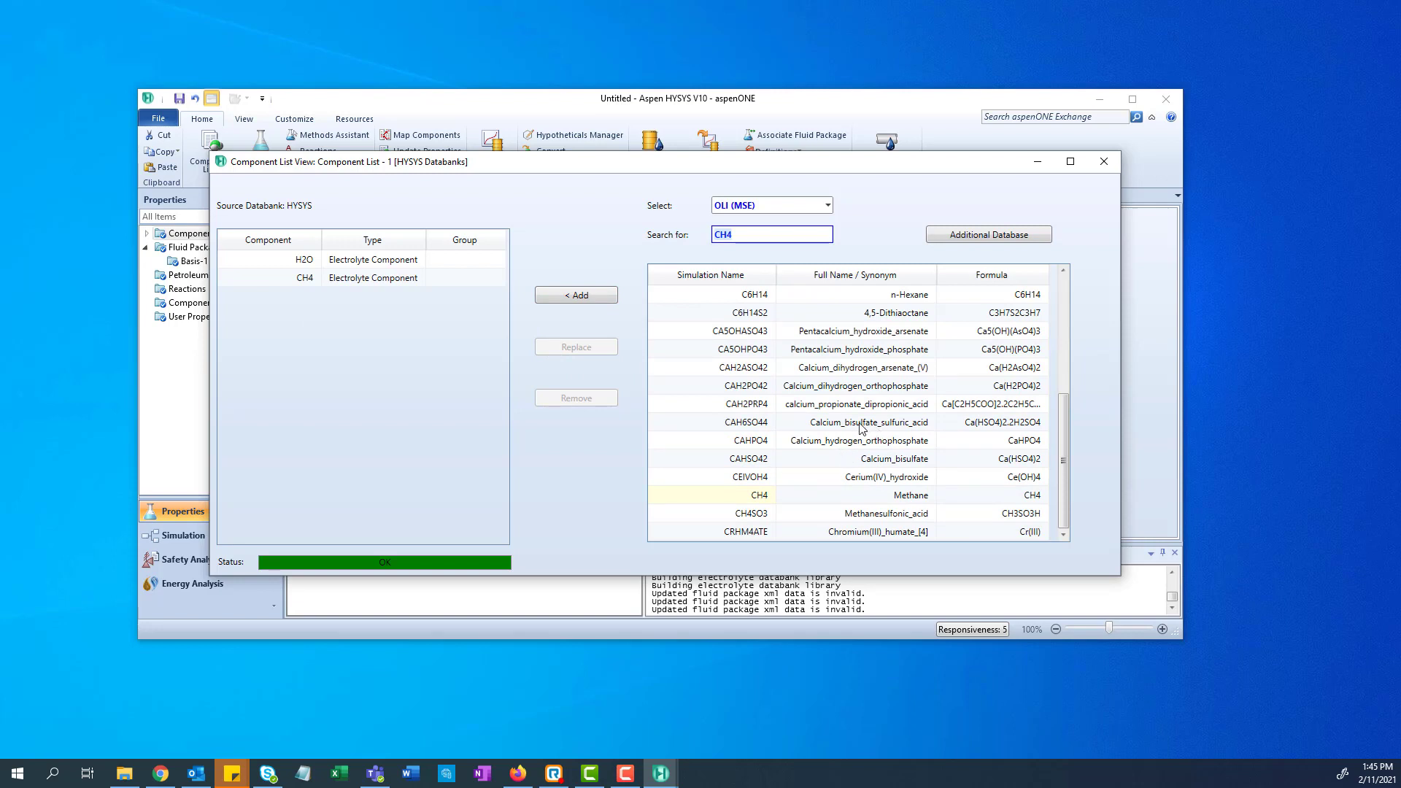
{"action": "mouse_move", "coordinate": [746, 260]}
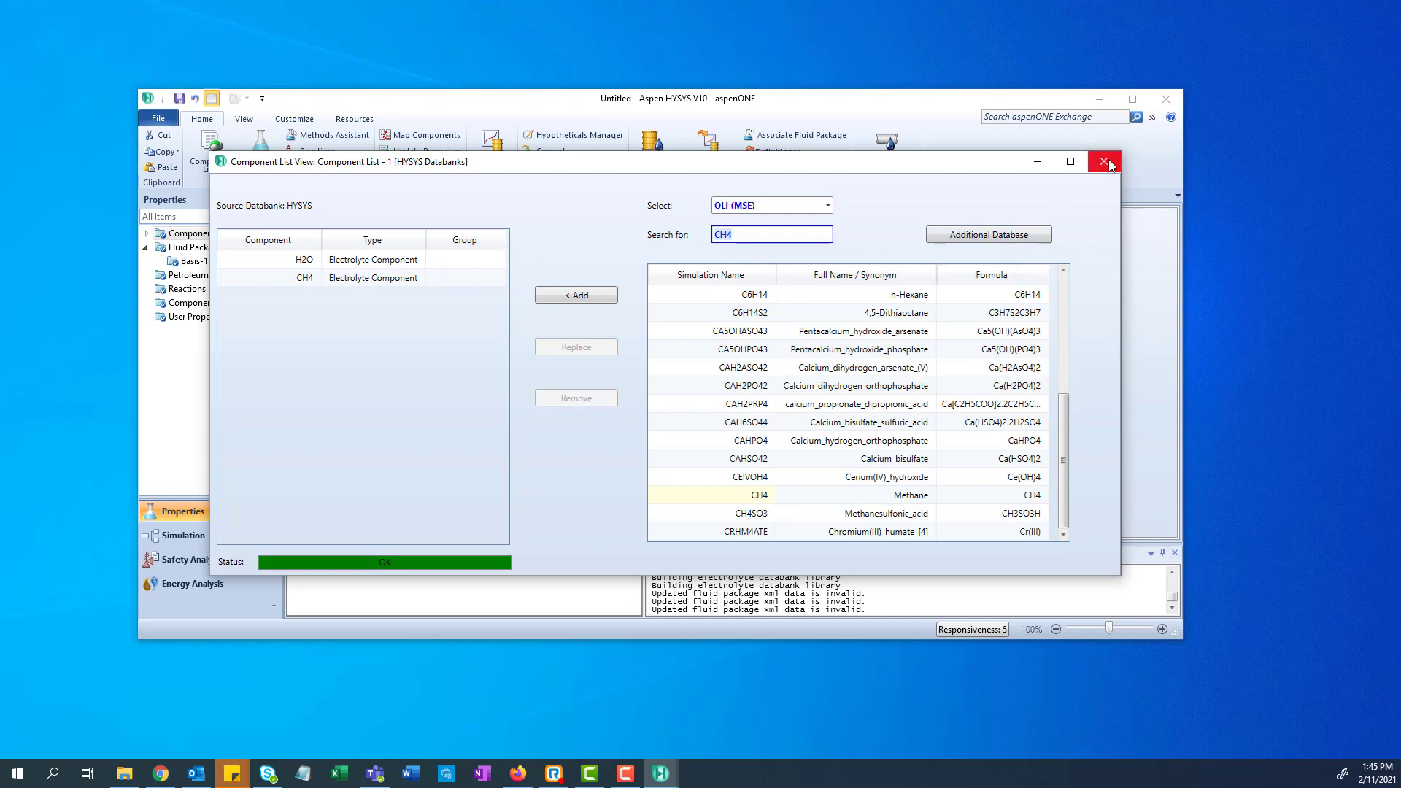
Close the Component List view before moving to the Simulation flowsheet.
{"action": "left_click", "coordinate": [1104, 161]}
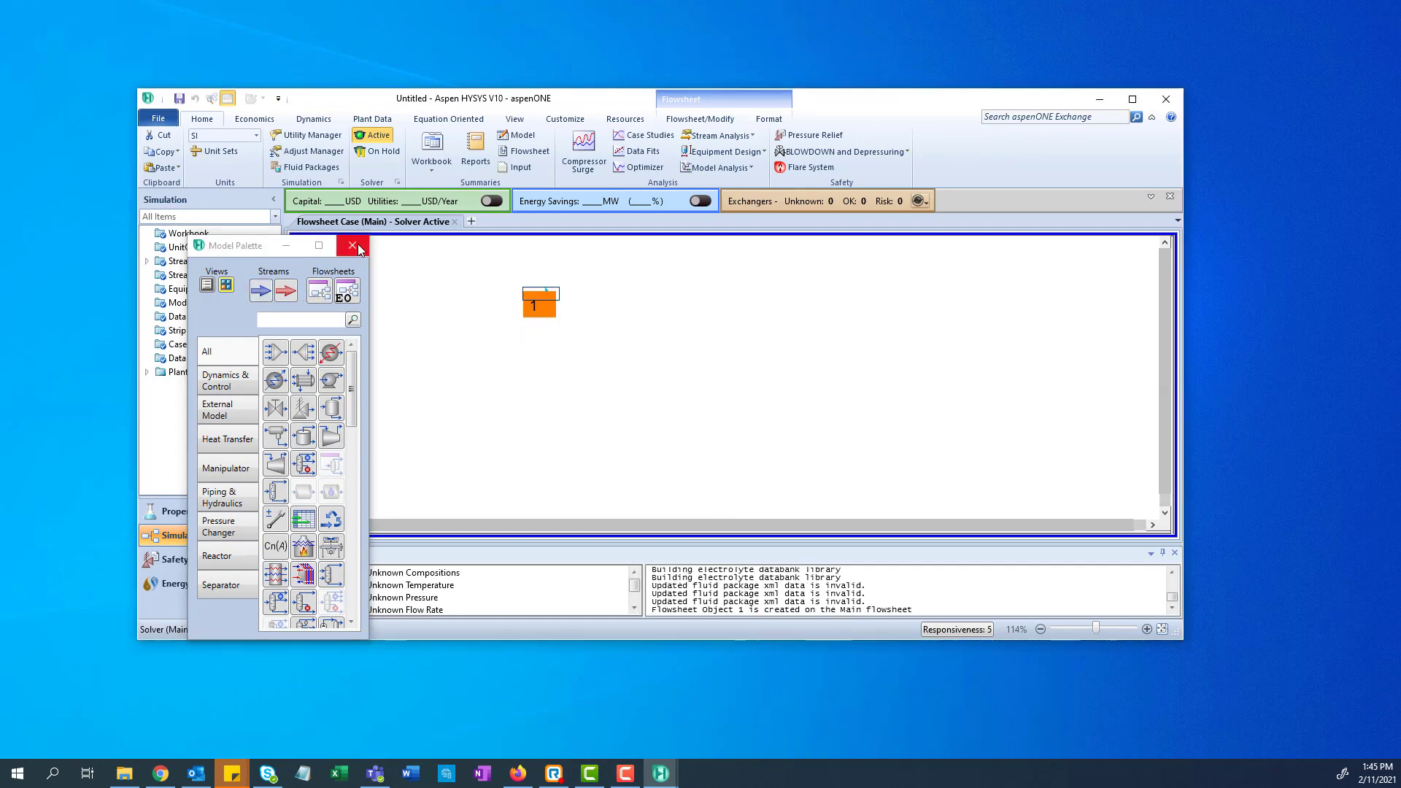
Give stream 1 a temperature of 25 °C and pressure of 101.3 kPa.
{"action": "left_click", "coordinate": [352, 245]}
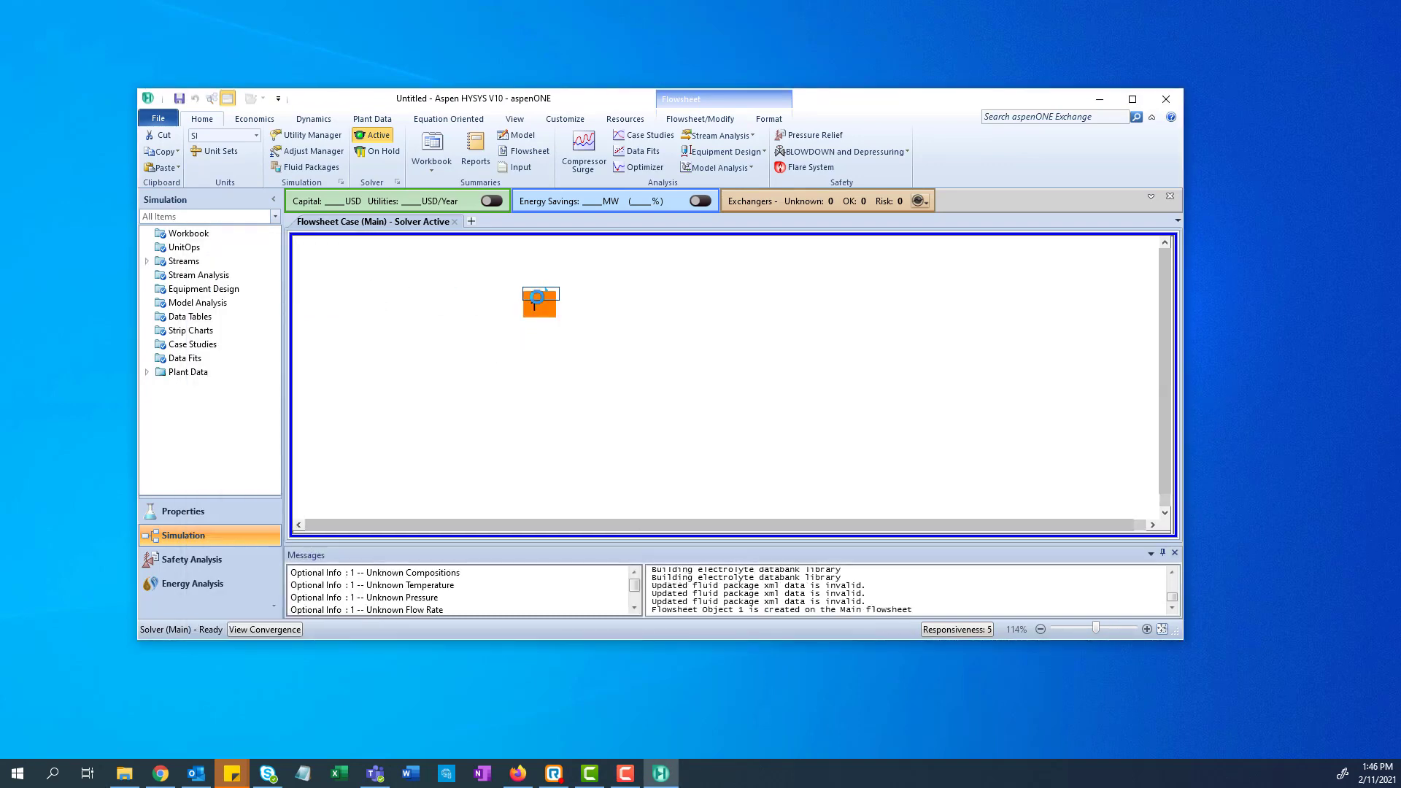
{"action": "double_click", "coordinate": [540, 302]}
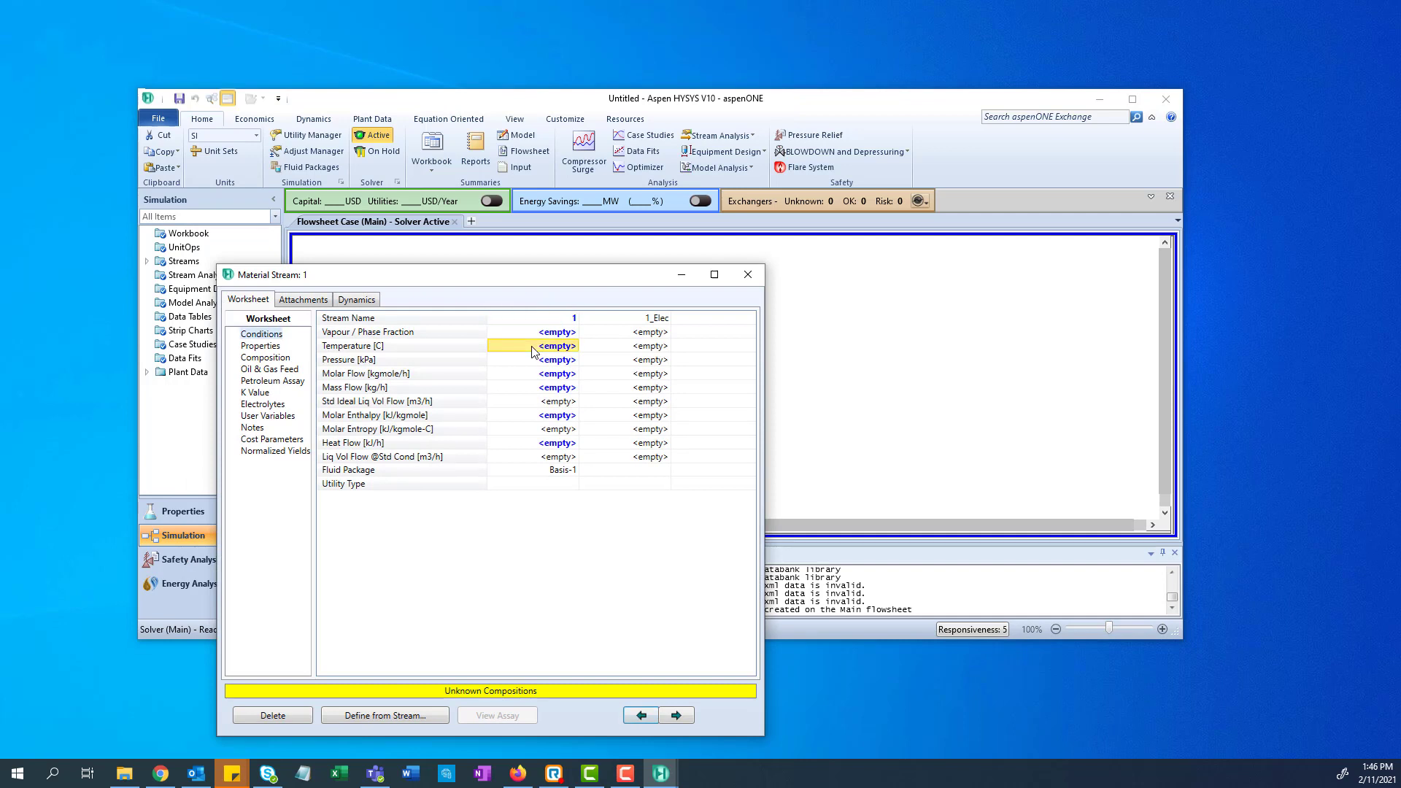
{"action": "type", "text": "2"}
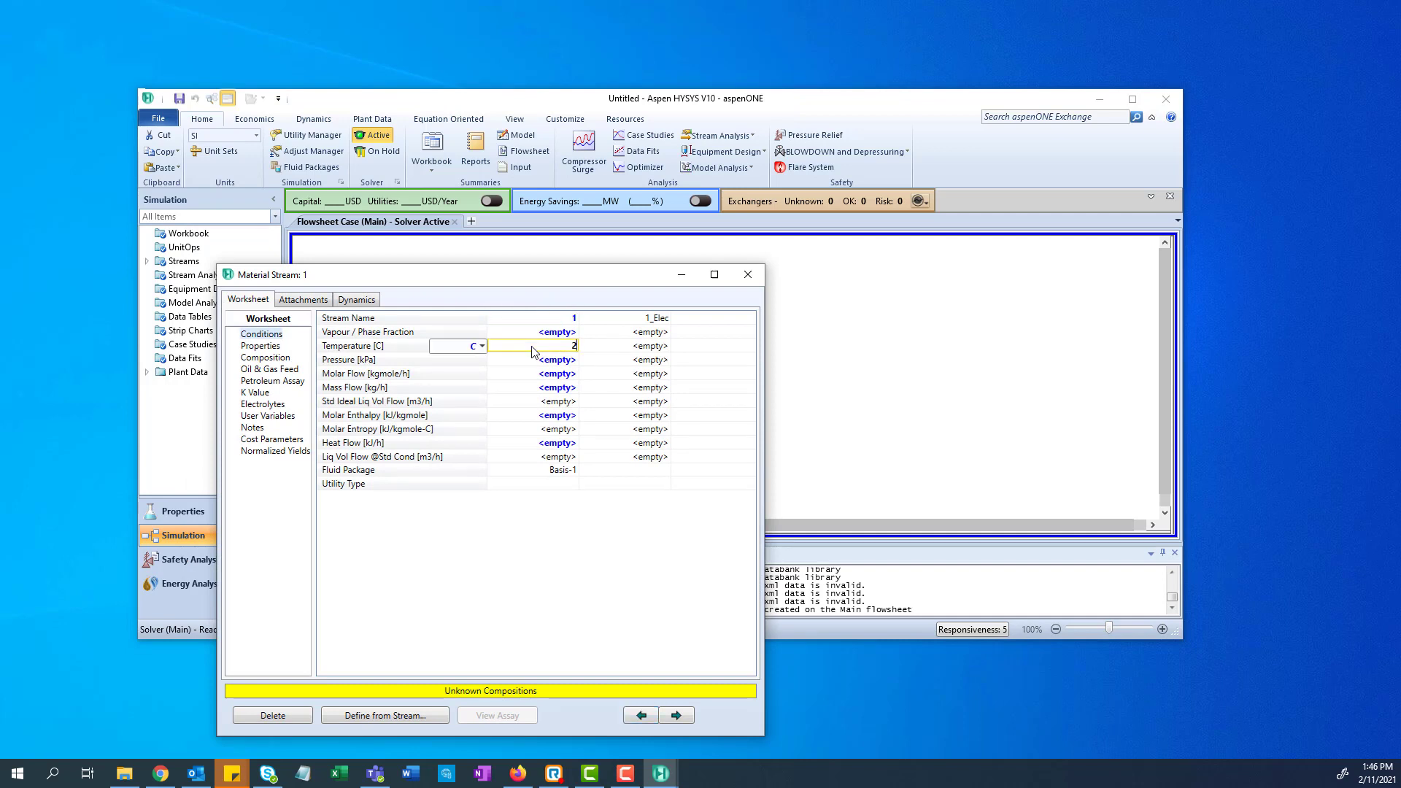
{"action": "type", "text": "25.00"}
{"action": "left_click", "coordinate": [533, 359]}
{"action": "type", "text": "101.3"}
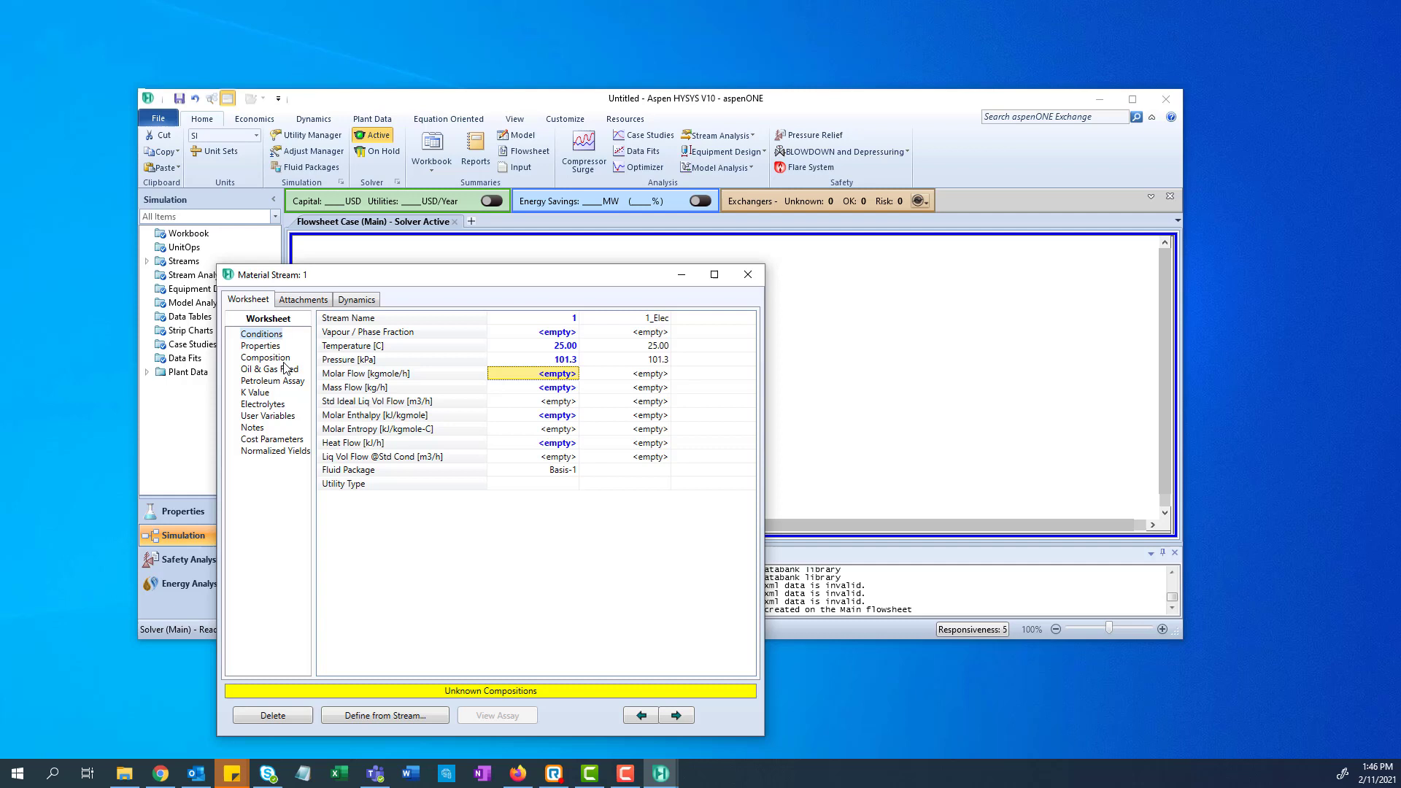
Set stream 1 composition as mole flows: H2O 100 and CH4 1 kgmole/h.
{"action": "left_click", "coordinate": [266, 358]}
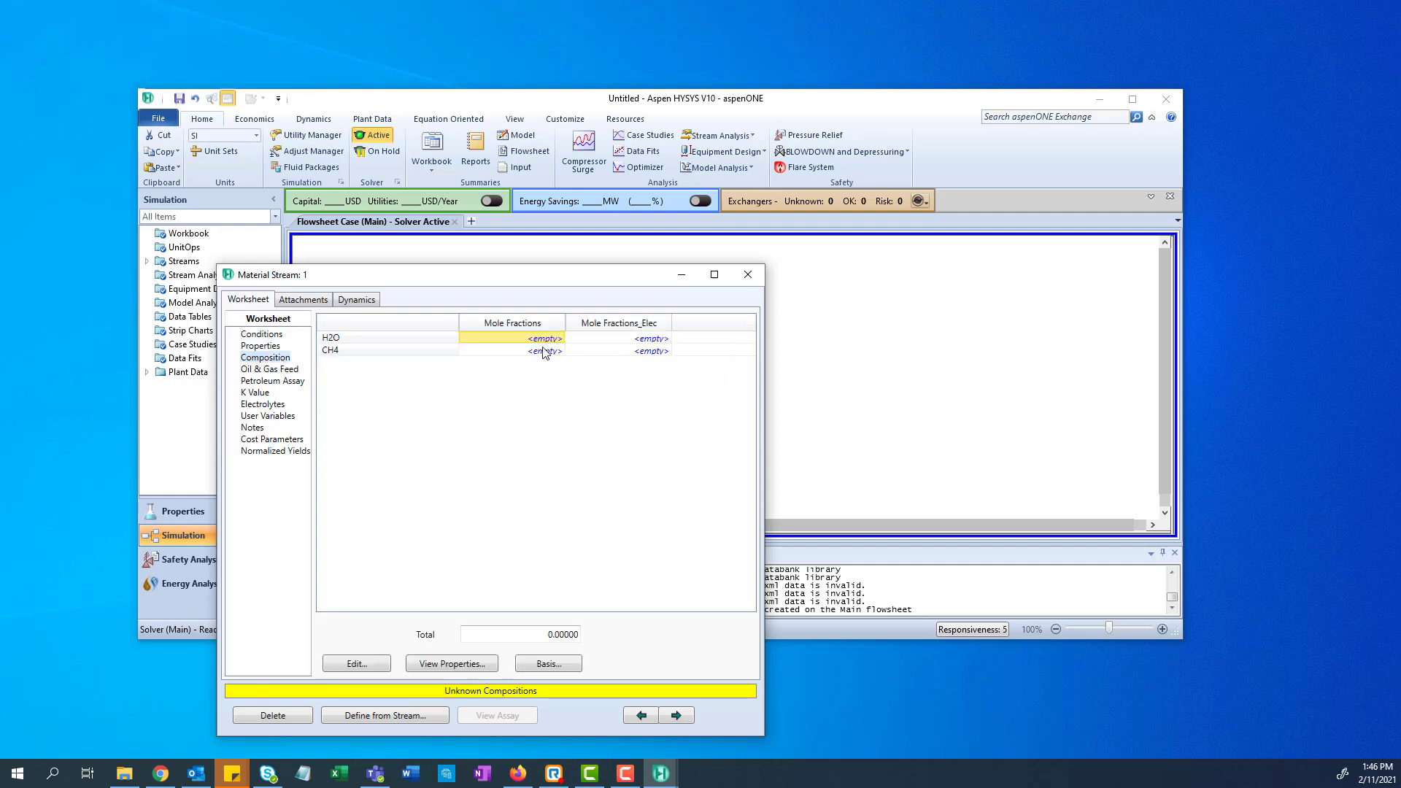
{"action": "left_click", "coordinate": [549, 662]}
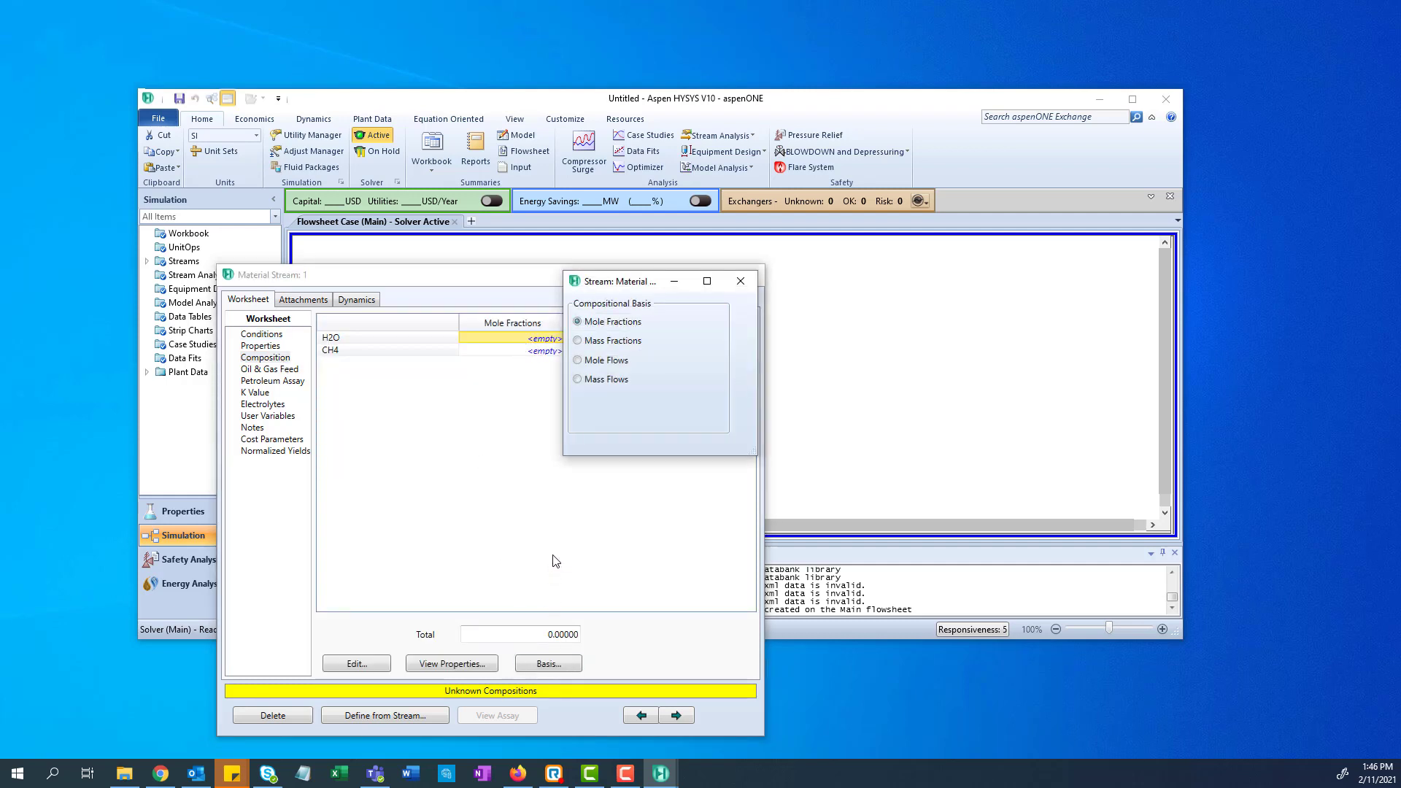
{"action": "left_click", "coordinate": [576, 359]}
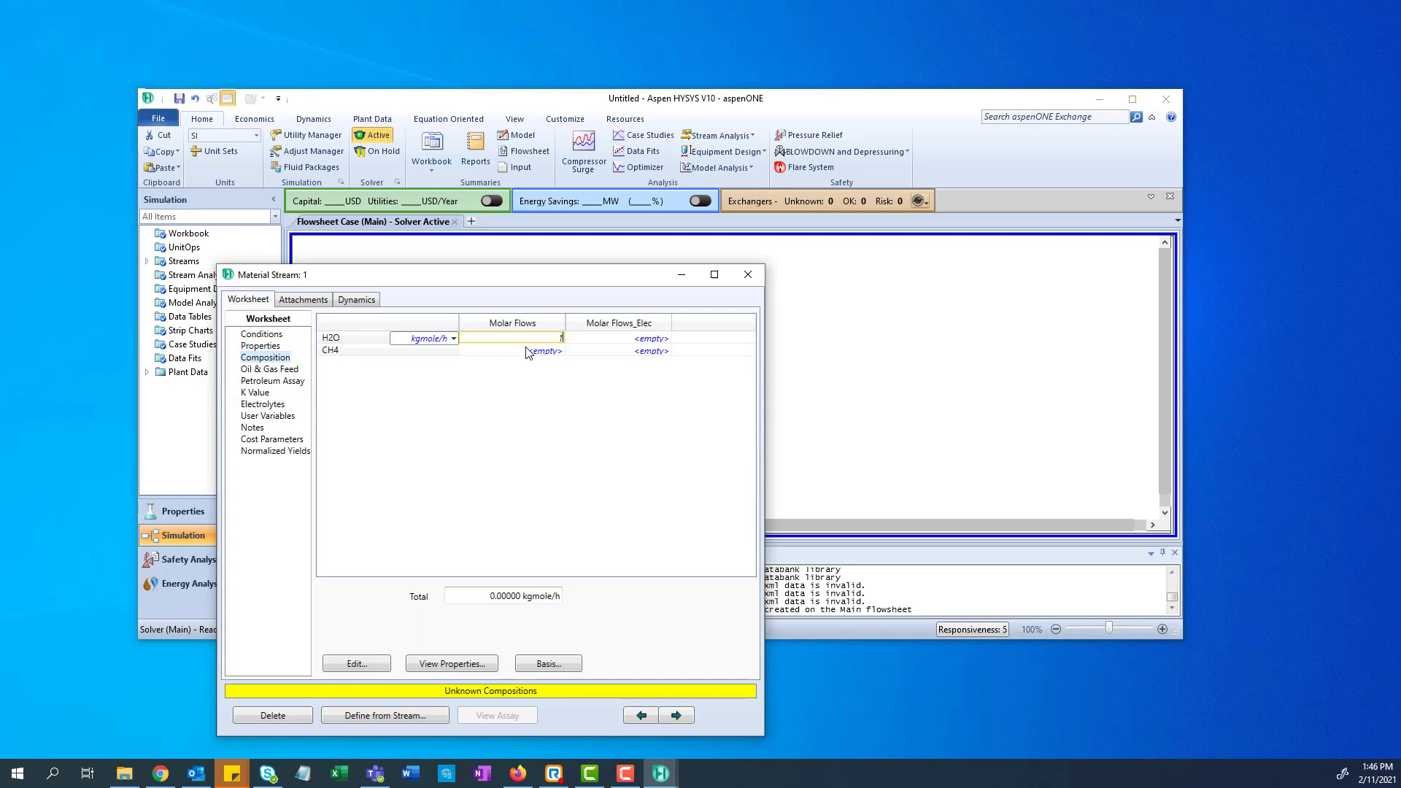
{"action": "type", "text": "100.0000"}
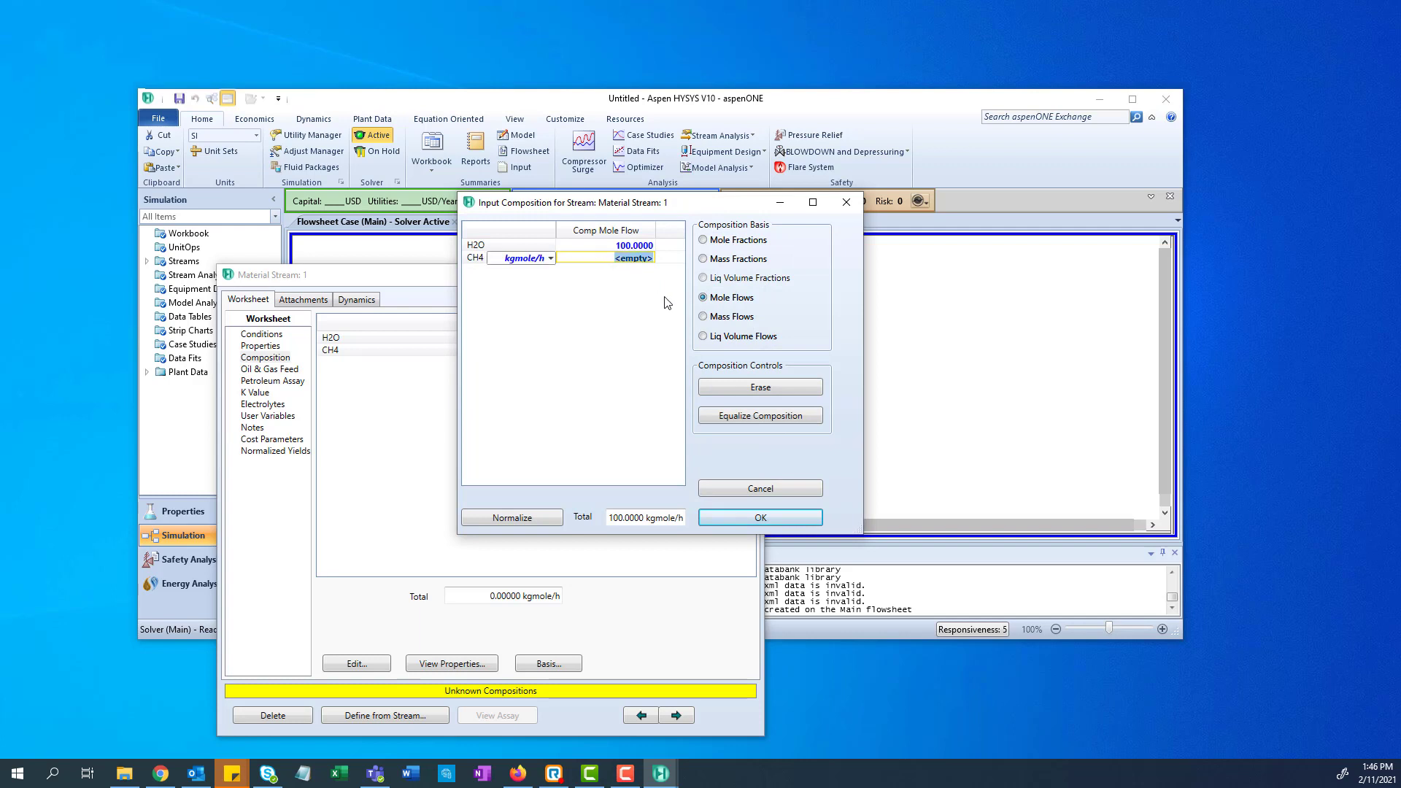
{"action": "type", "text": "1.0000"}
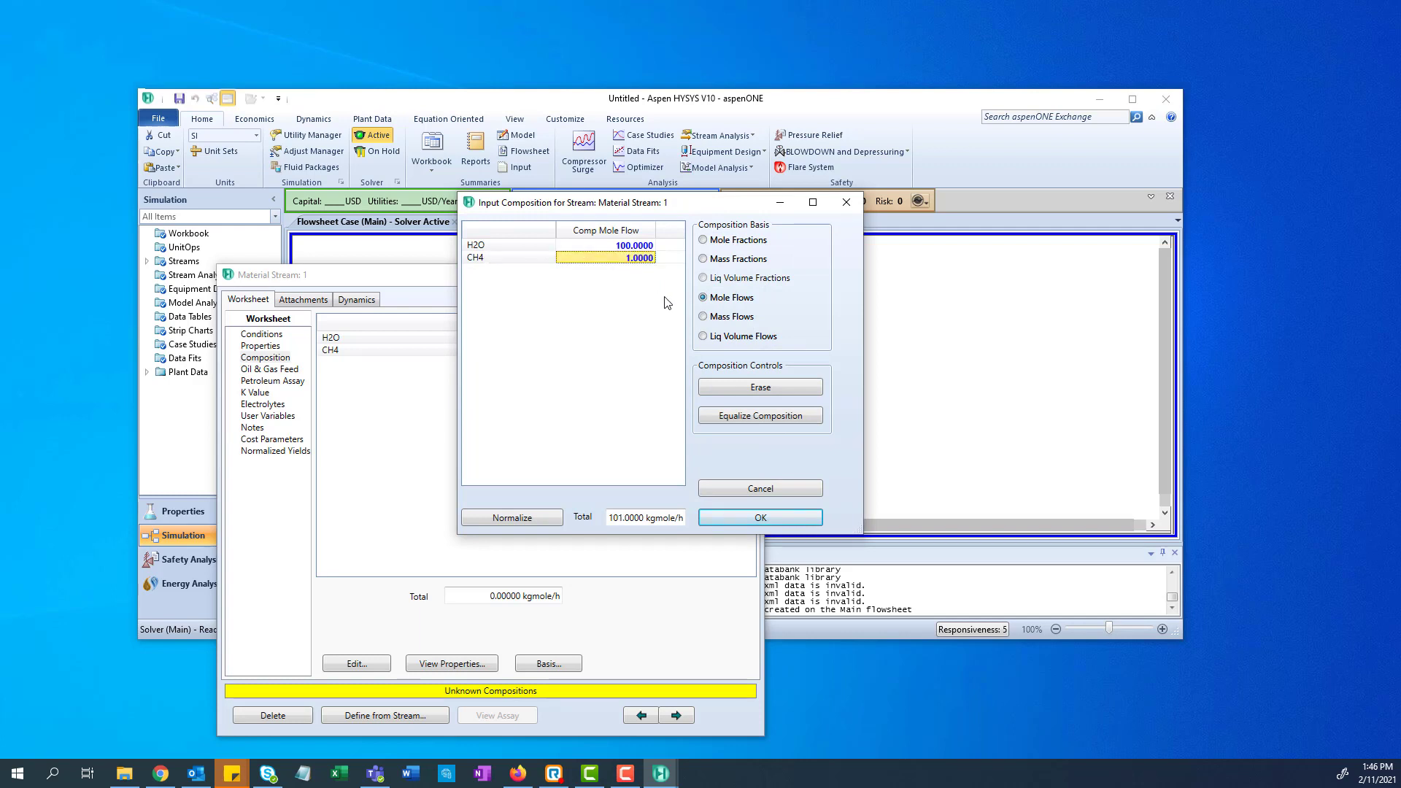
{"action": "left_click", "coordinate": [759, 517]}
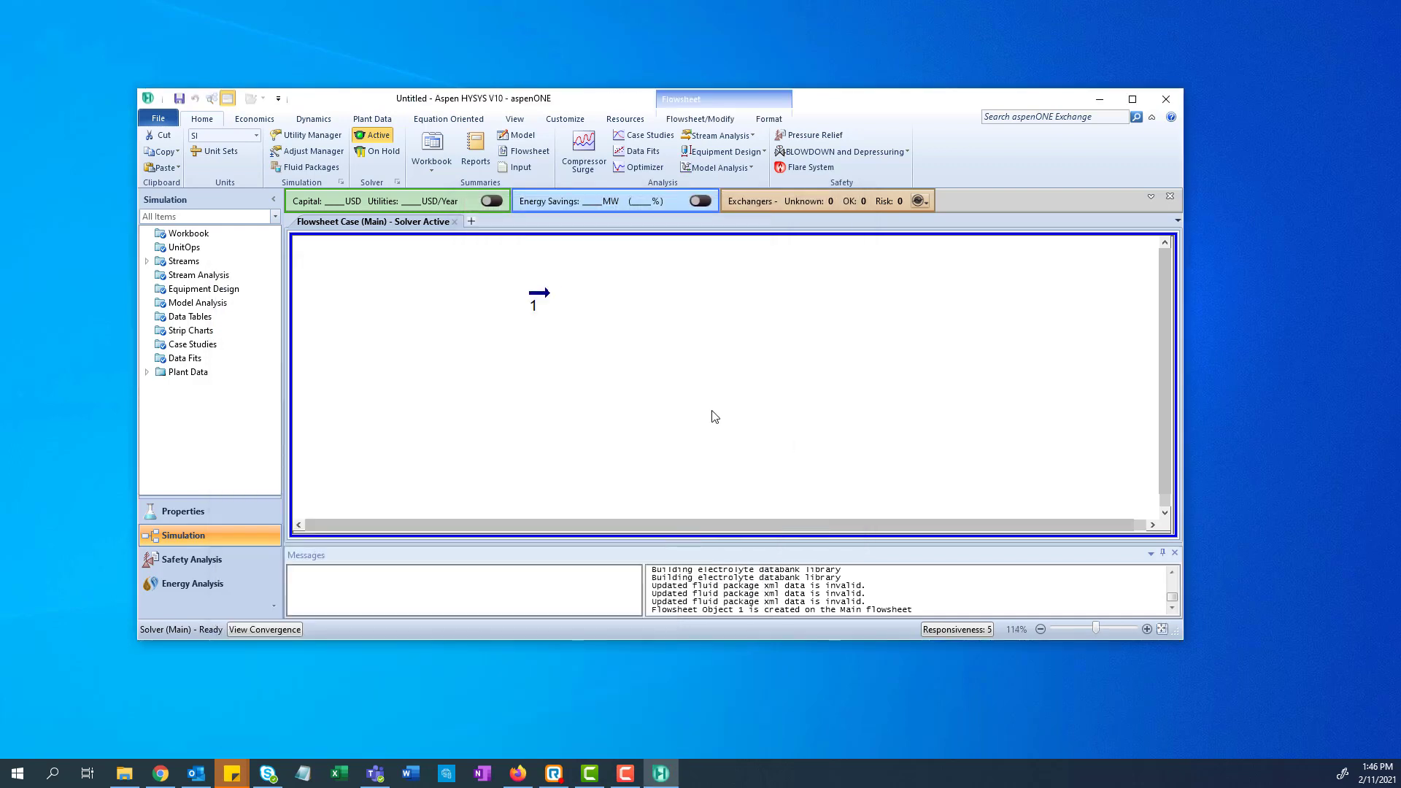
{"action": "mouse_move", "coordinate": [563, 294]}
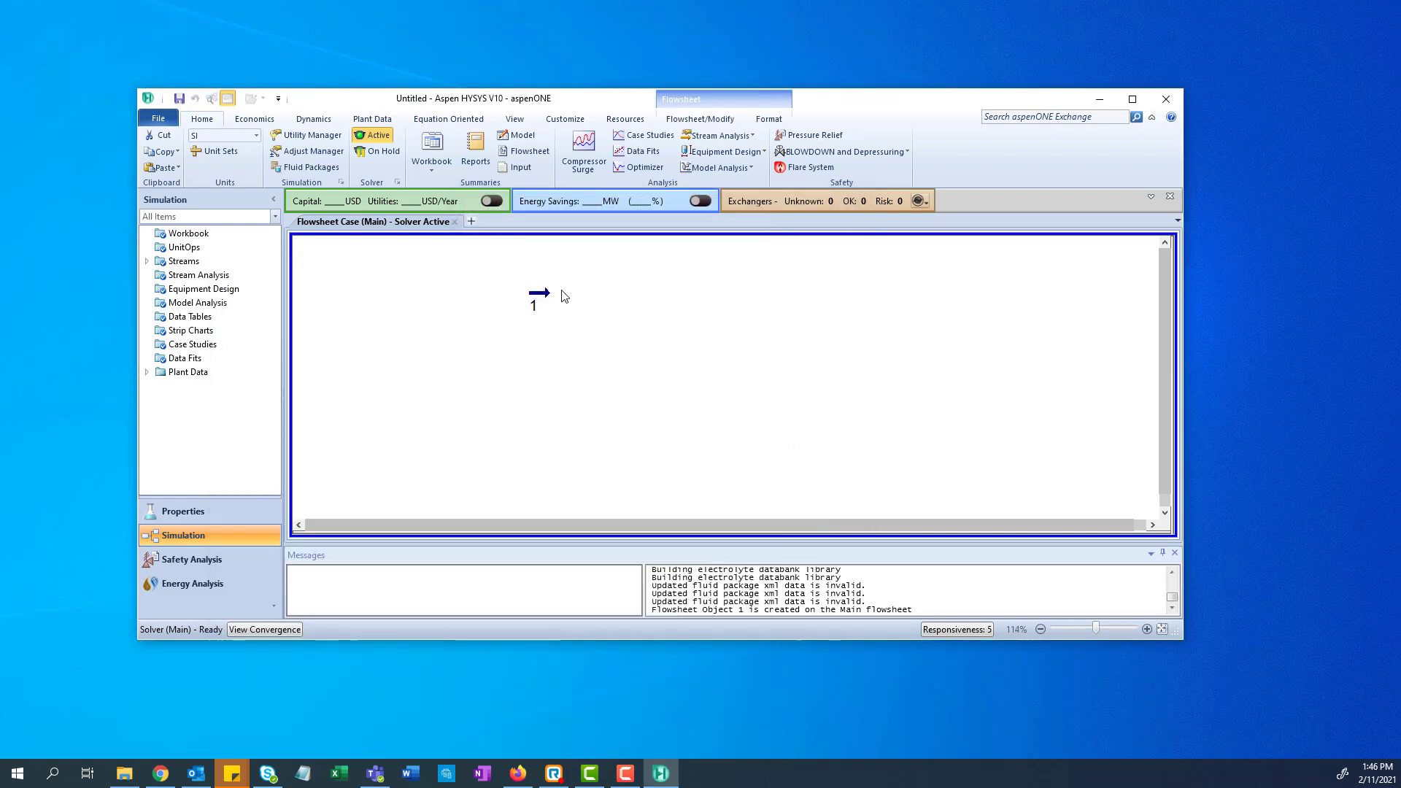
{"action": "mouse_move", "coordinate": [560, 324]}
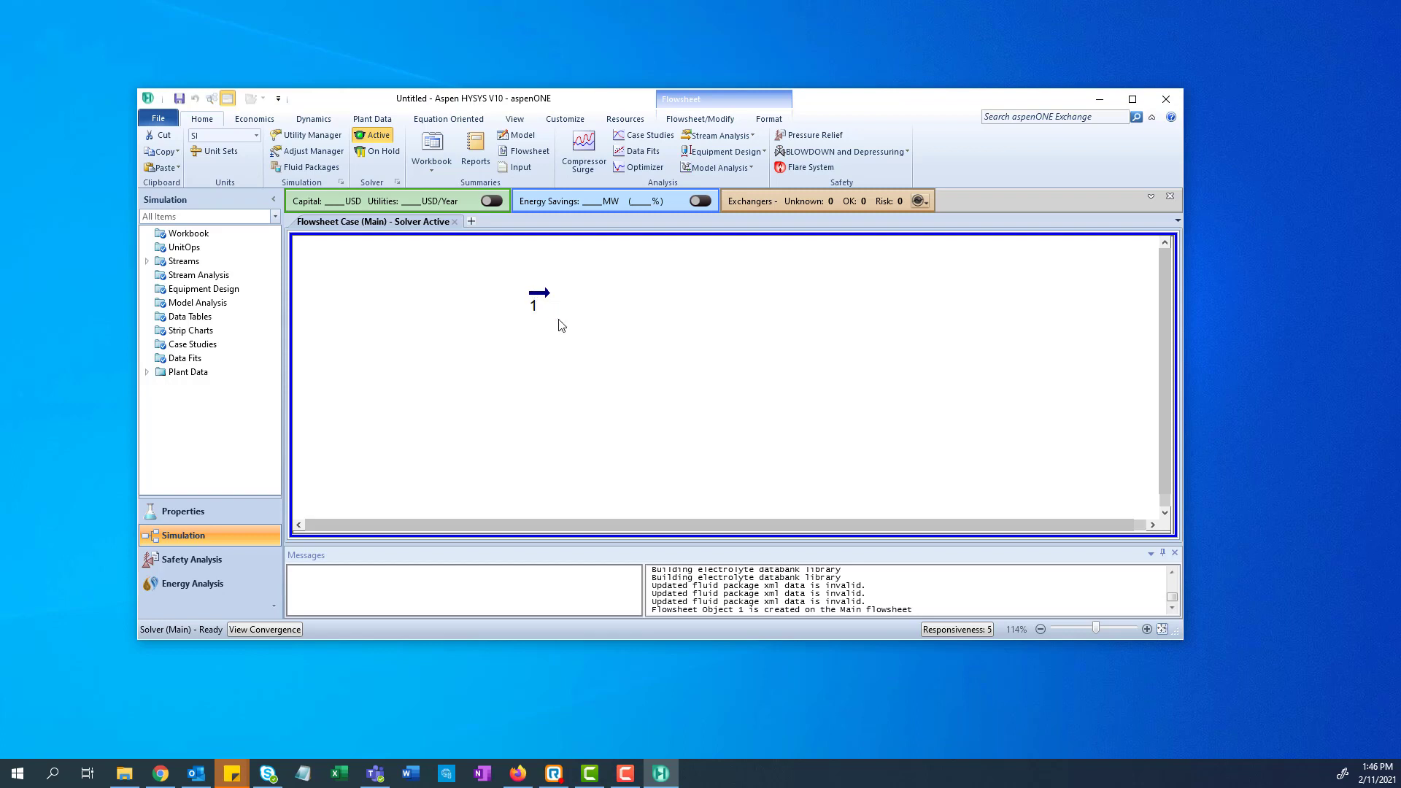
{"action": "mouse_move", "coordinate": [590, 379]}
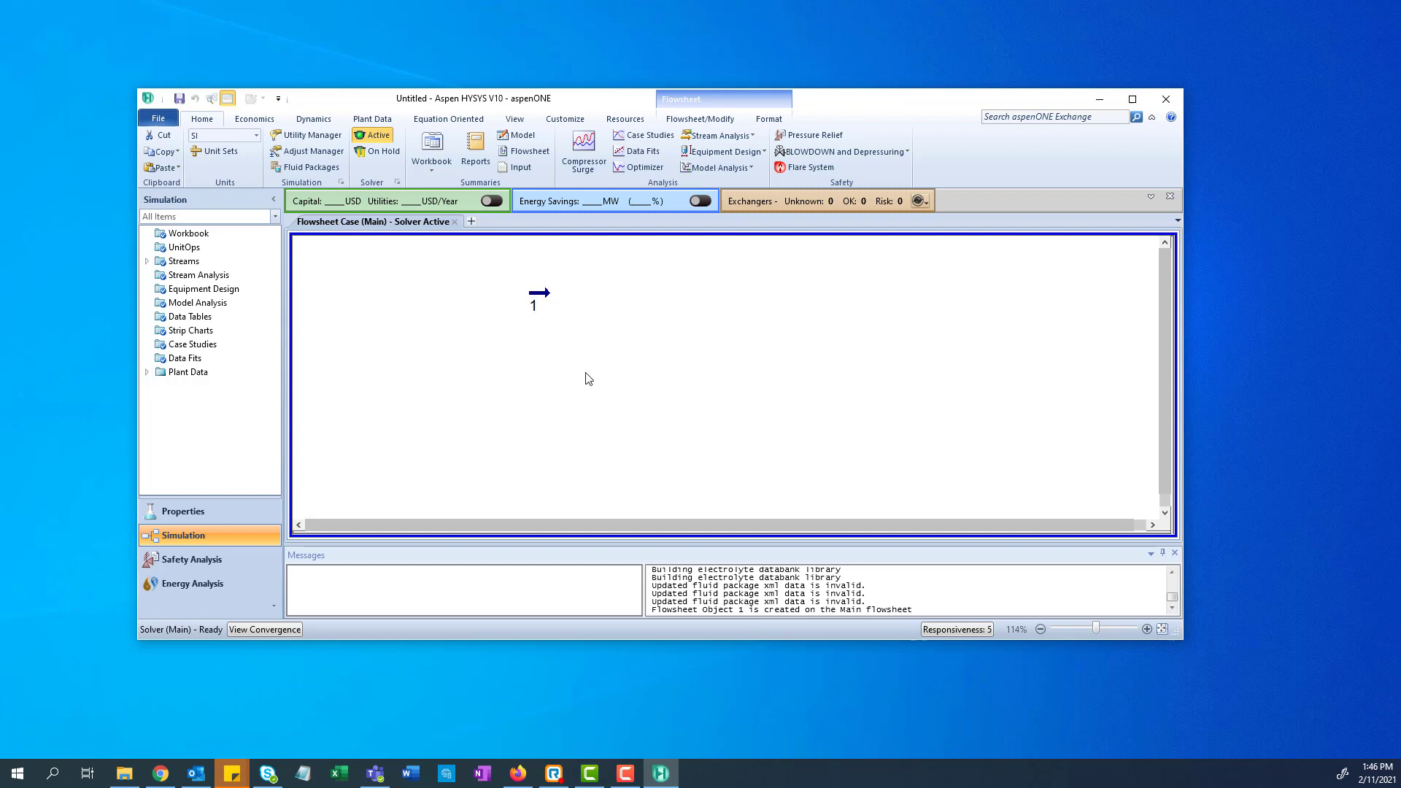
{"action": "mouse_move", "coordinate": [1273, 657]}
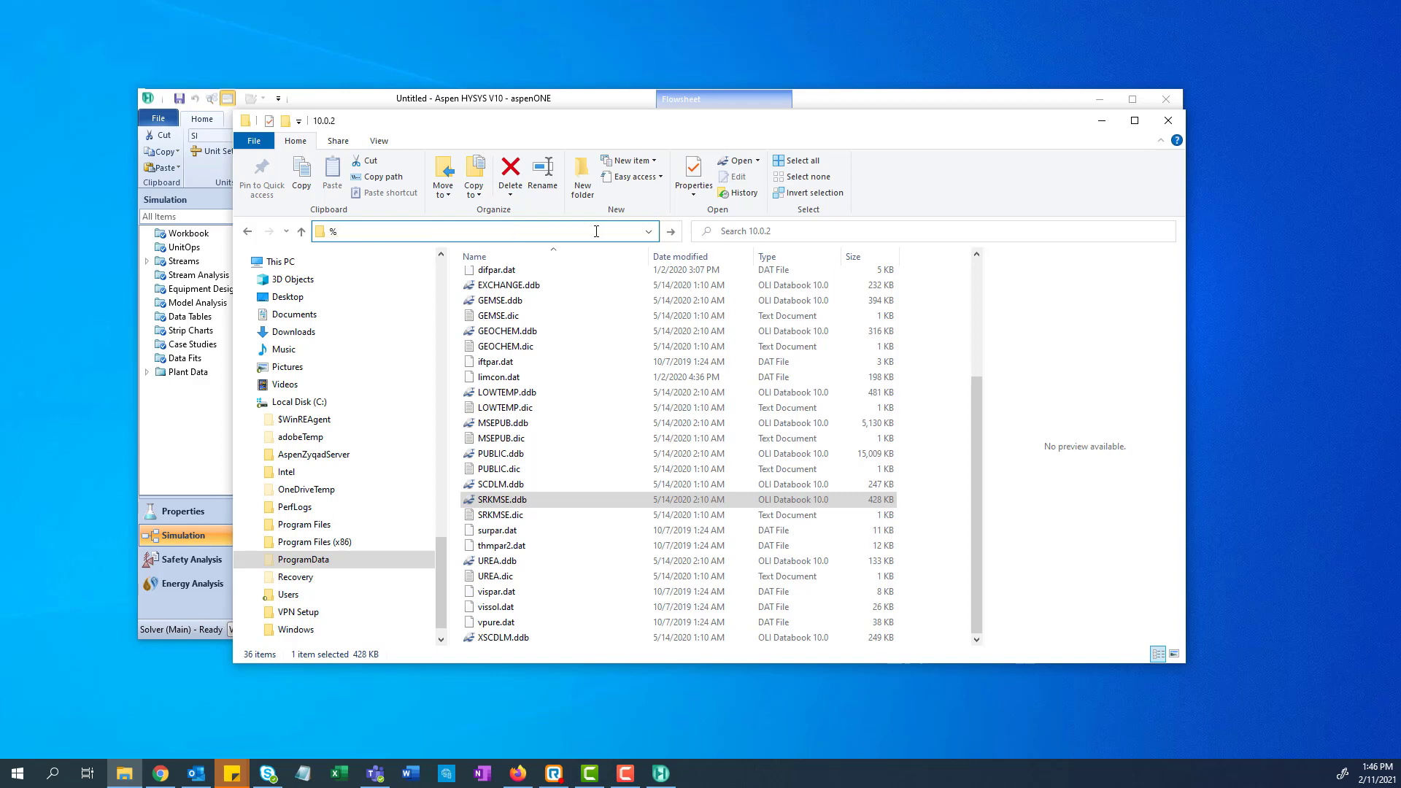
Go to the %TEMP% folder and sort it by Date modified, newest first.
{"action": "type", "text": "TEMP"}
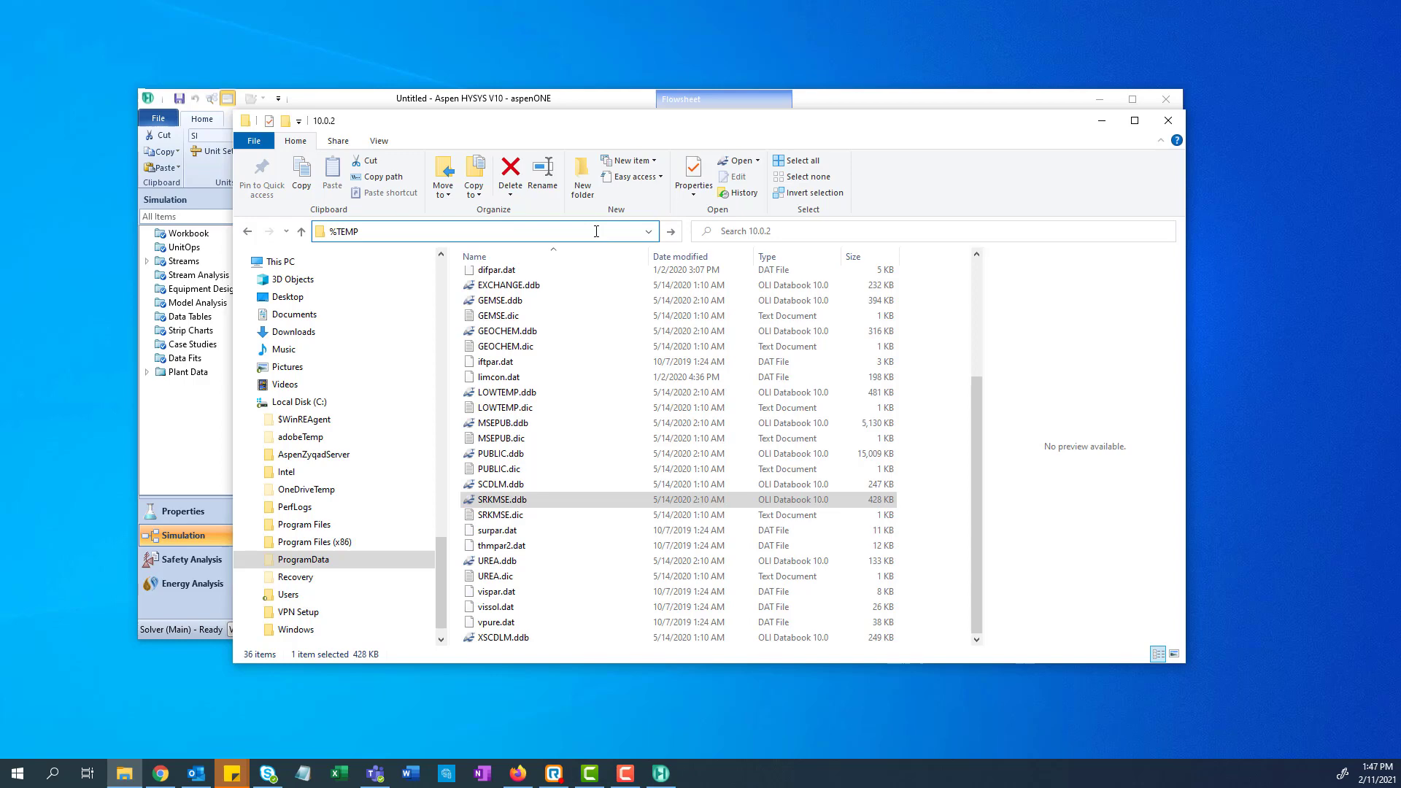
{"action": "key", "text": "Enter"}
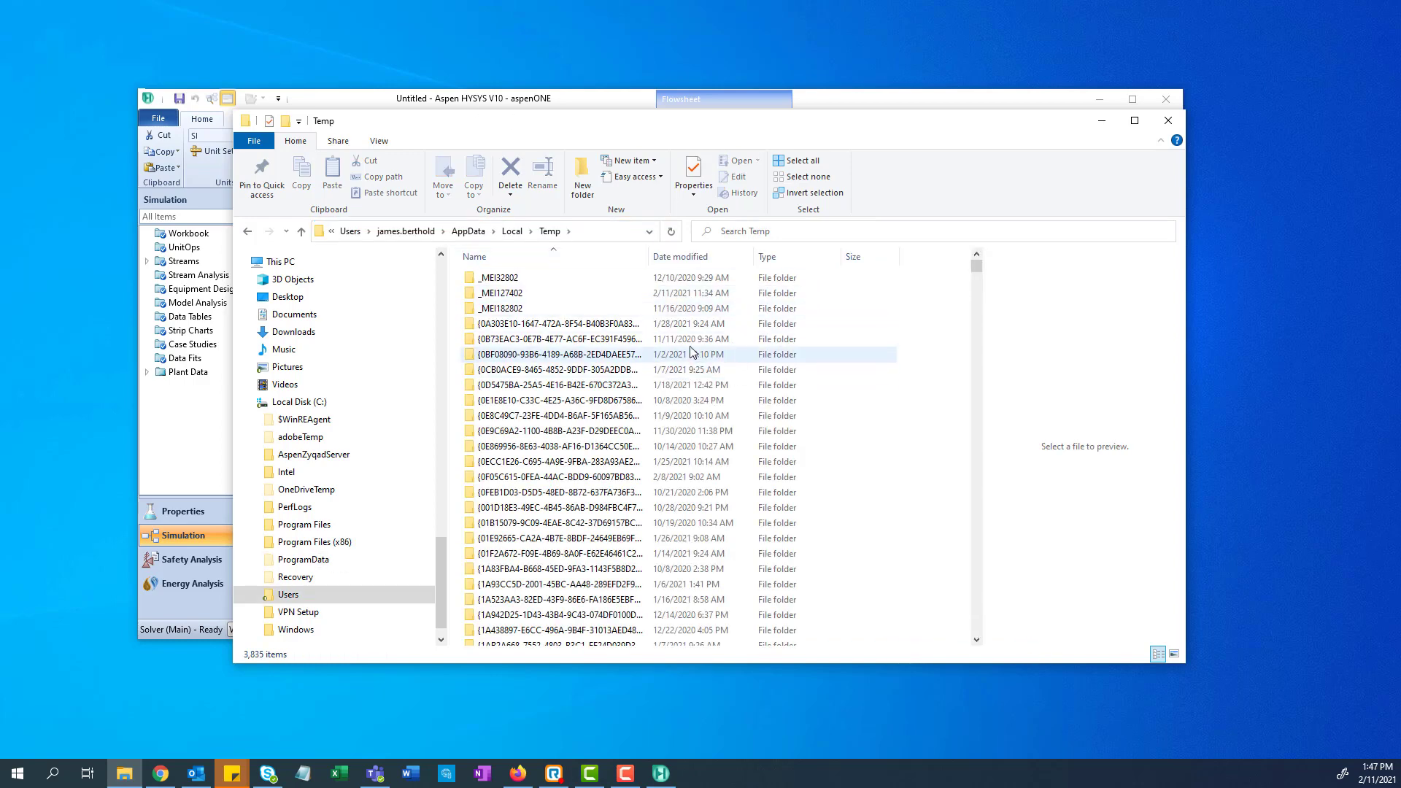
{"action": "left_click", "coordinate": [680, 255]}
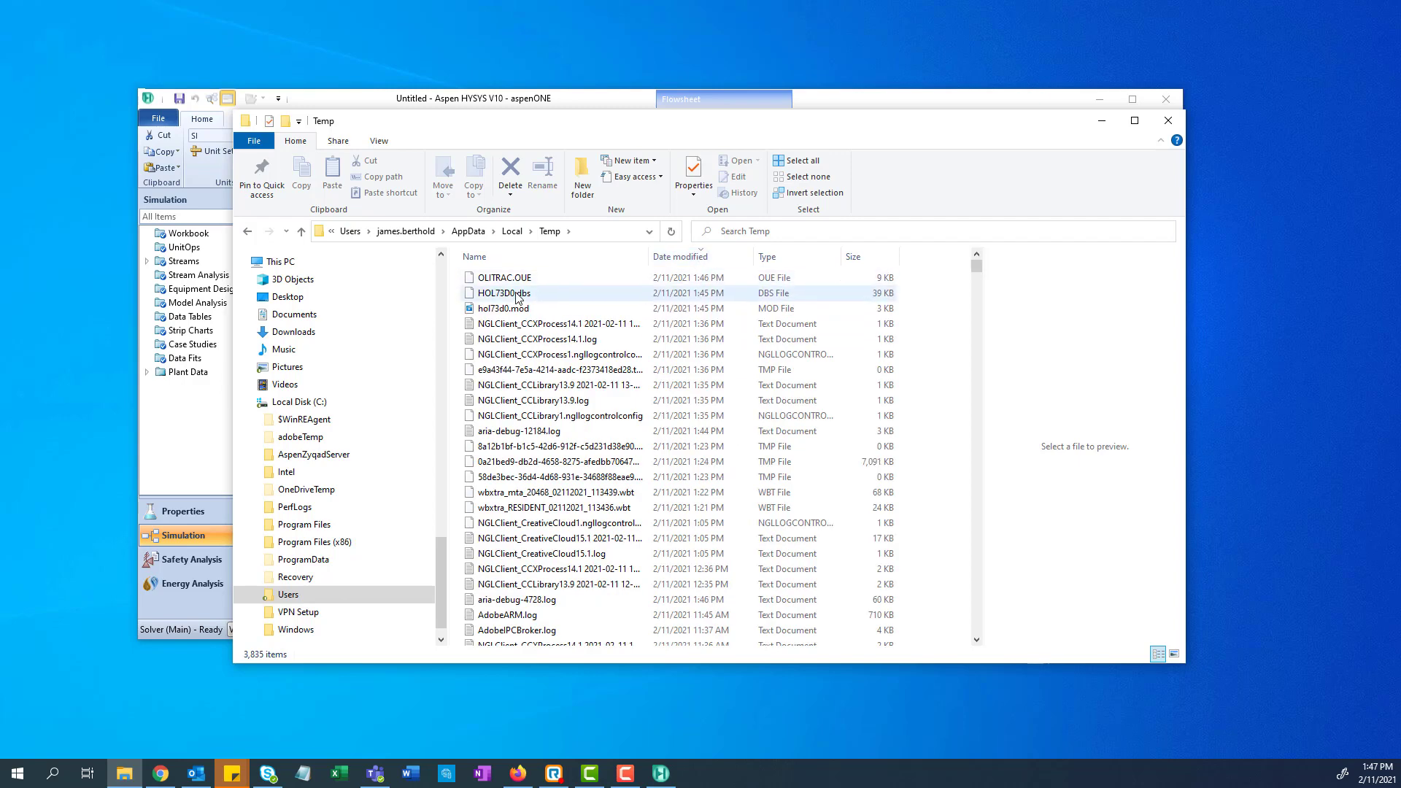
{"action": "mouse_move", "coordinate": [502, 292]}
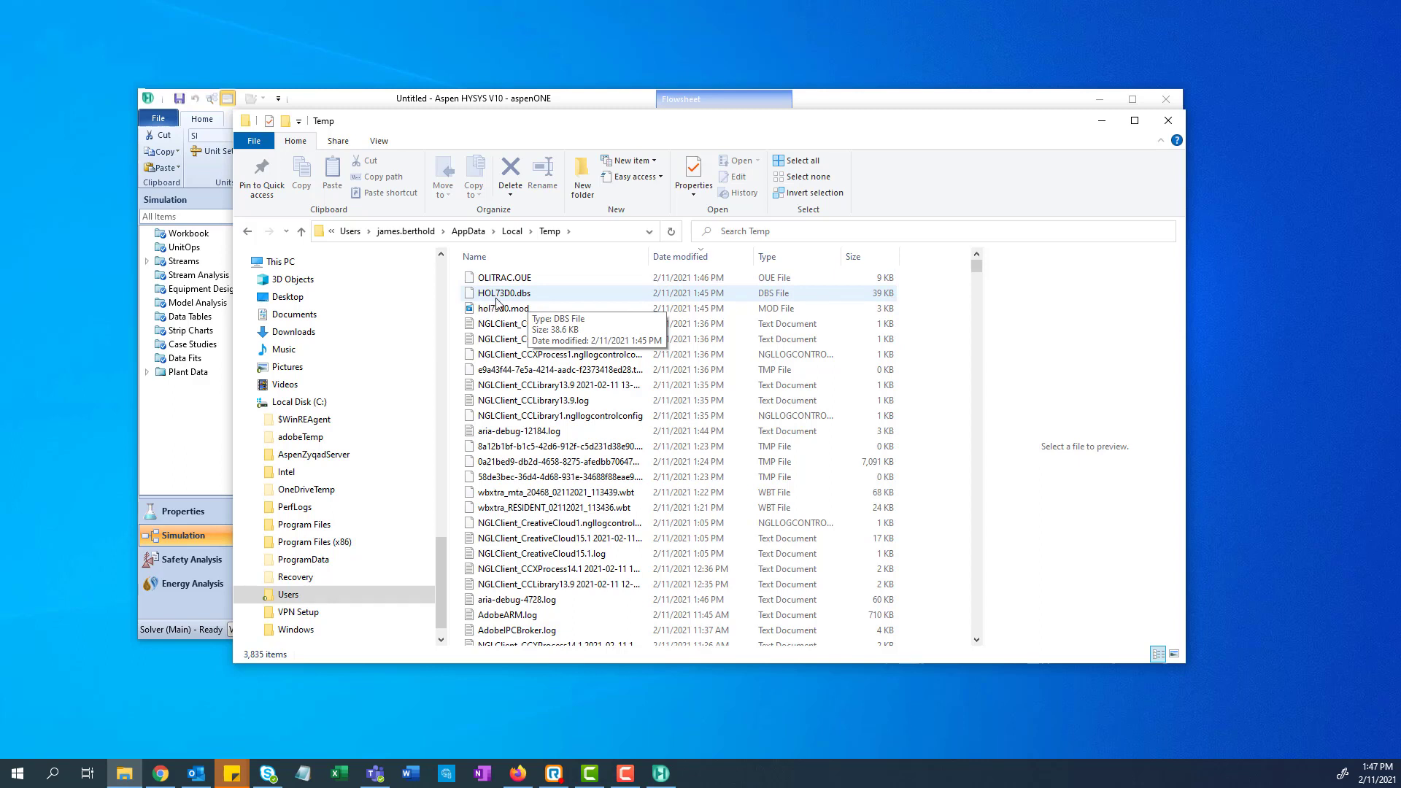
{"action": "mouse_move", "coordinate": [549, 300]}
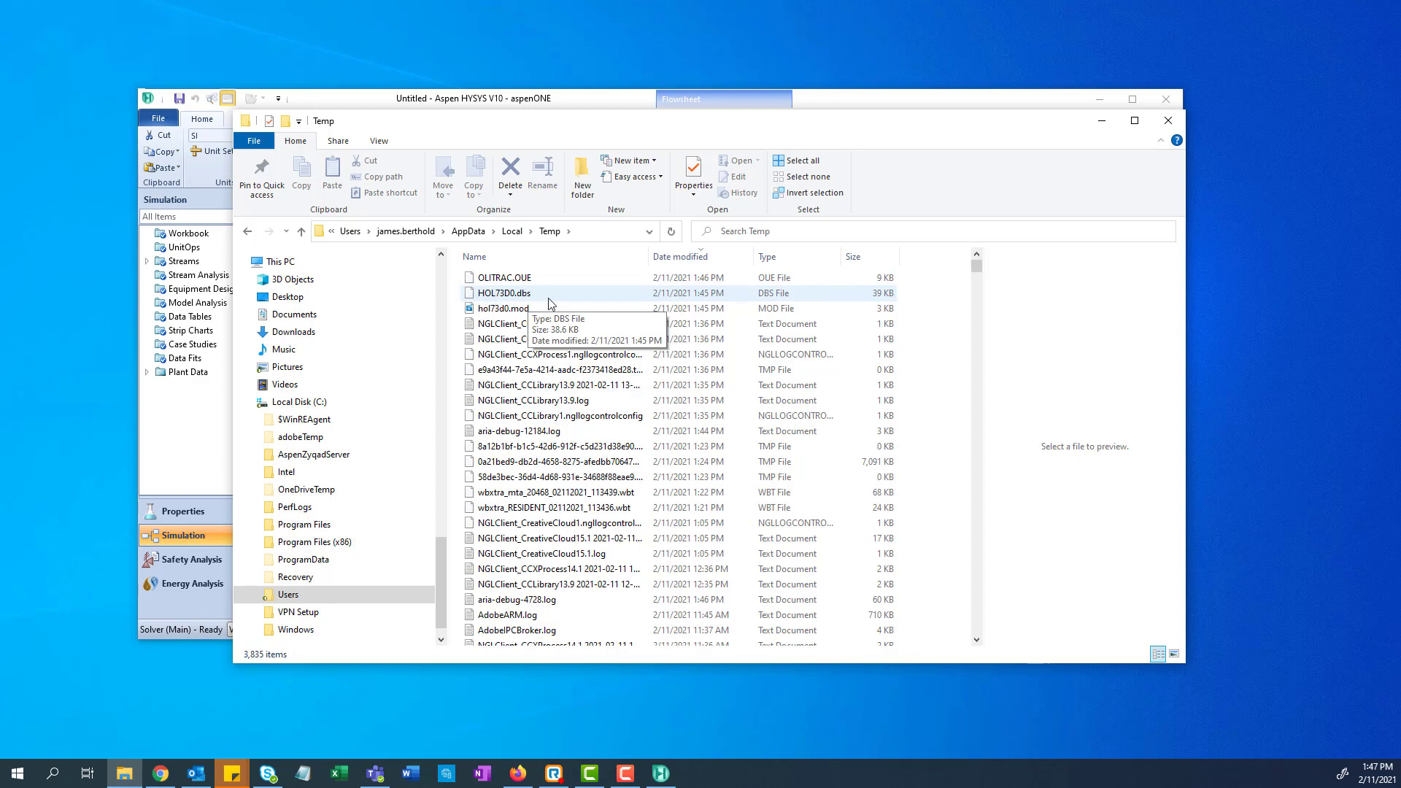
{"action": "mouse_move", "coordinate": [651, 301]}
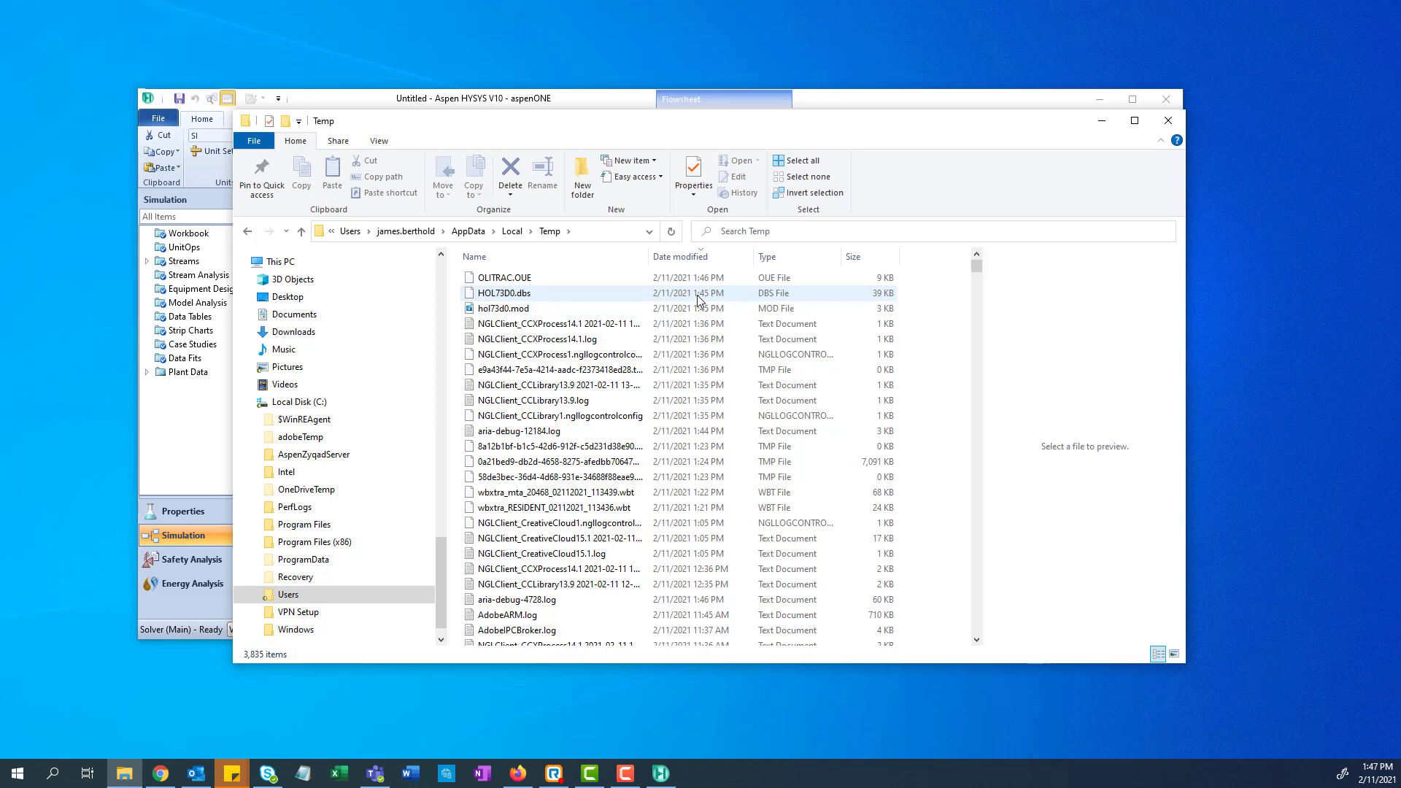
Open HOL73D0.dbs to confirm SRKMSE is listed among the databanks.
{"action": "left_click", "coordinate": [502, 308]}
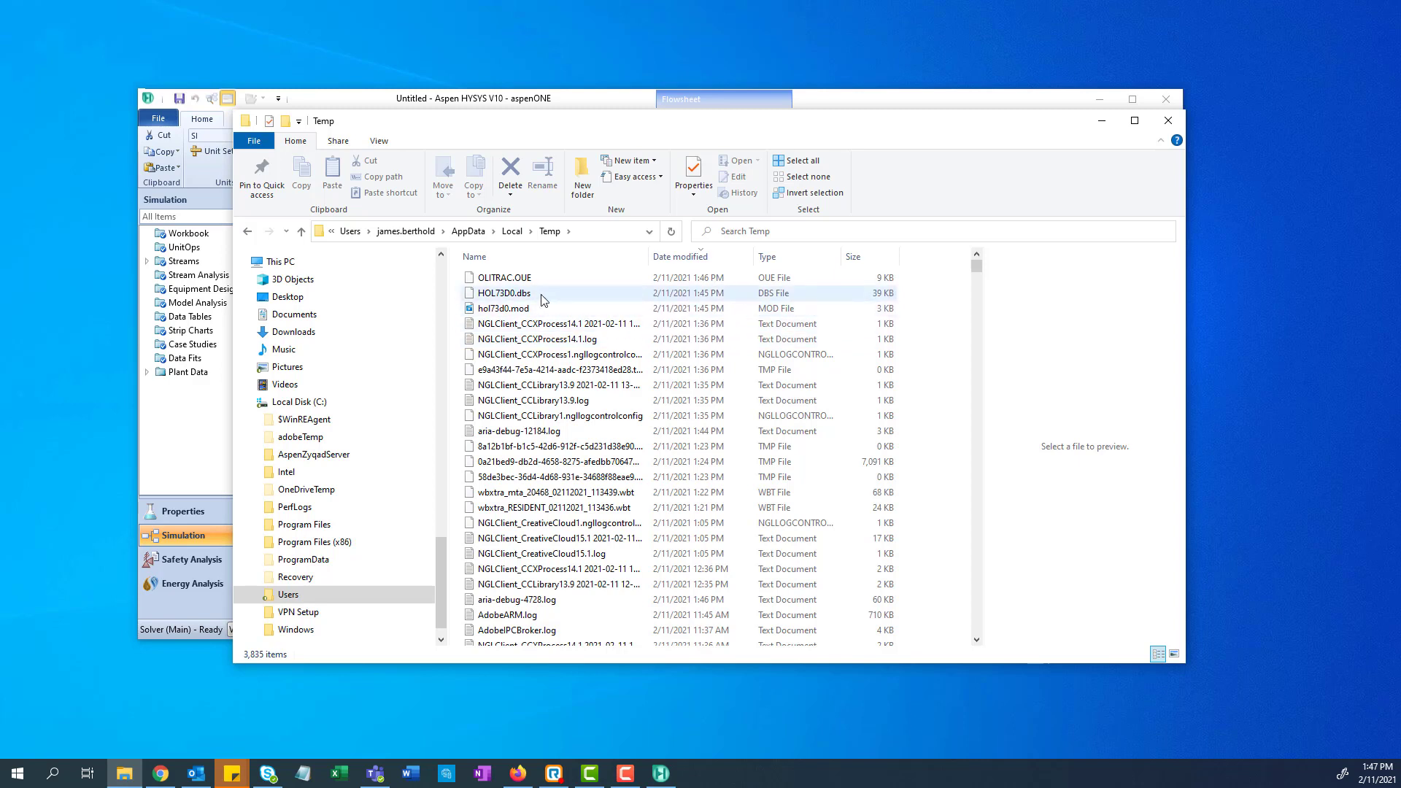
{"action": "mouse_move", "coordinate": [528, 296]}
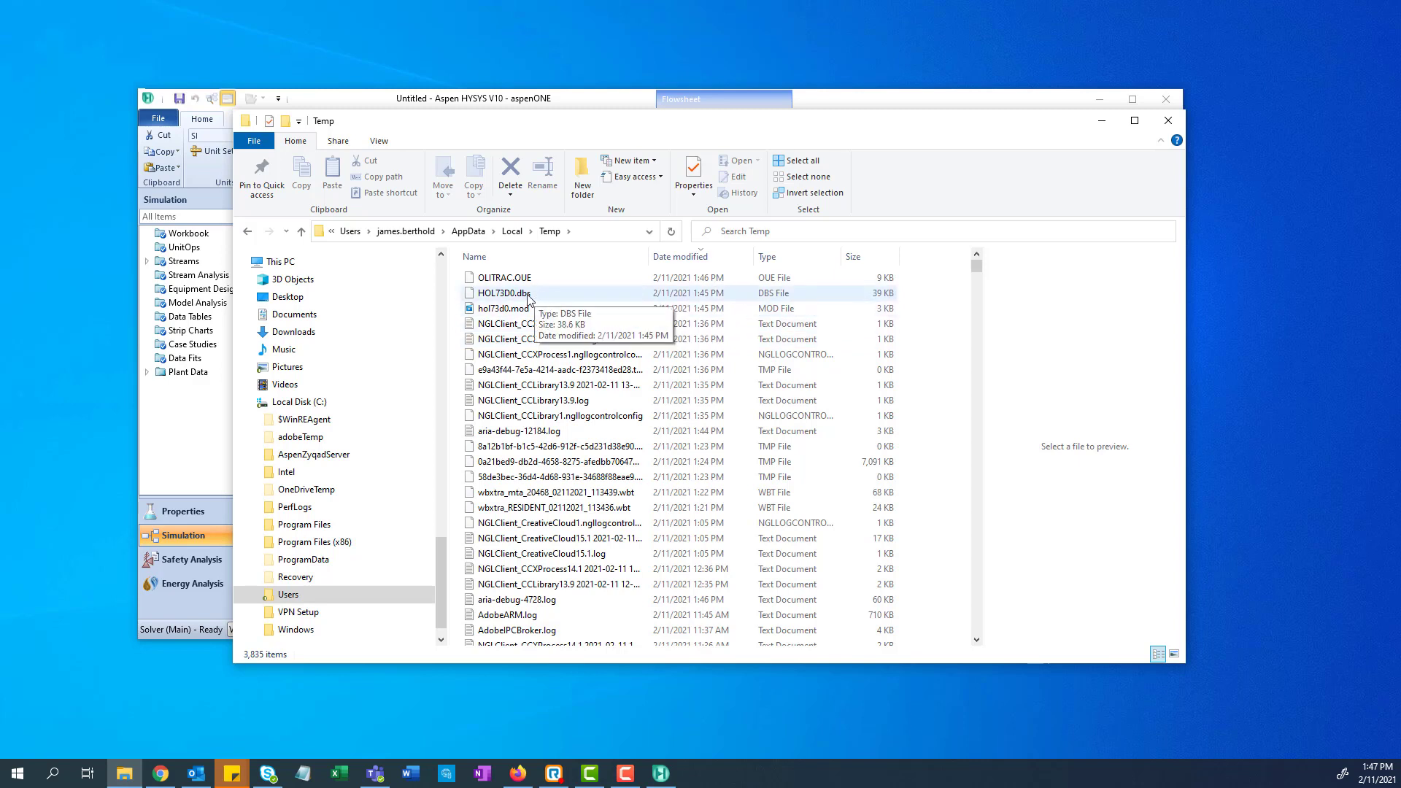
{"action": "left_click", "coordinate": [503, 292]}
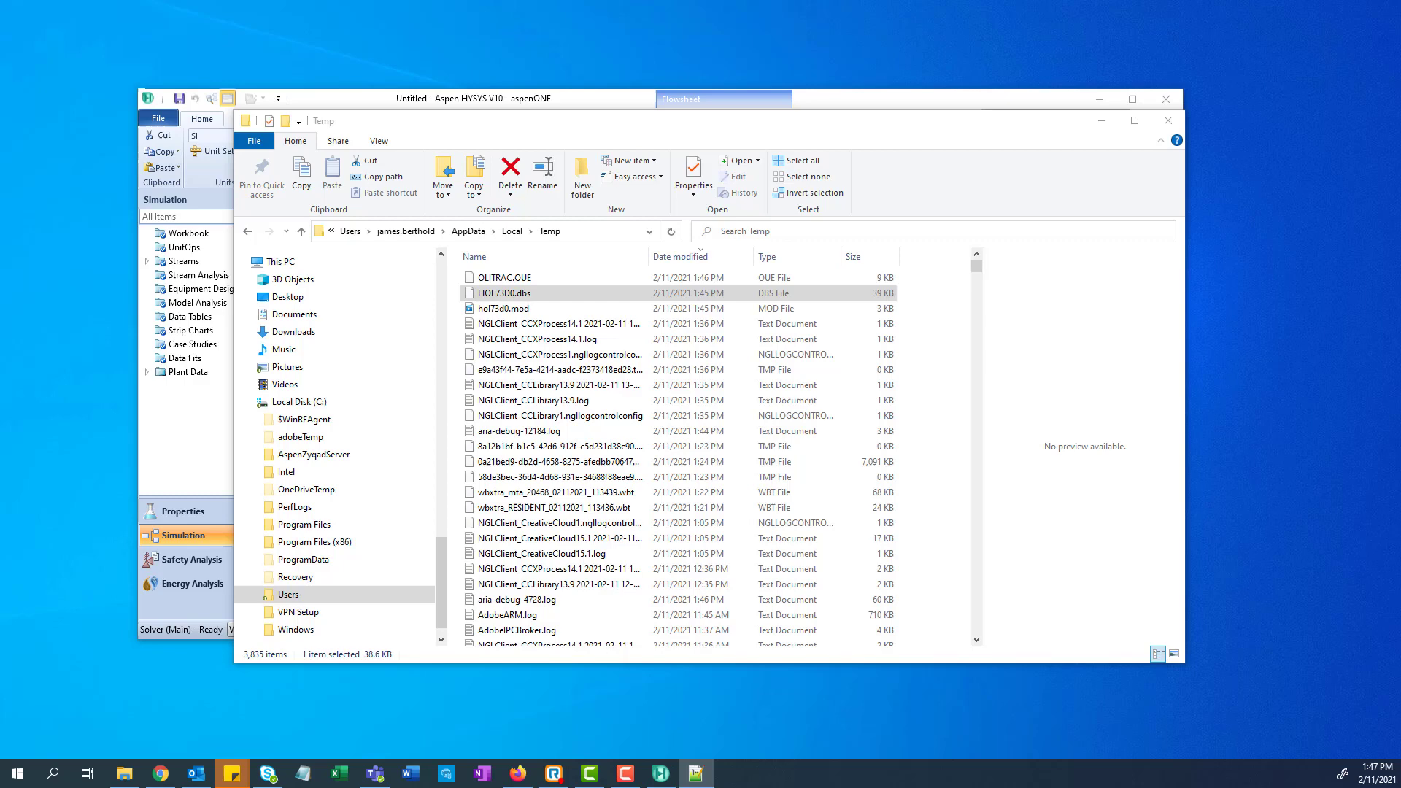
{"action": "double_click", "coordinate": [505, 292]}
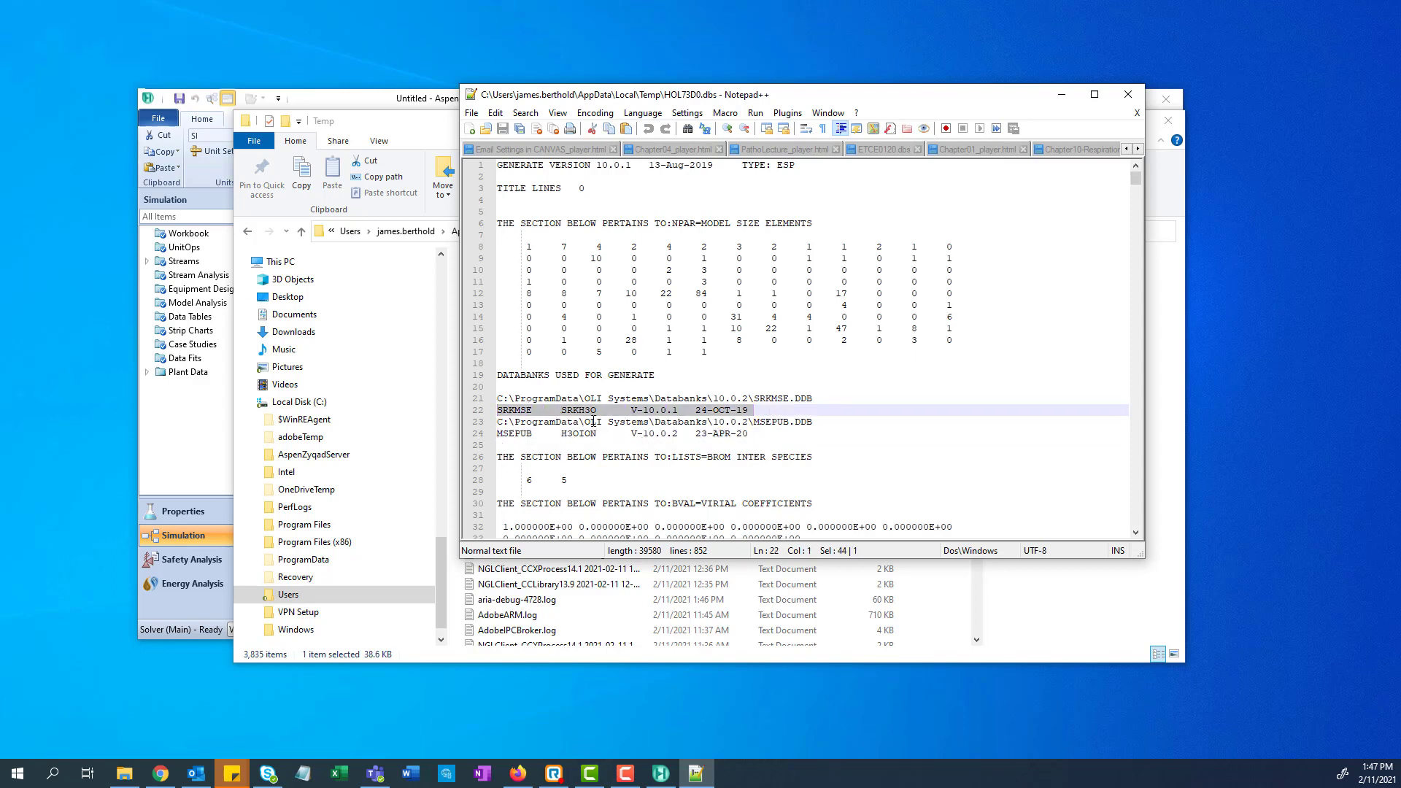
{"action": "mouse_move", "coordinate": [605, 397]}
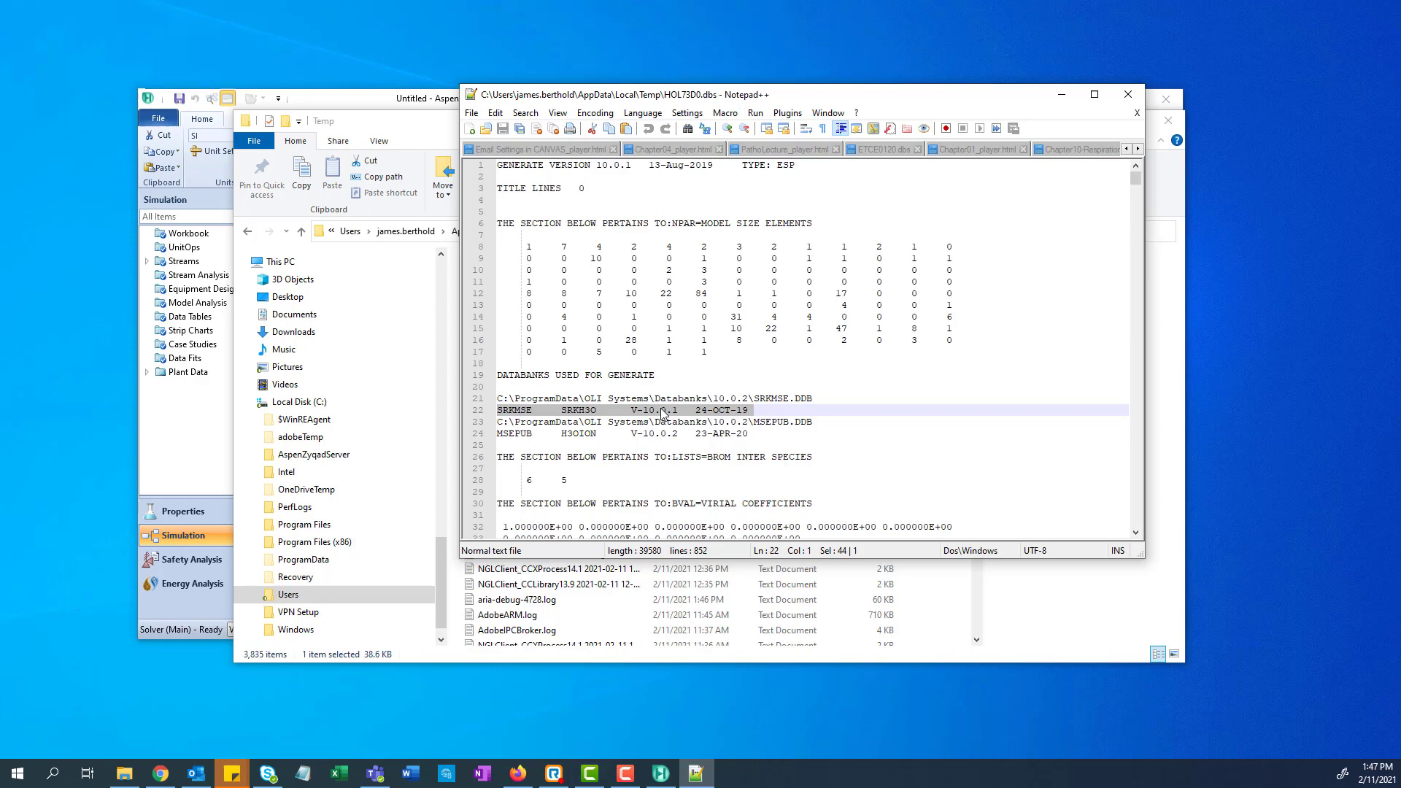
Confirm the DBS file lists SRKMSE.DDB and MSEPUB.DDB databanks, then close Notepad++.
{"action": "left_click", "coordinate": [710, 434]}
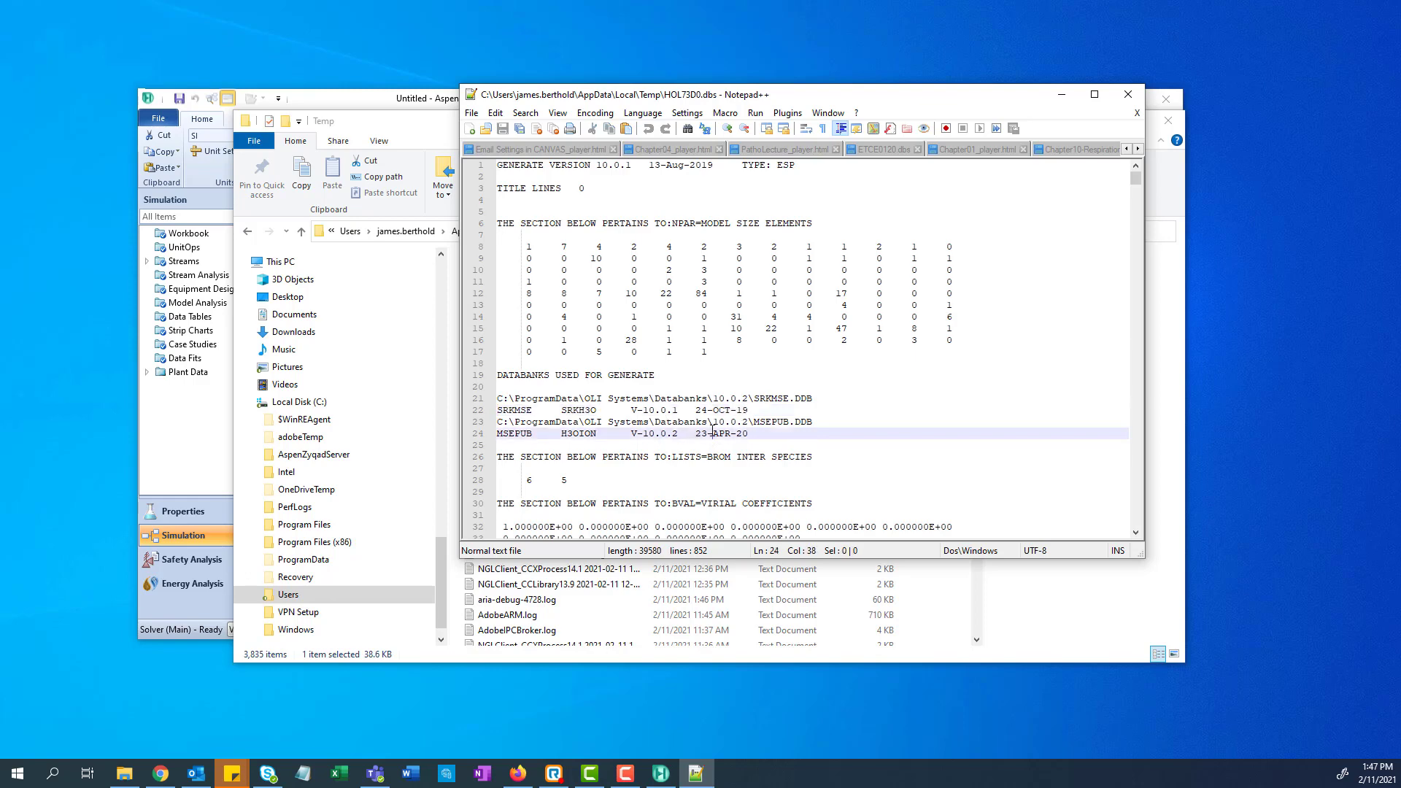
{"action": "mouse_move", "coordinate": [1127, 93]}
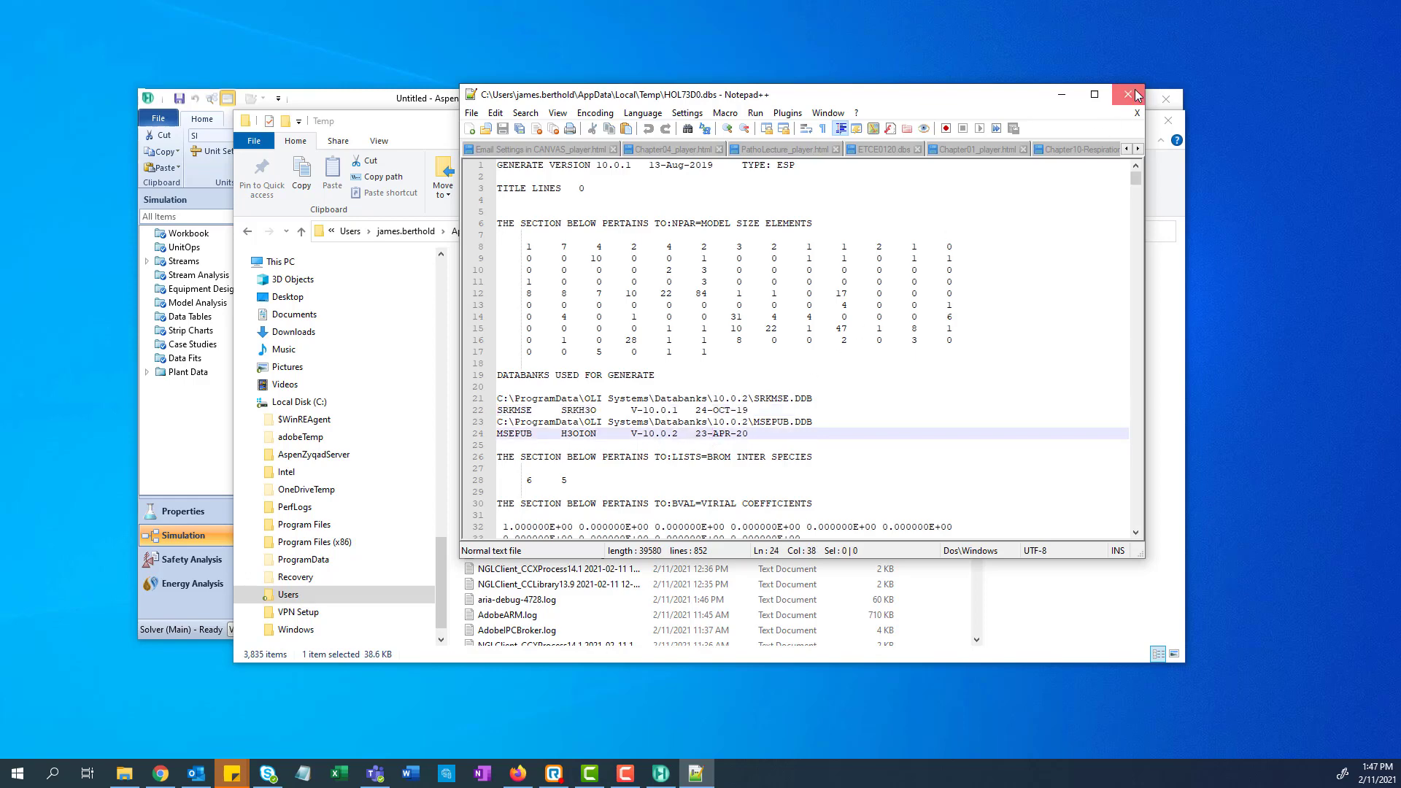
{"action": "left_click", "coordinate": [1129, 95]}
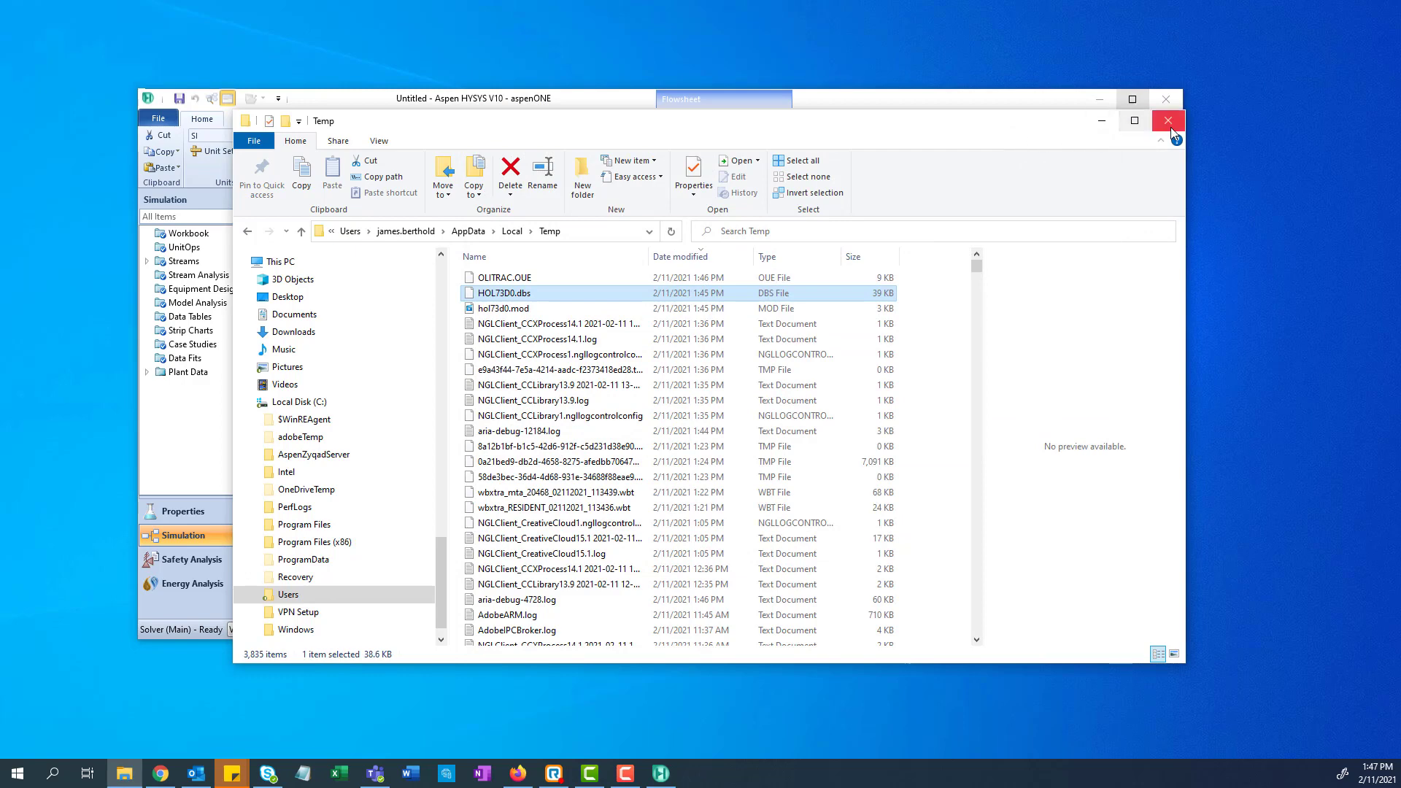
Close the Temp folder window to return to the HYSYS flowsheet with stream 1.
{"action": "left_click", "coordinate": [1168, 120]}
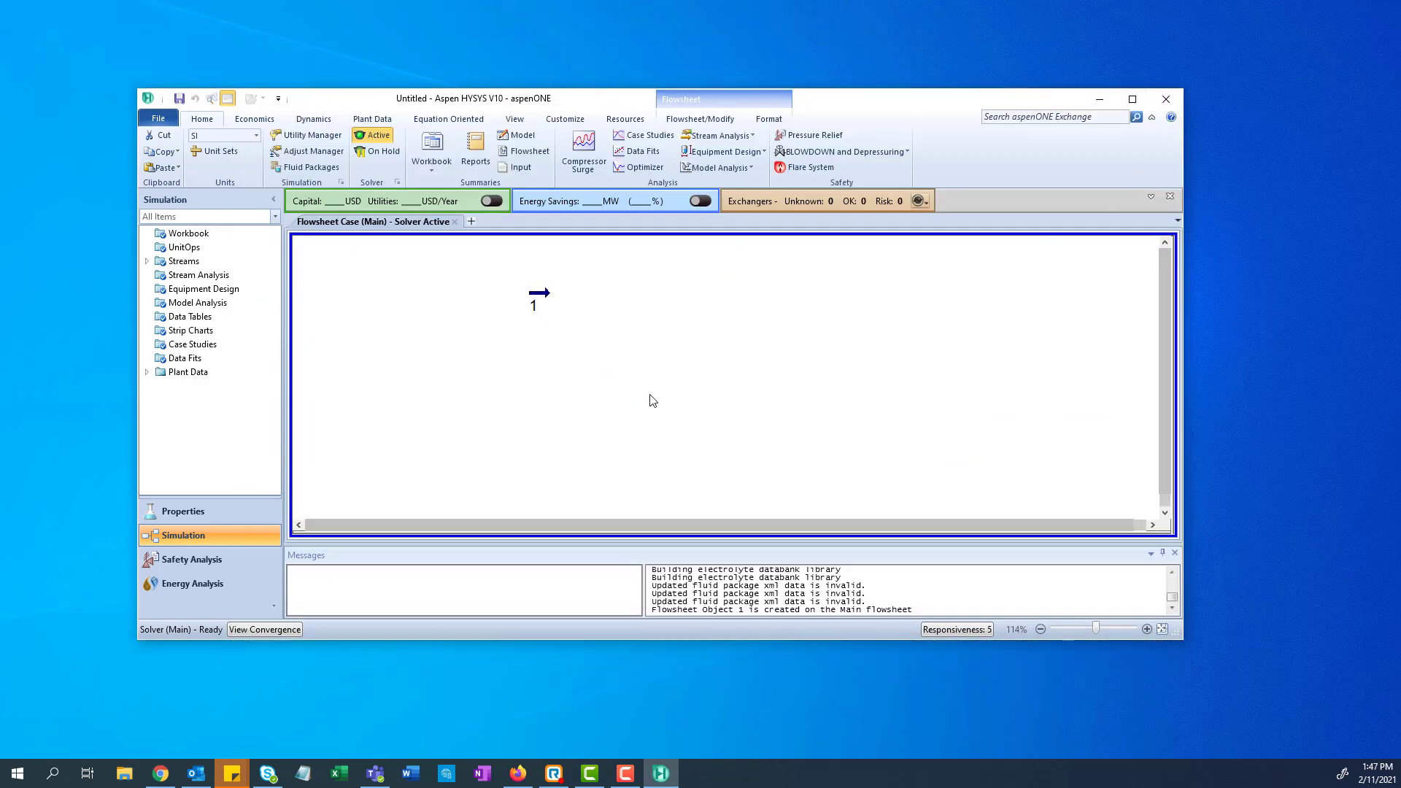
{"action": "mouse_move", "coordinate": [616, 398]}
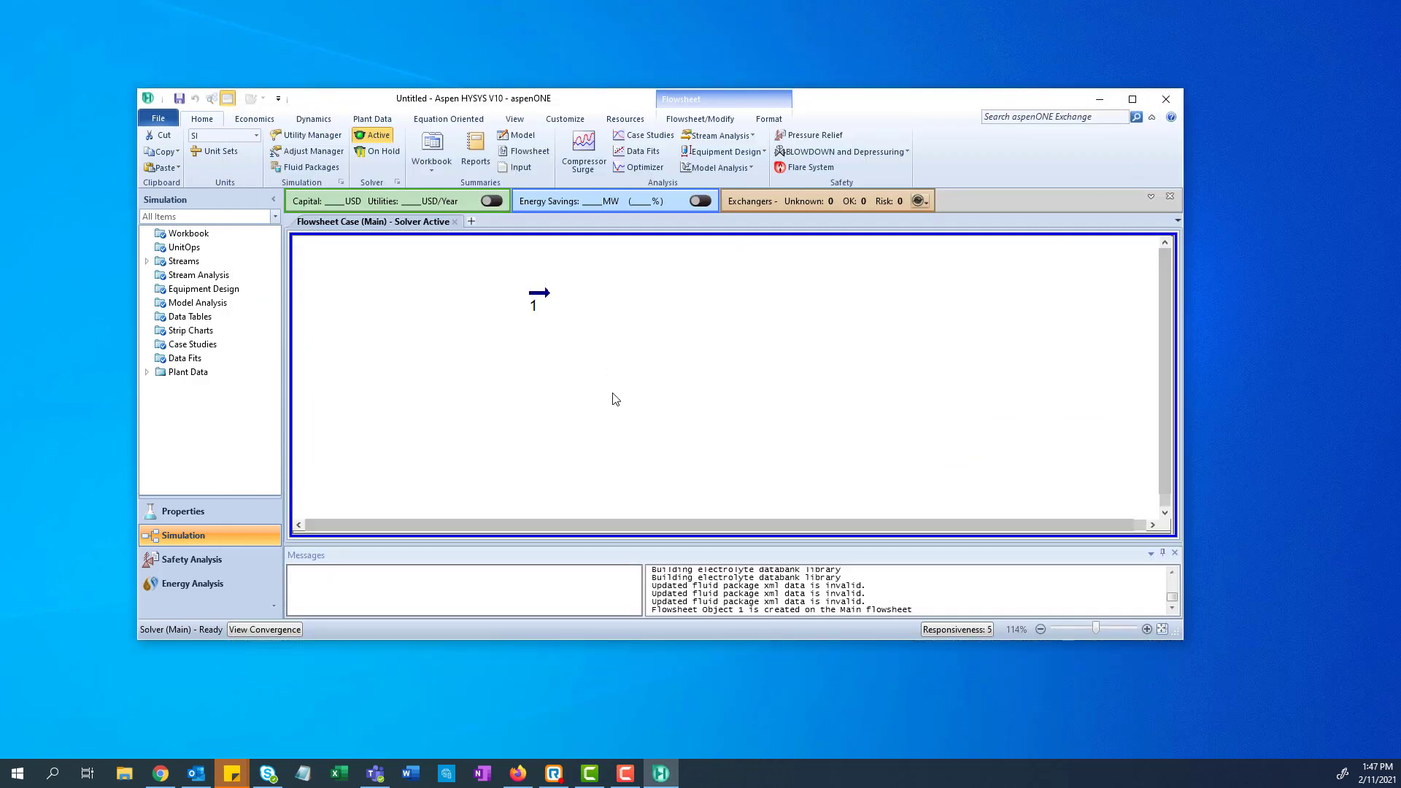
{"action": "mouse_move", "coordinate": [628, 427]}
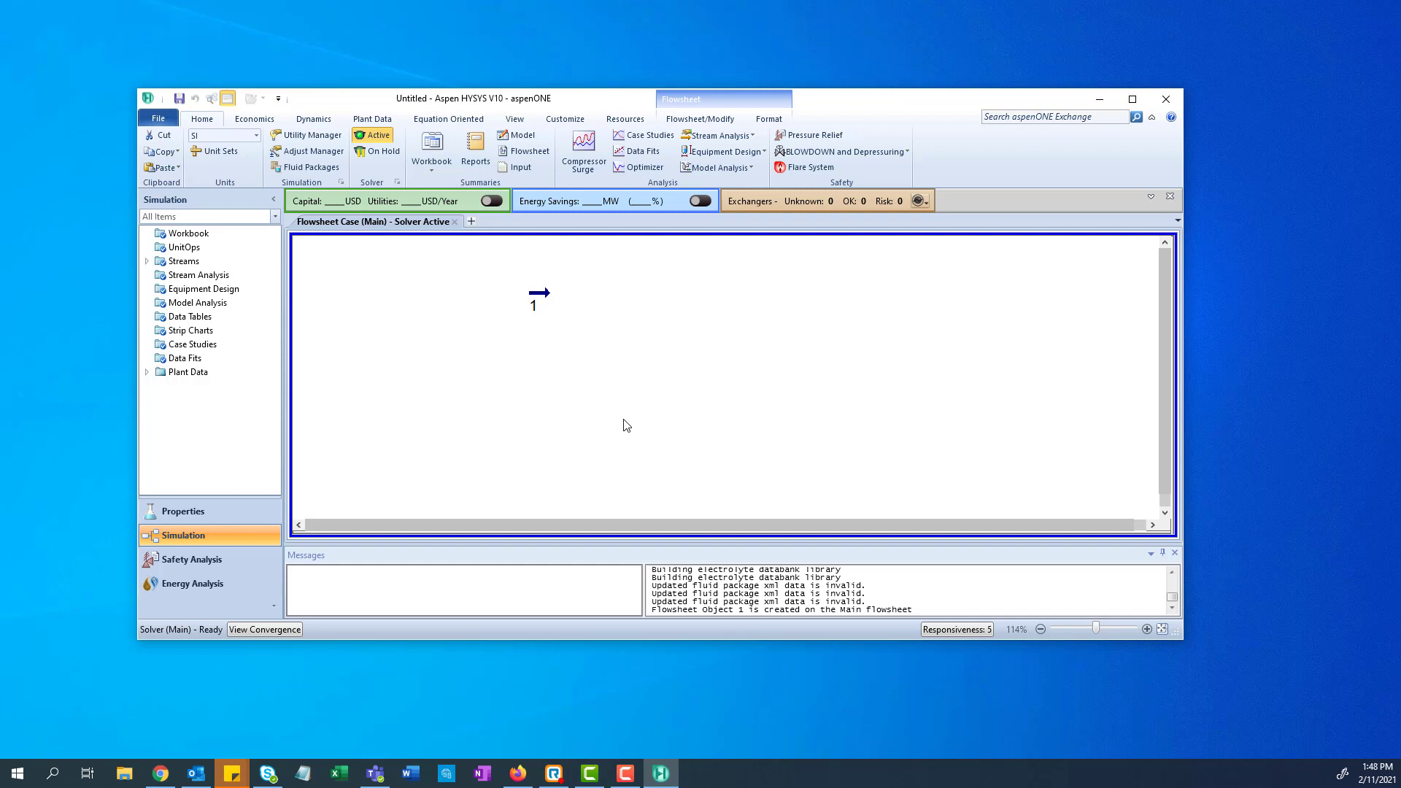
{"action": "mouse_move", "coordinate": [662, 378]}
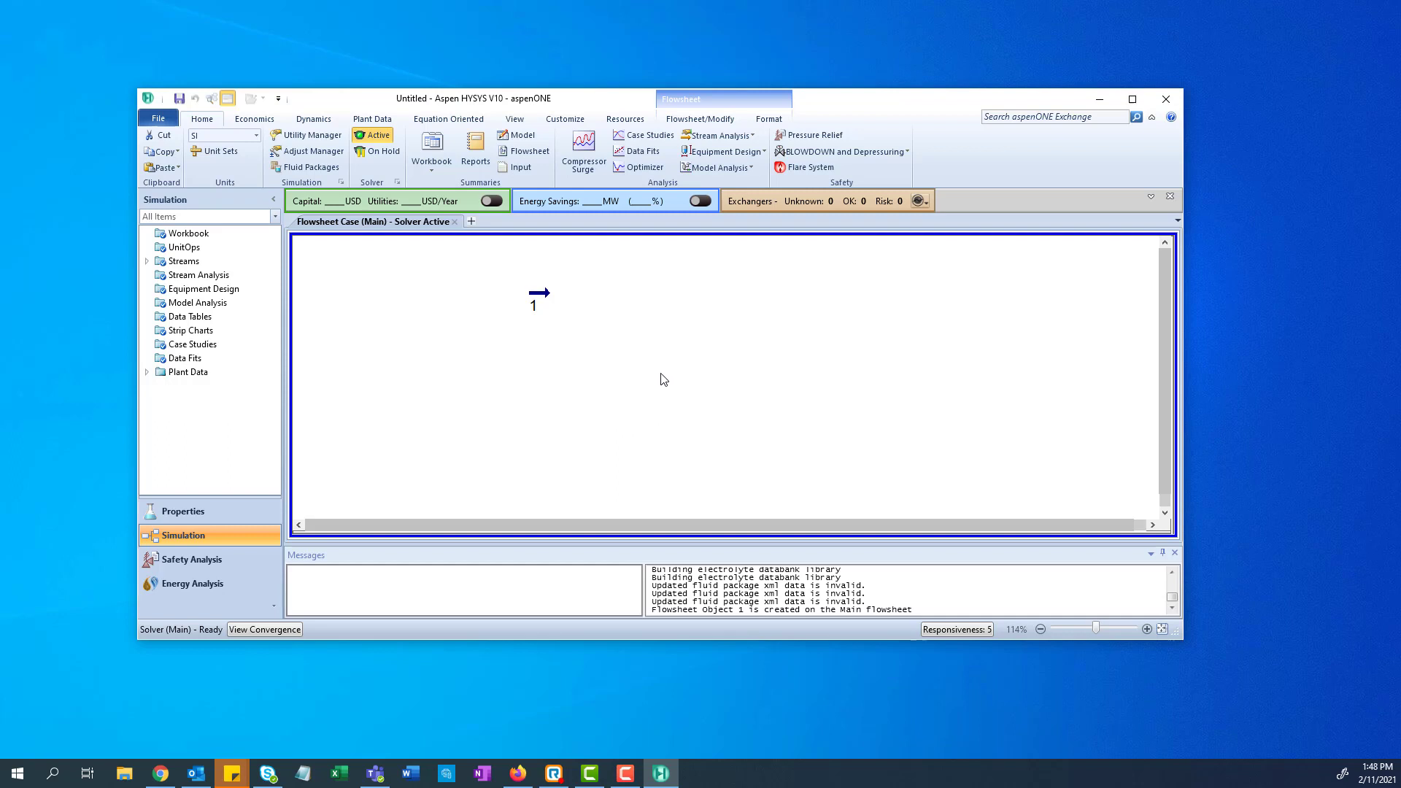
{"action": "mouse_move", "coordinate": [651, 429]}
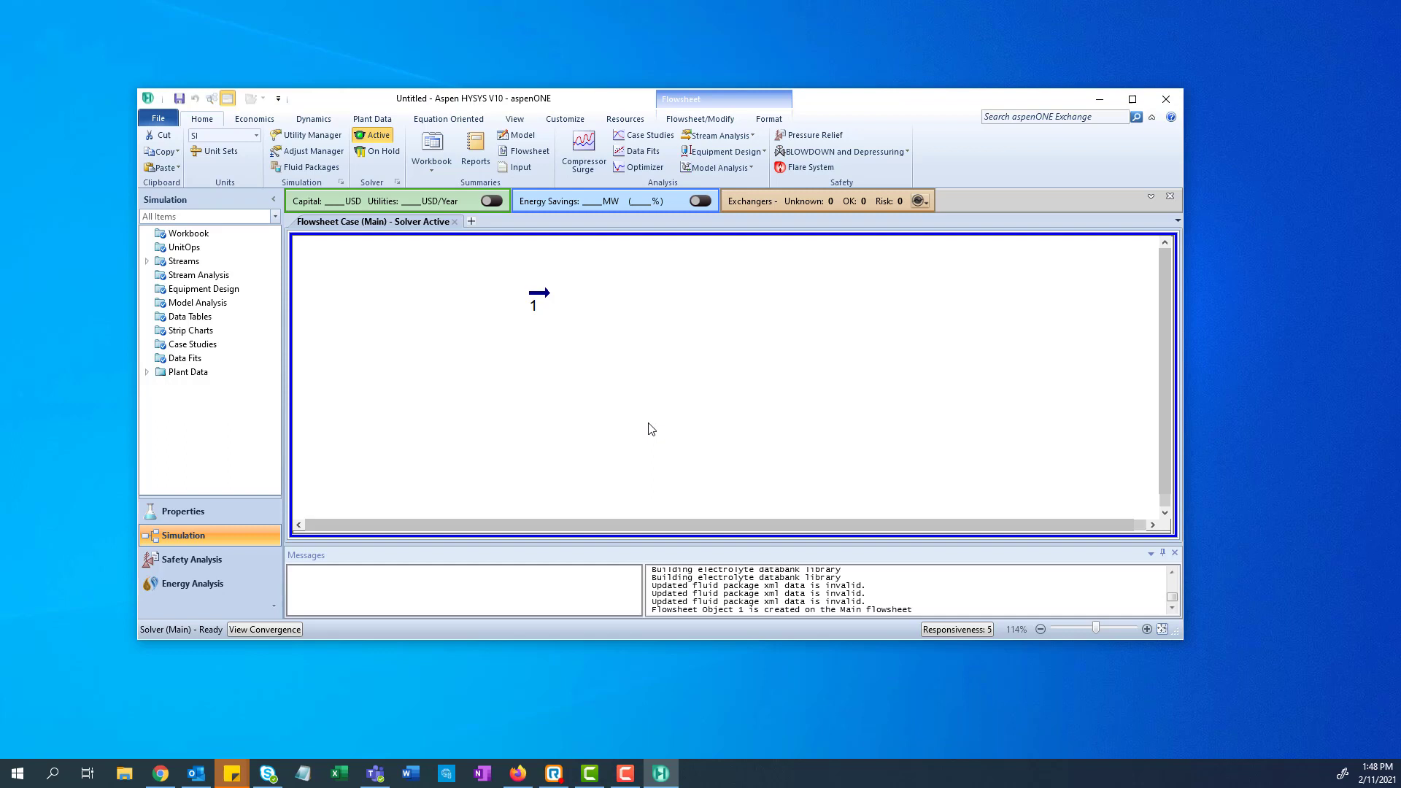
{"action": "mouse_move", "coordinate": [863, 410]}
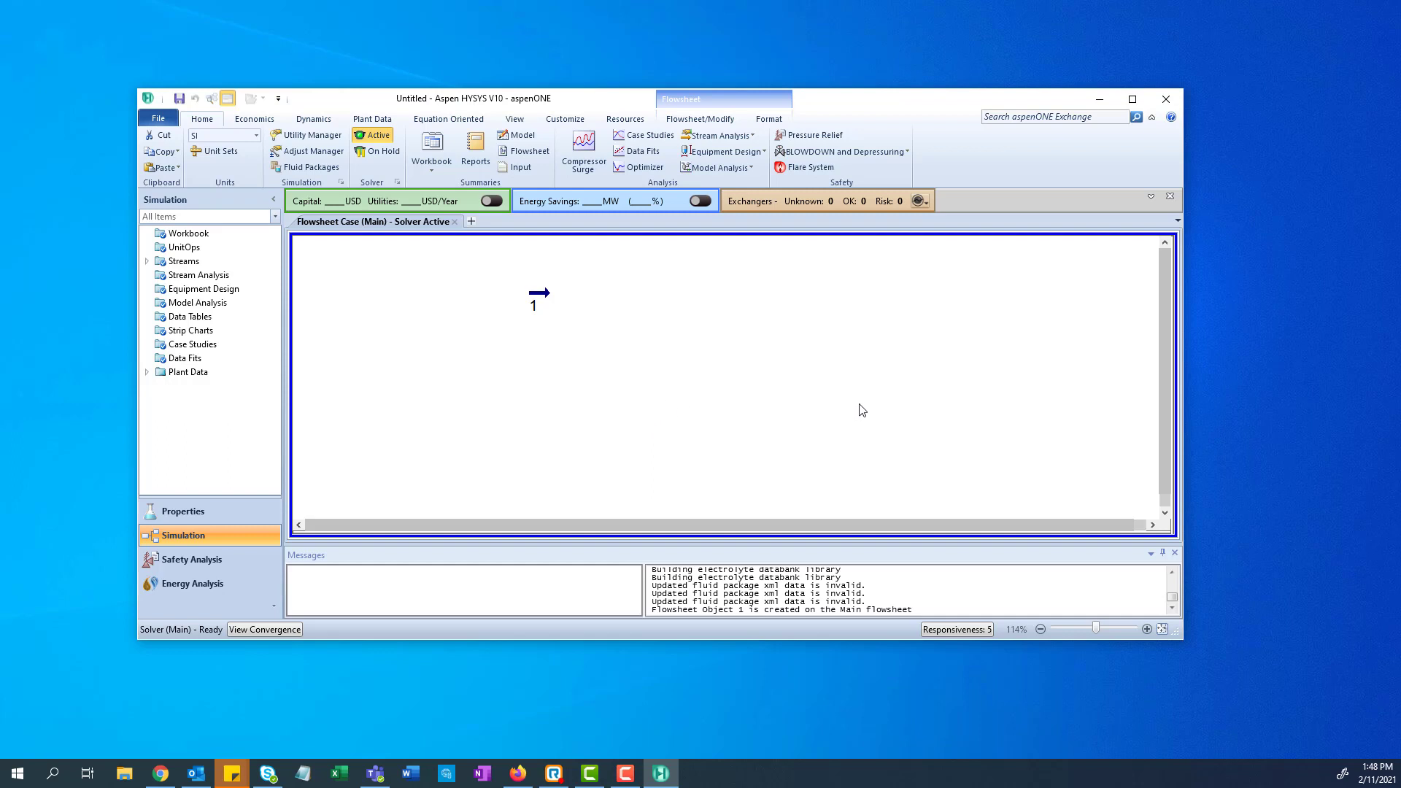
{"action": "mouse_move", "coordinate": [590, 316]}
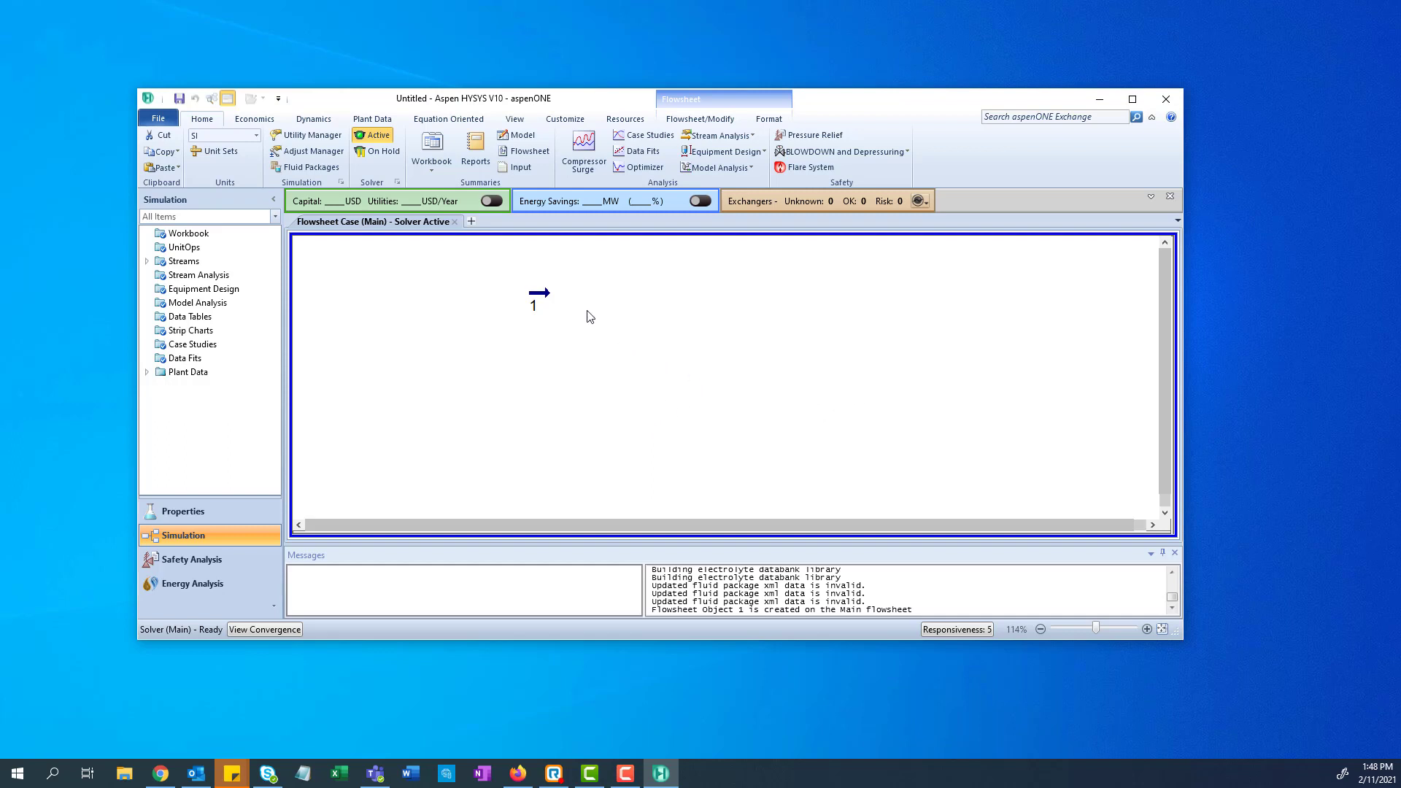
{"action": "mouse_move", "coordinate": [841, 385]}
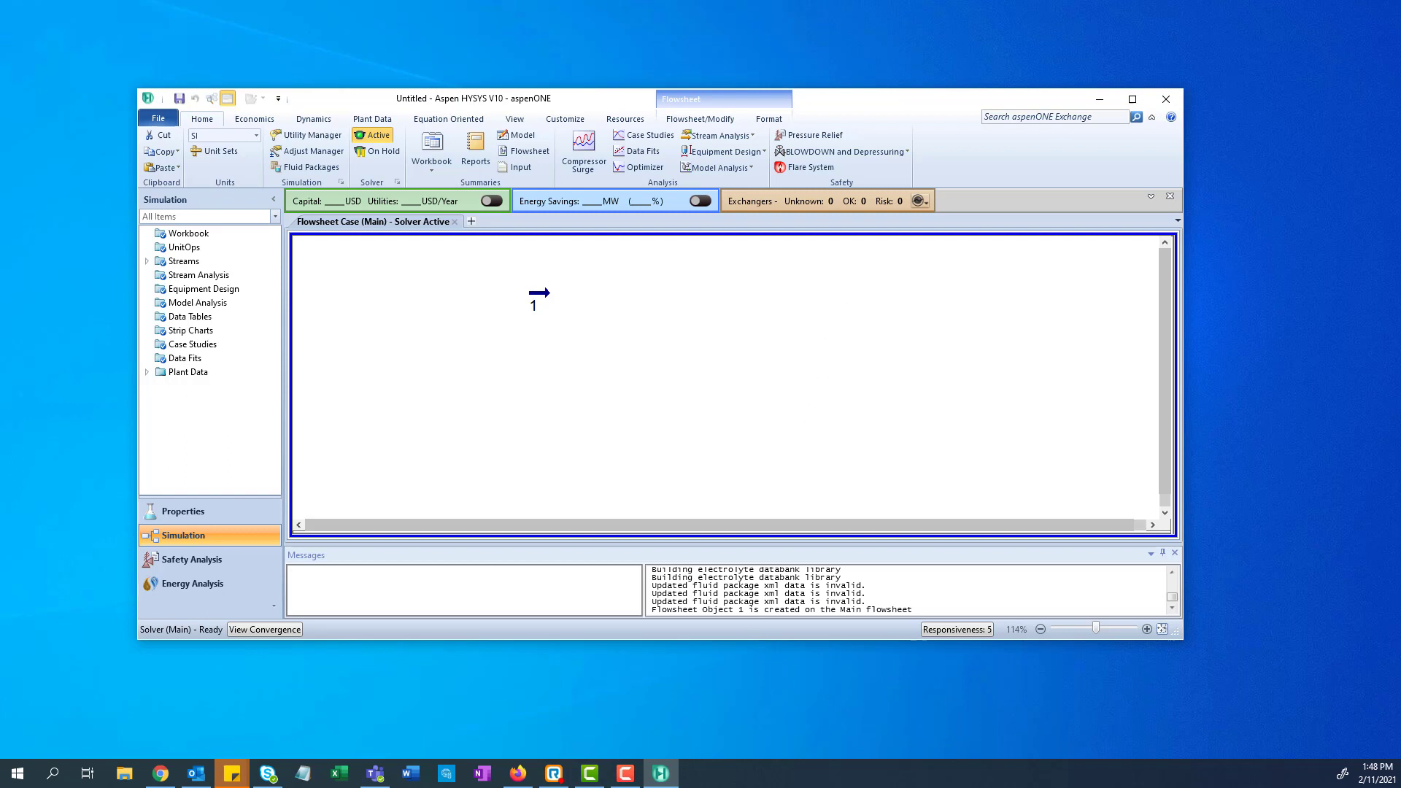
{"action": "mouse_move", "coordinate": [791, 400]}
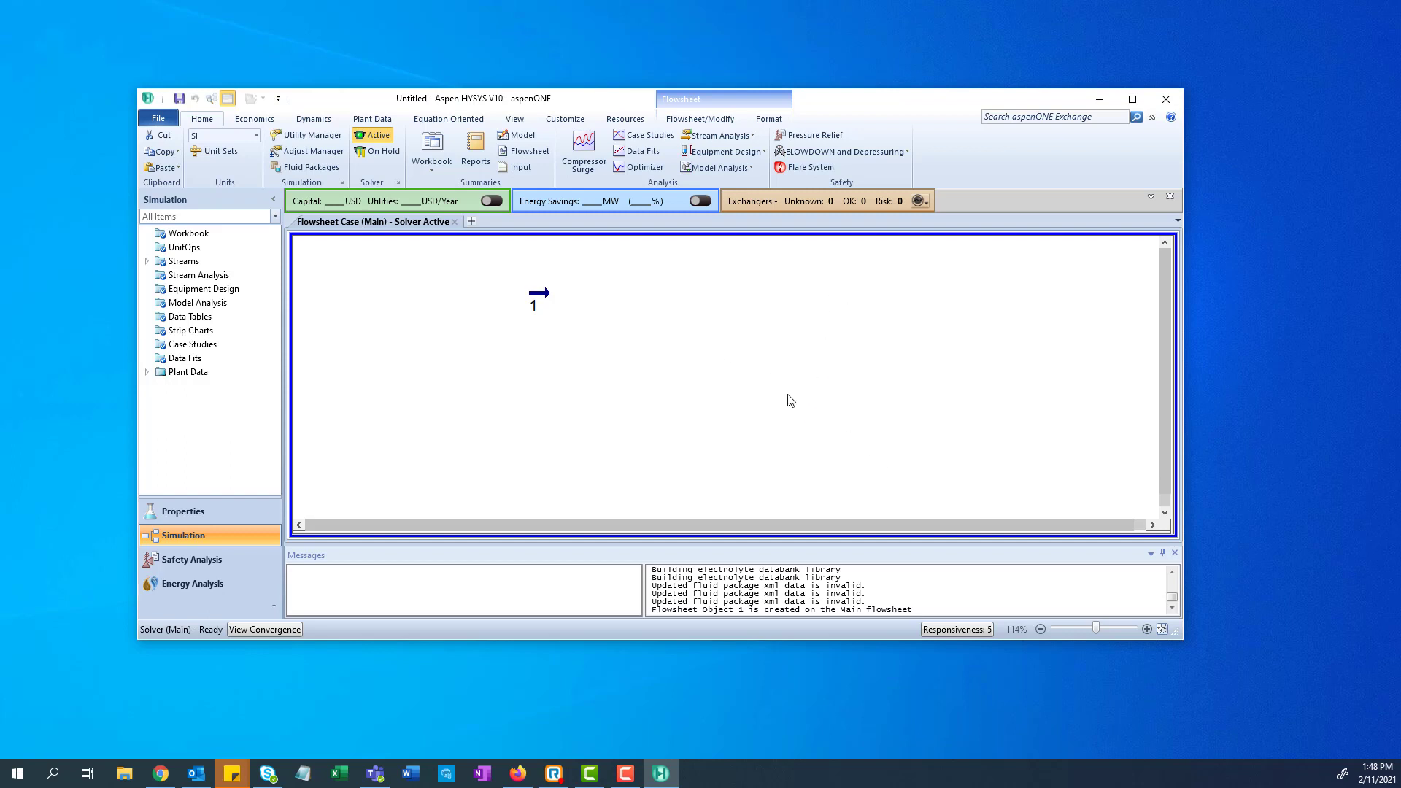